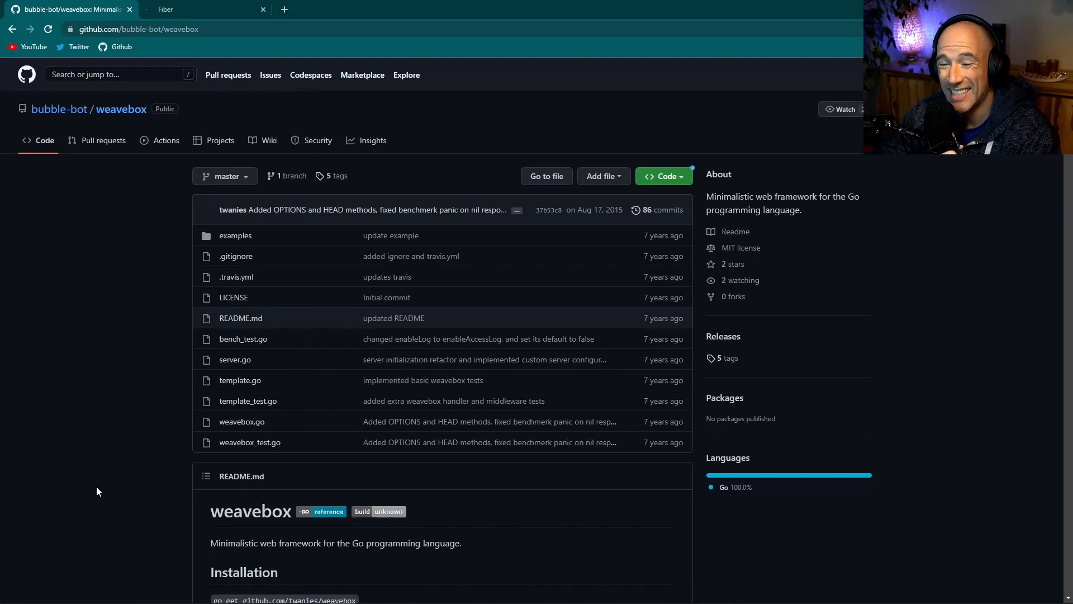
mouse_move(509, 289)
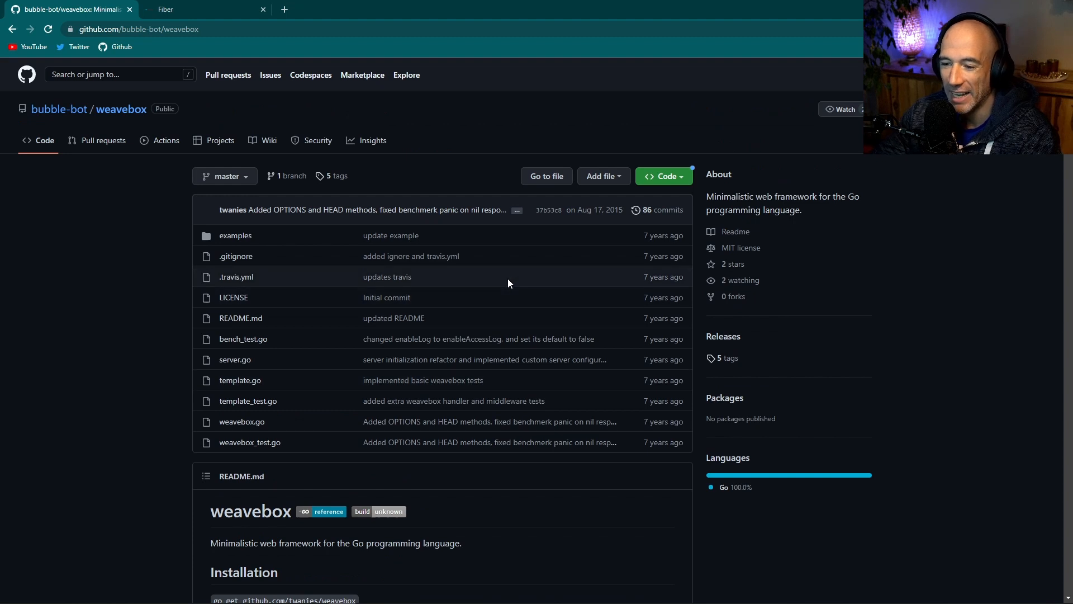
mouse_move(121, 117)
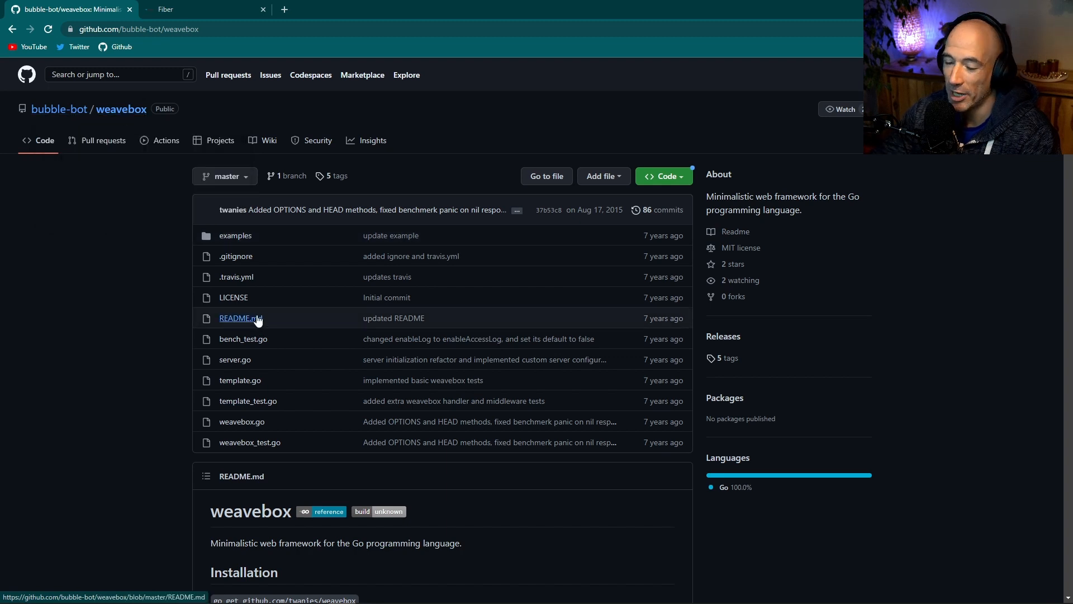
mouse_move(255, 321)
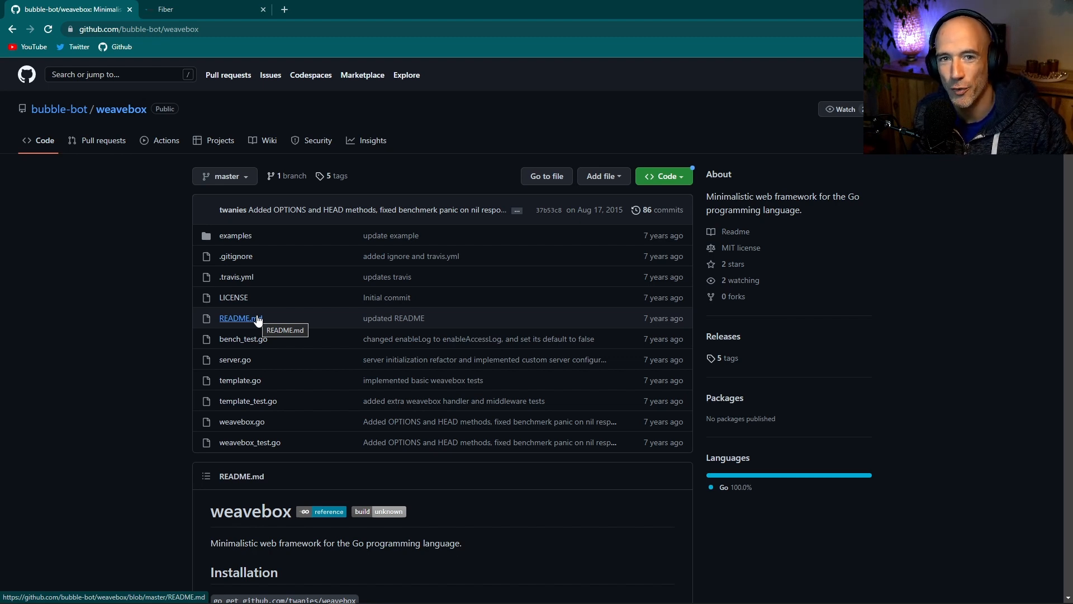
mouse_move(591, 300)
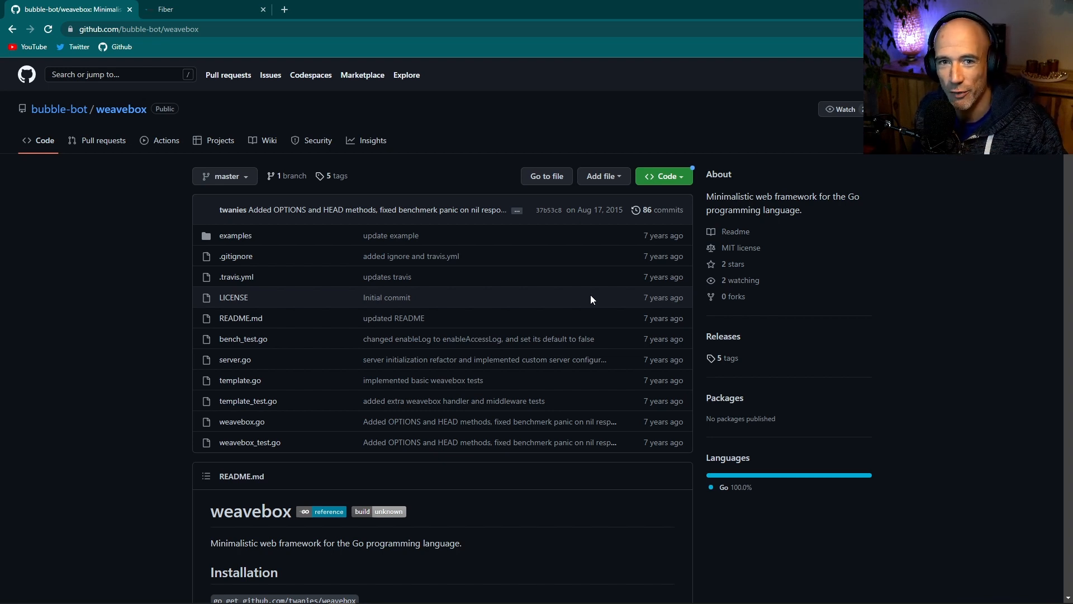
mouse_move(511, 315)
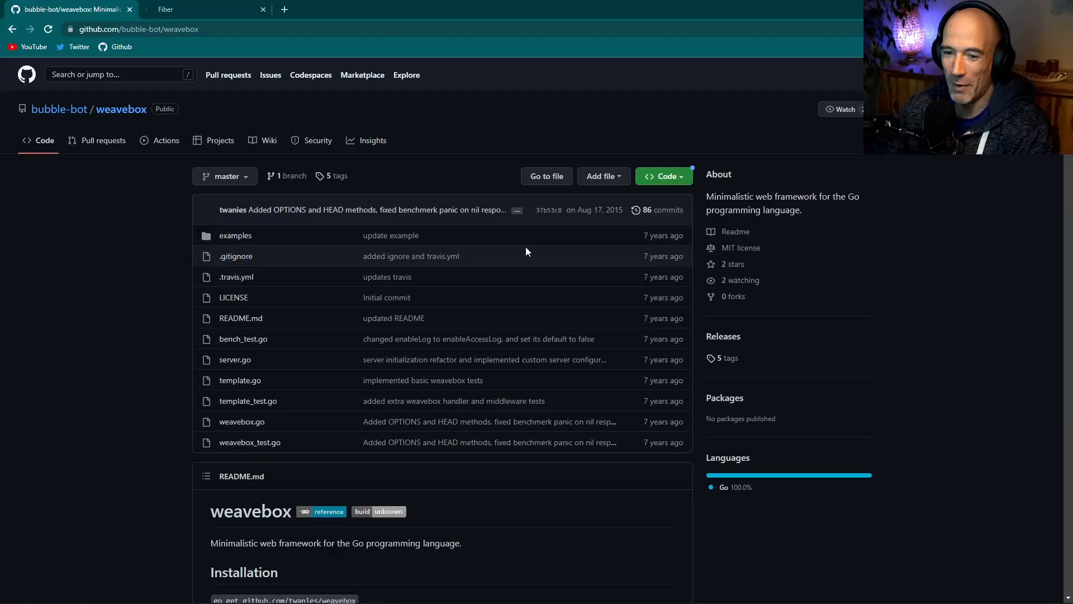
click(664, 176)
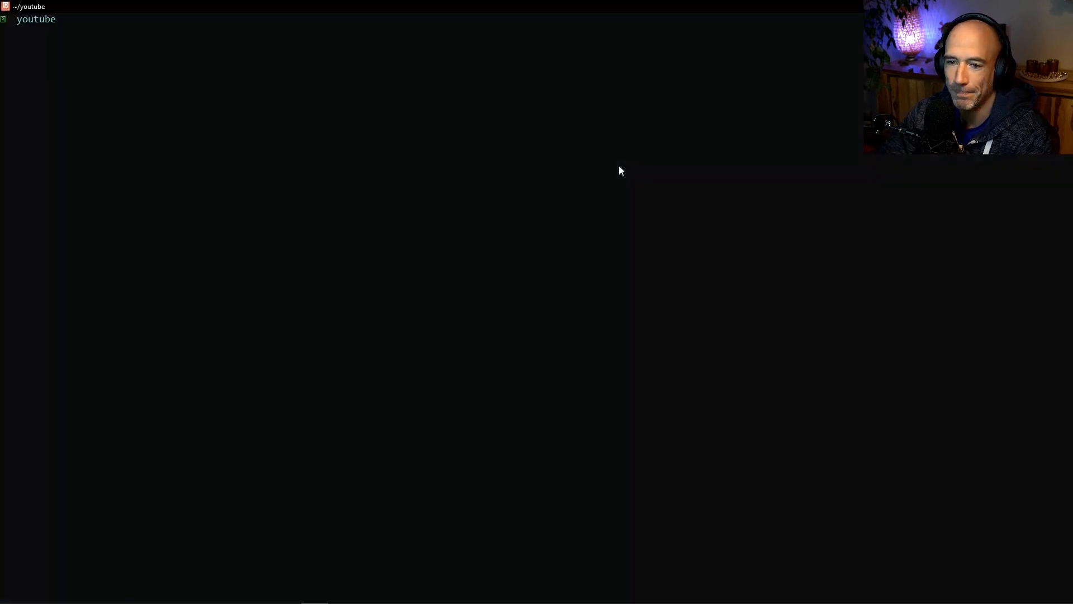
text(git close git@github.com:bubble-bot/weavebox.)
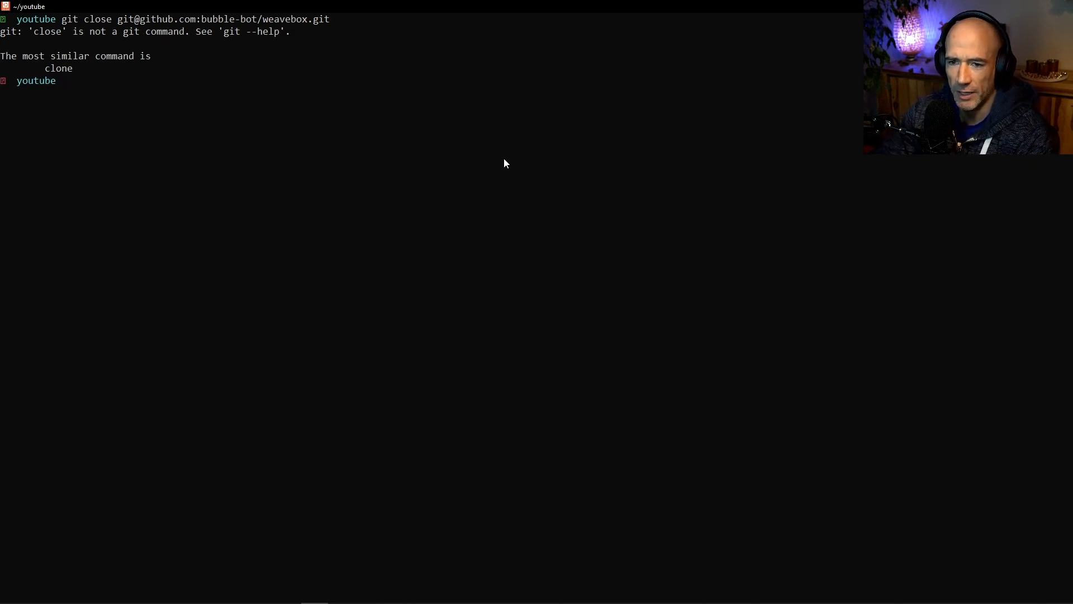
text(git clone git@github.com:bubble-bot/weavebox.git)
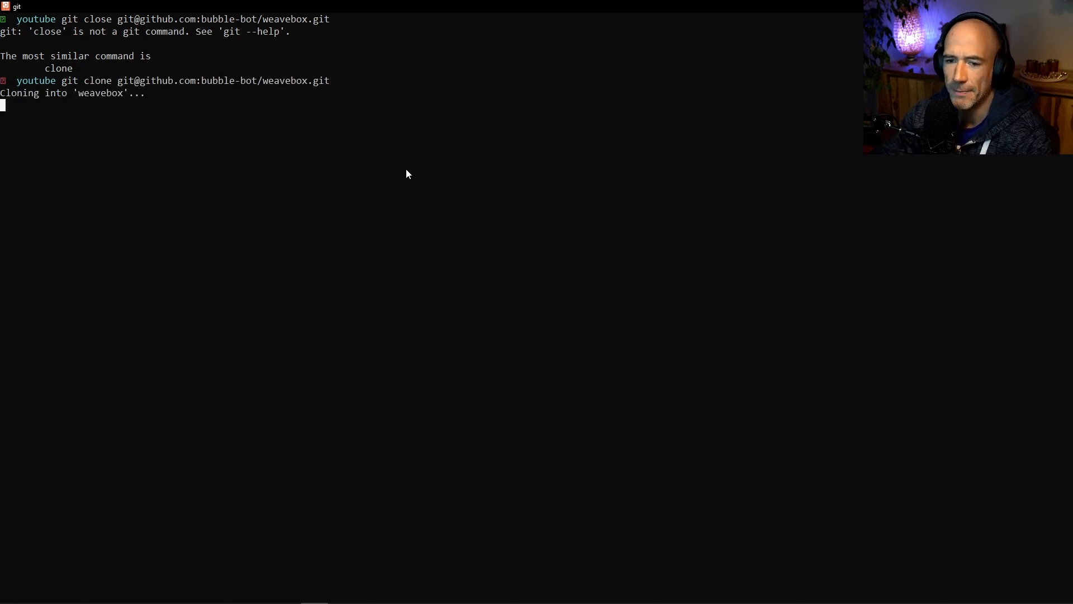
text(cle)
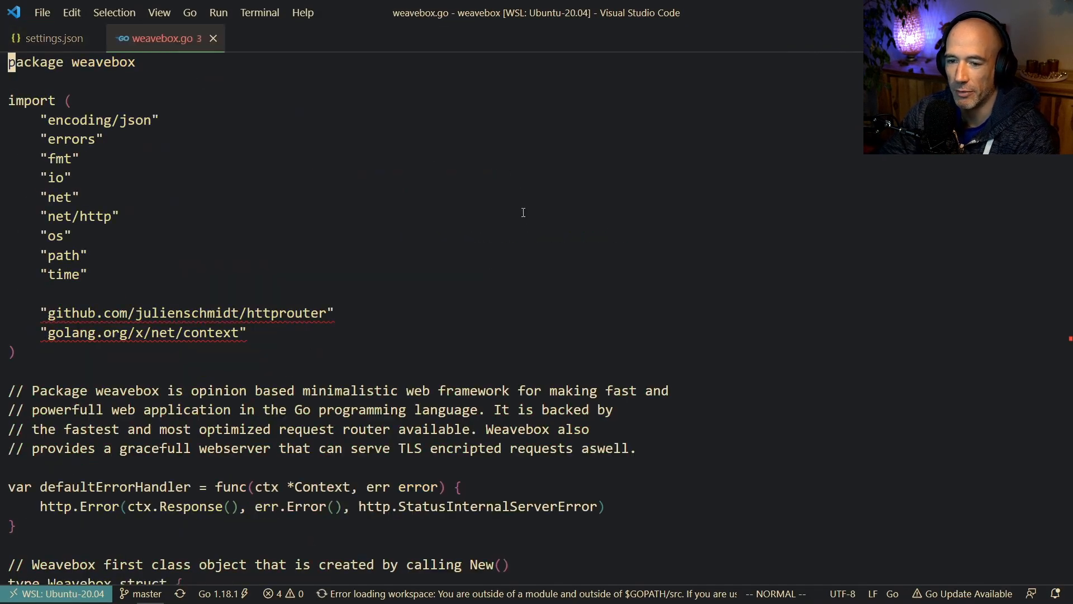
Create an examples/2023 folder containing a new main.go file.
scroll(down, 3)
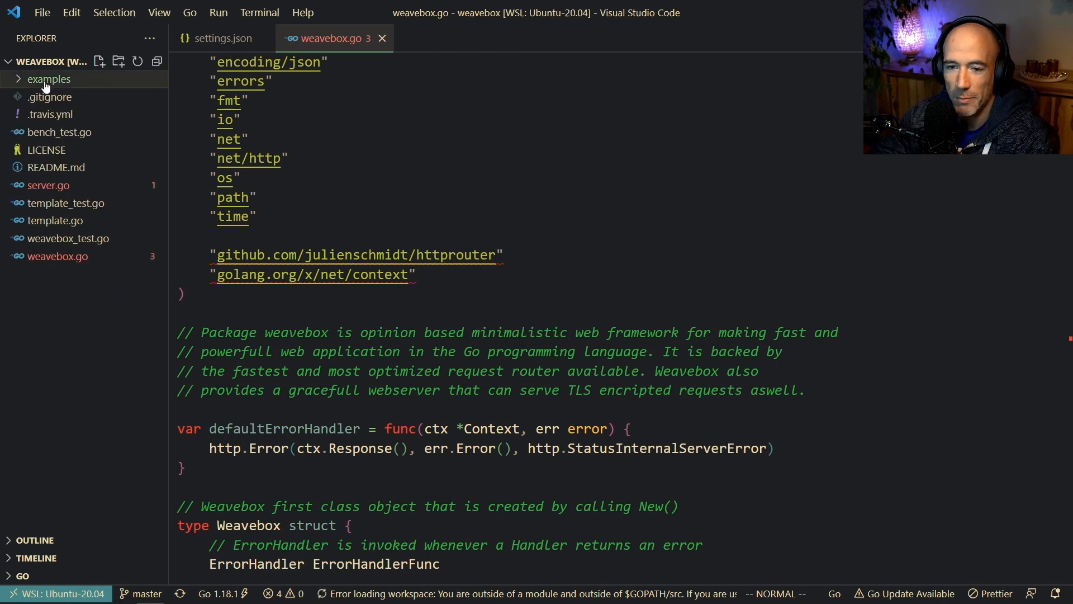
click(49, 79)
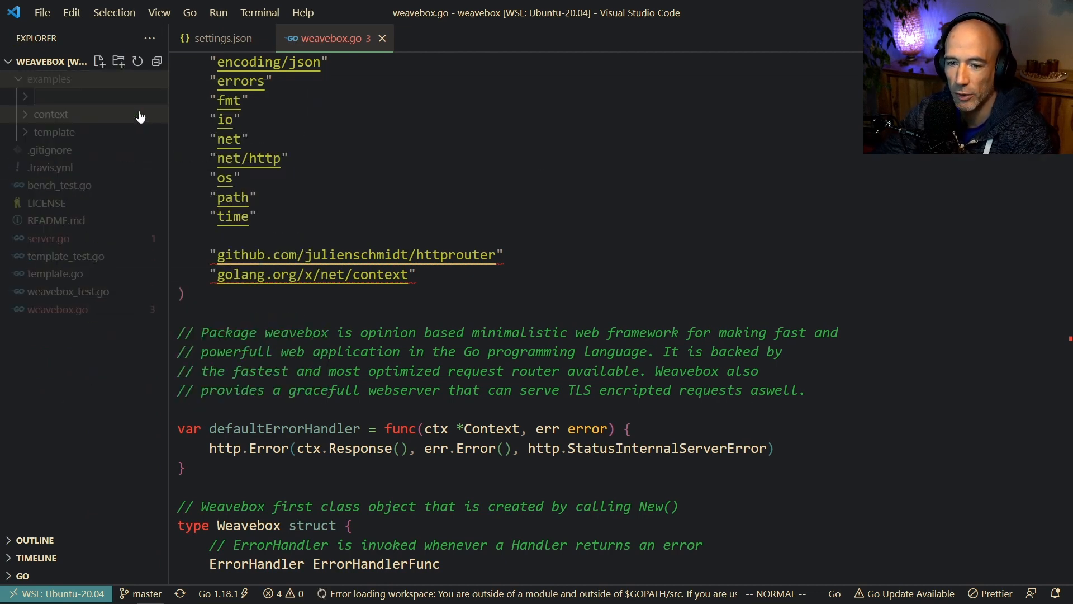
text(20)
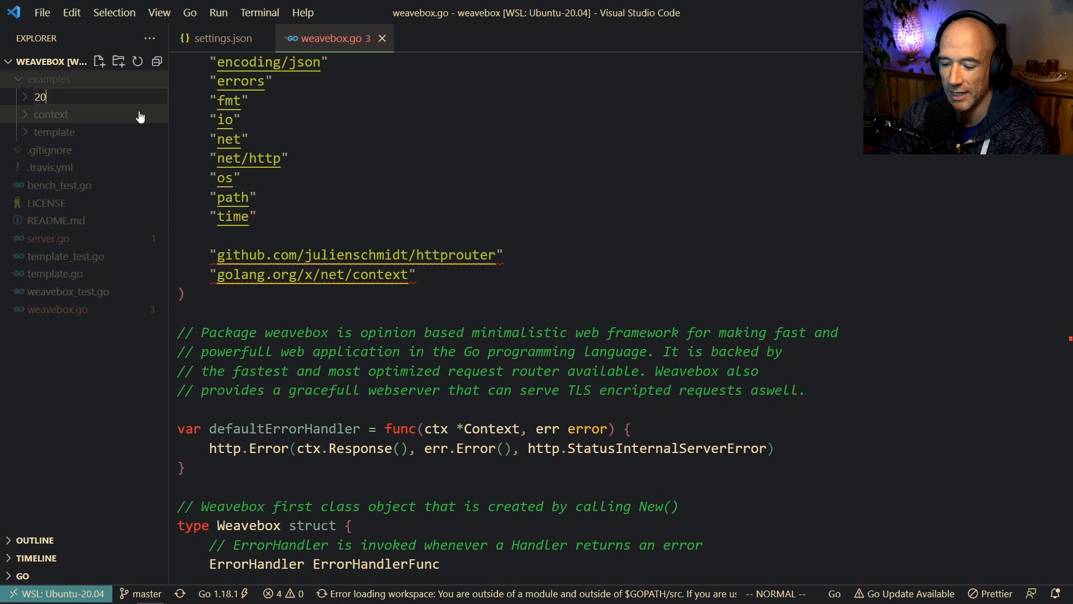
text(23)
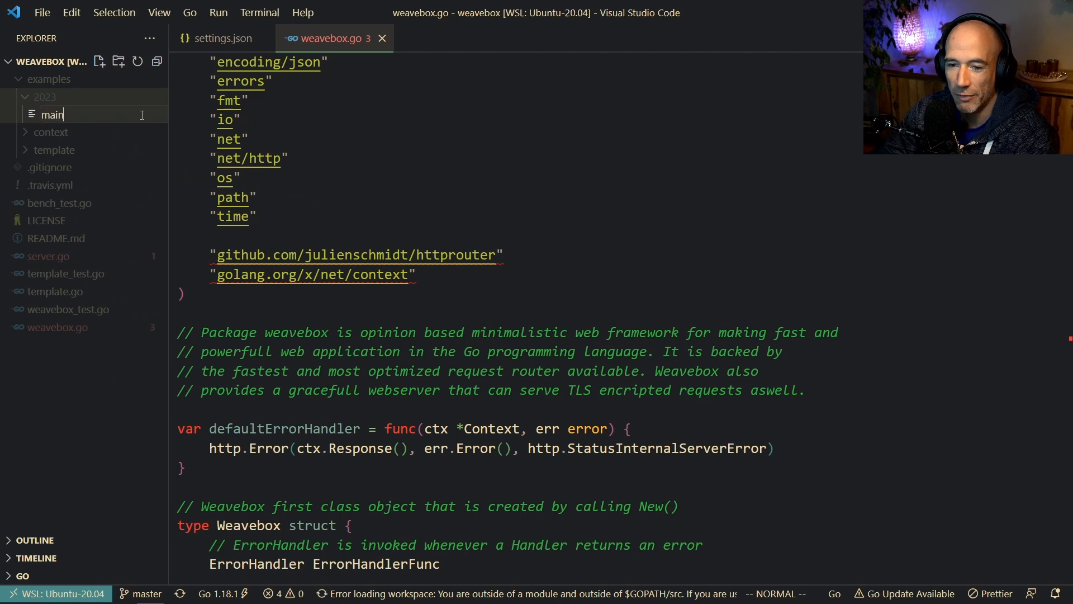
key(Enter)
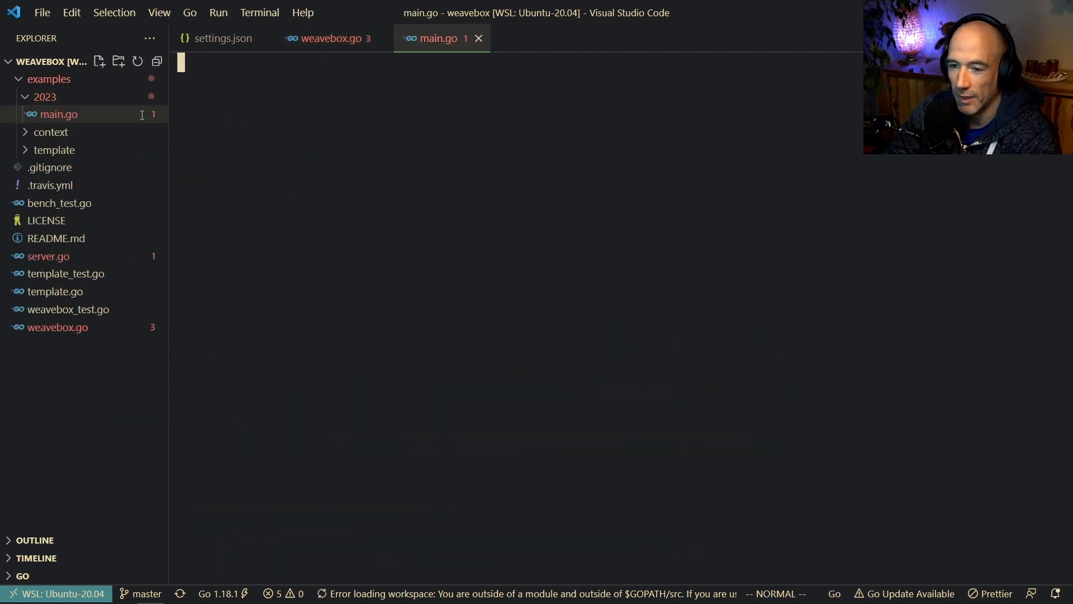
Write package main and an empty func main() in main.go.
text(package)
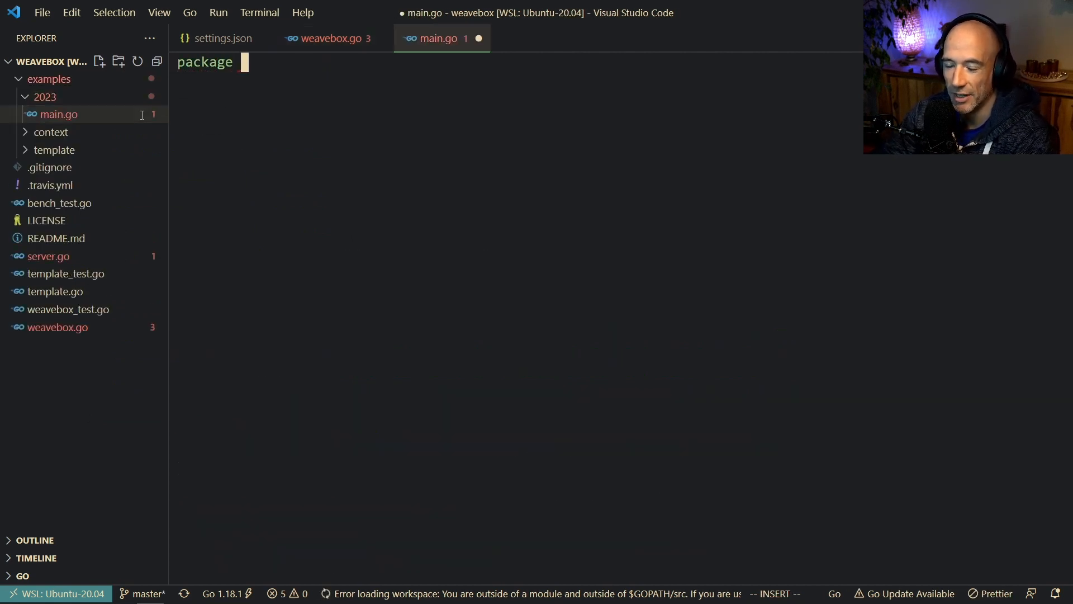
text(main)
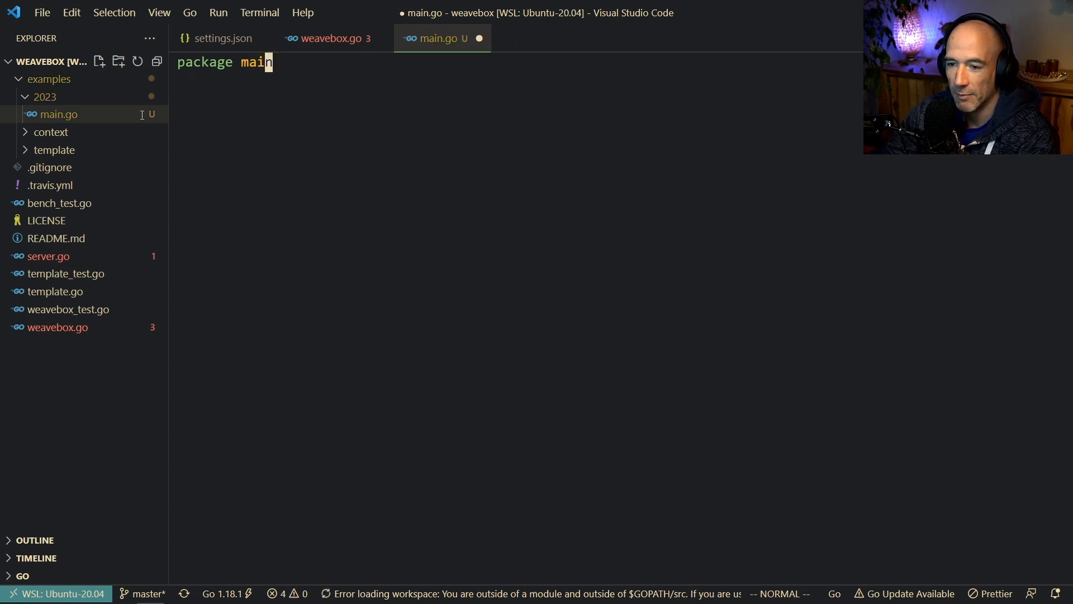
text(func main() {)
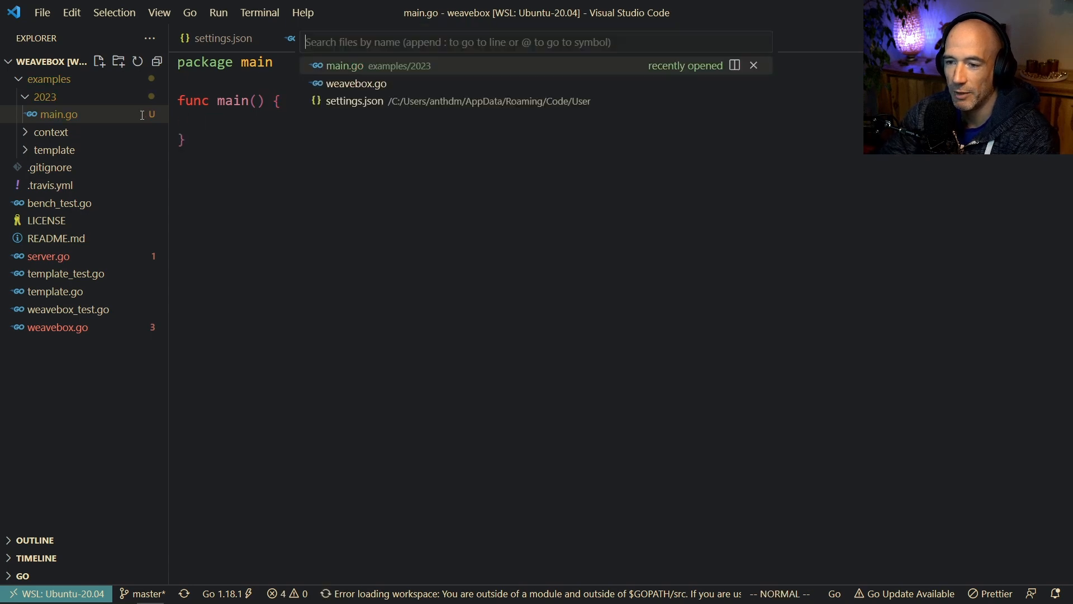
text(wa)
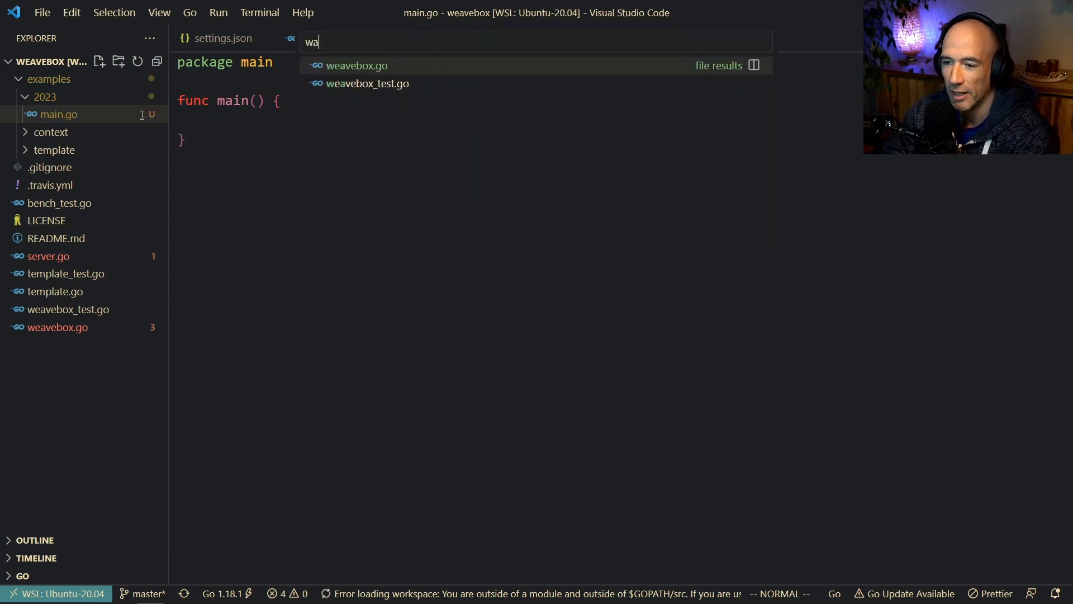
Open weavebox.go and run go mod init github.com/twanies/weavebox.
click(357, 65)
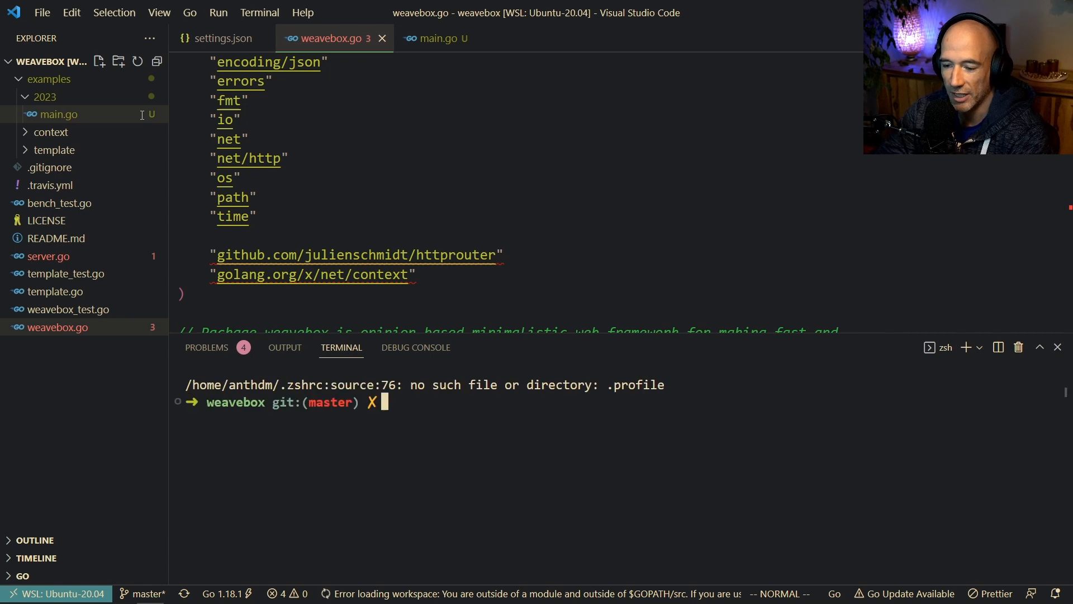
text(go mod init github.com/)
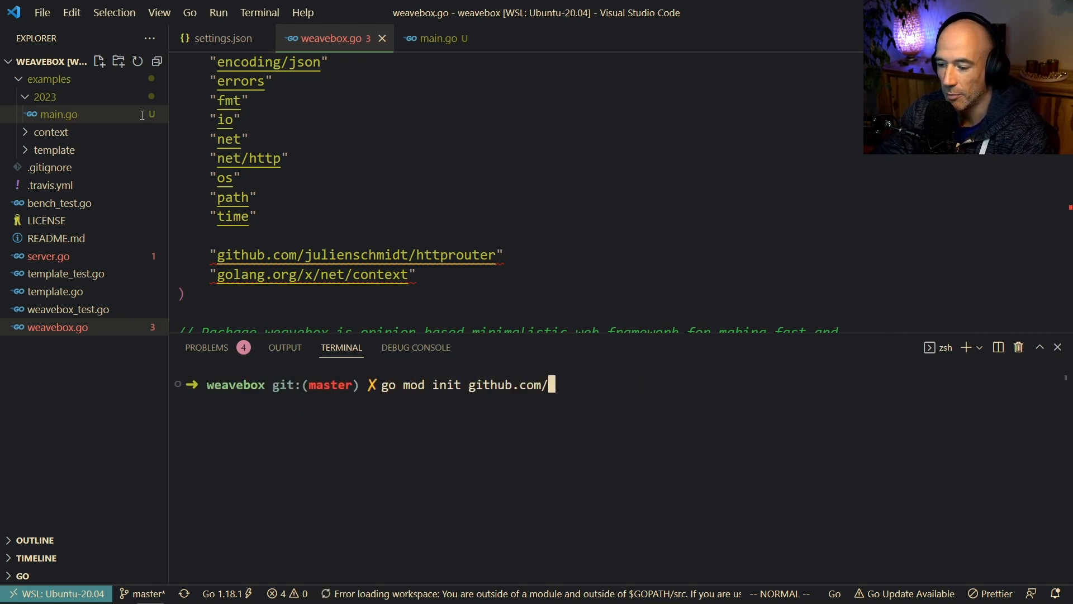
text(a)
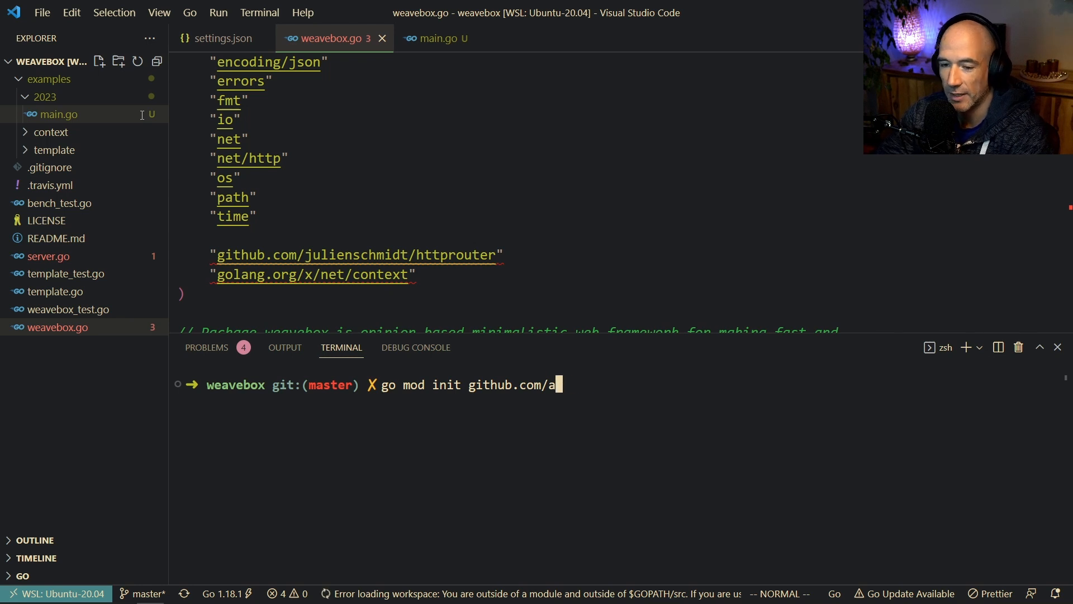
text(tw)
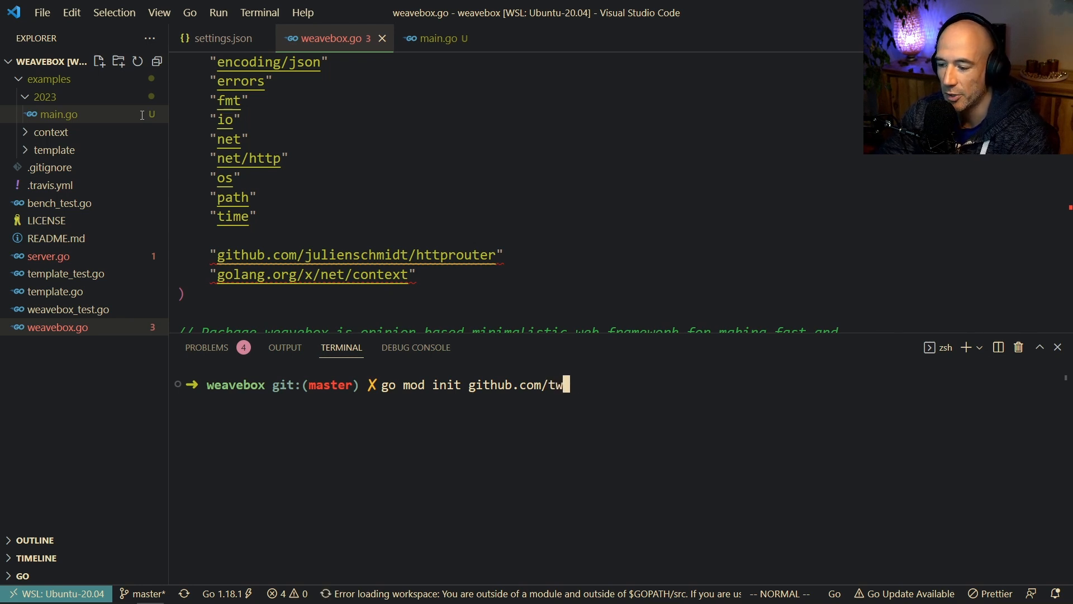
text(anies)
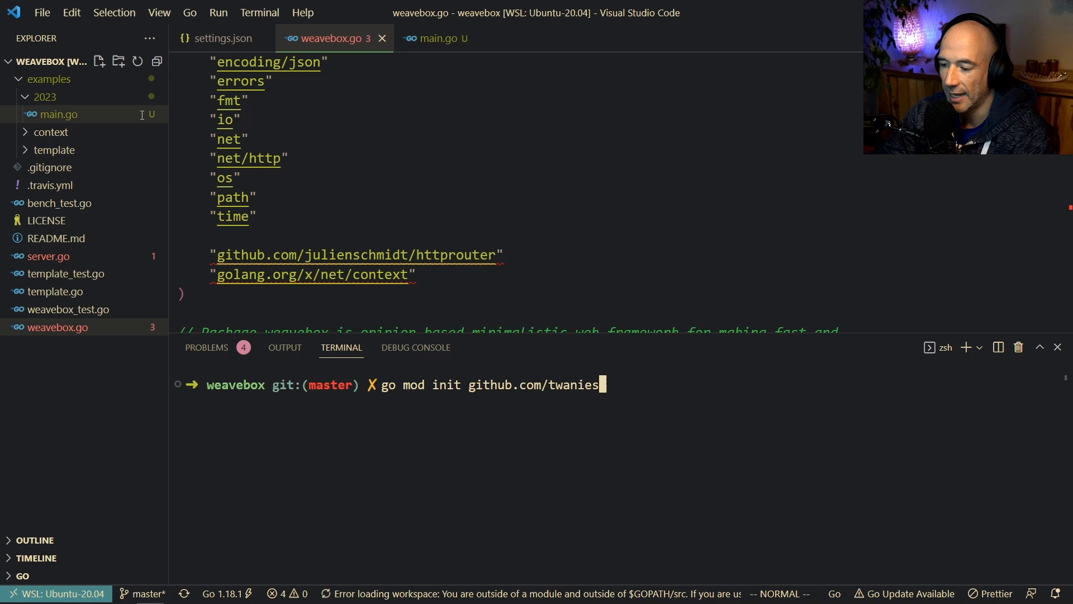
text(/weavebox)
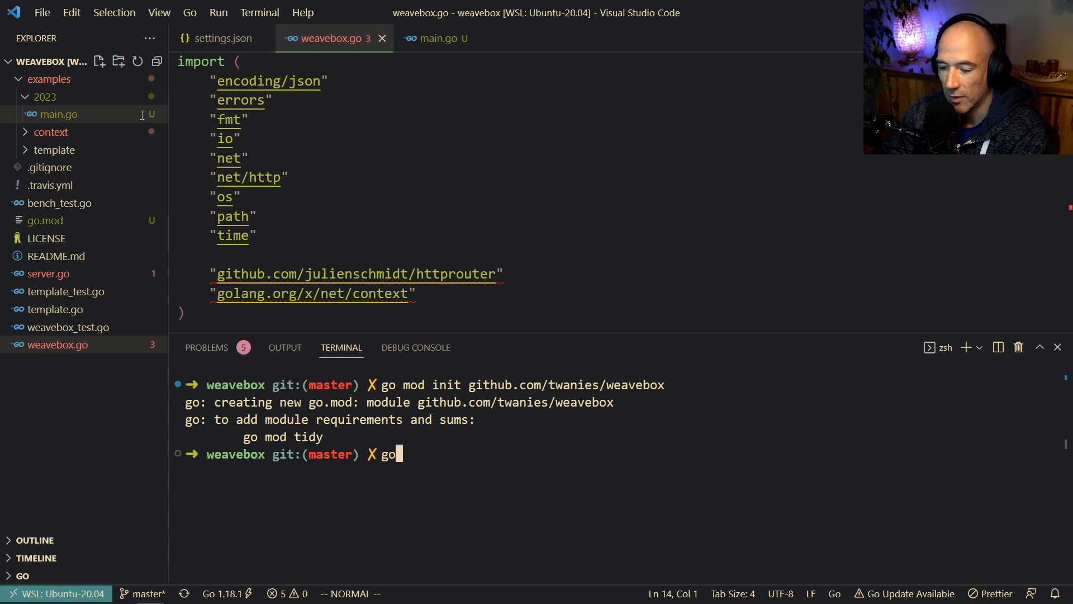
Fetch github.com/julienschmidt/httprouter with go get.
text(get github.com/)
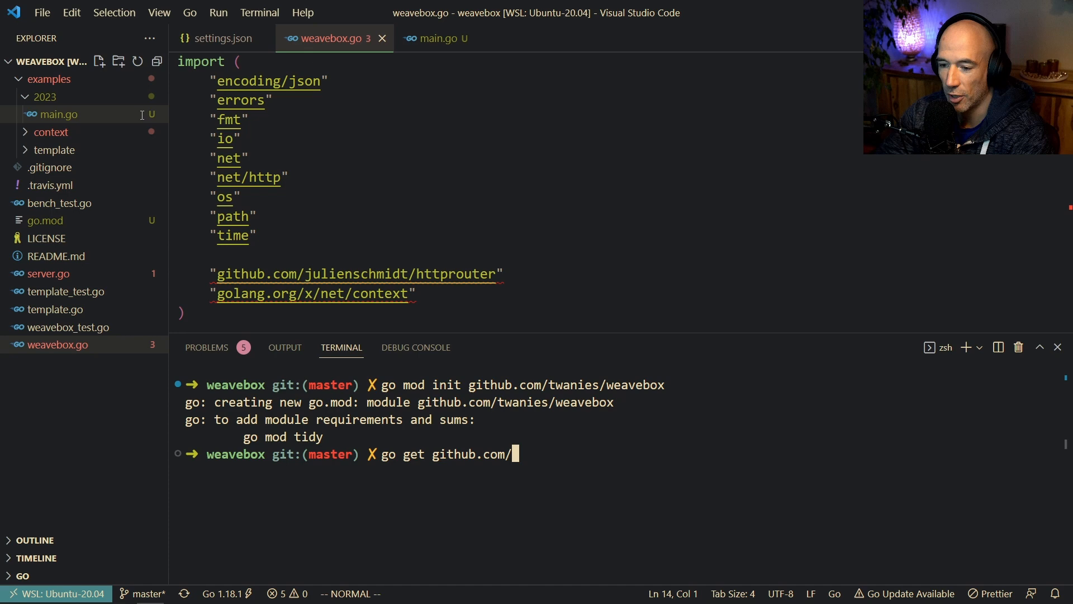
text(julien)
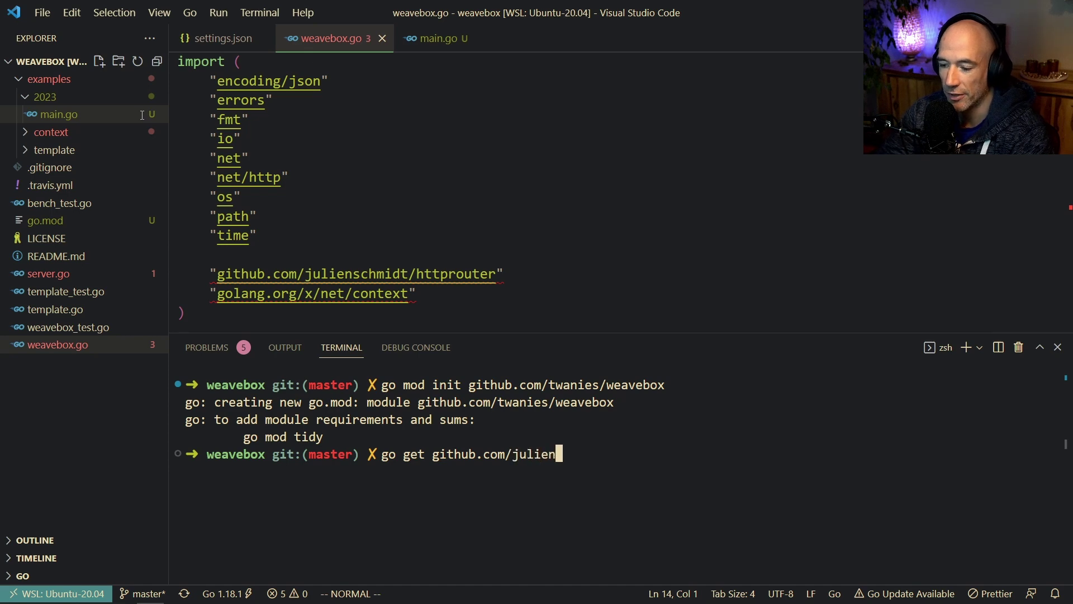
text(sc)
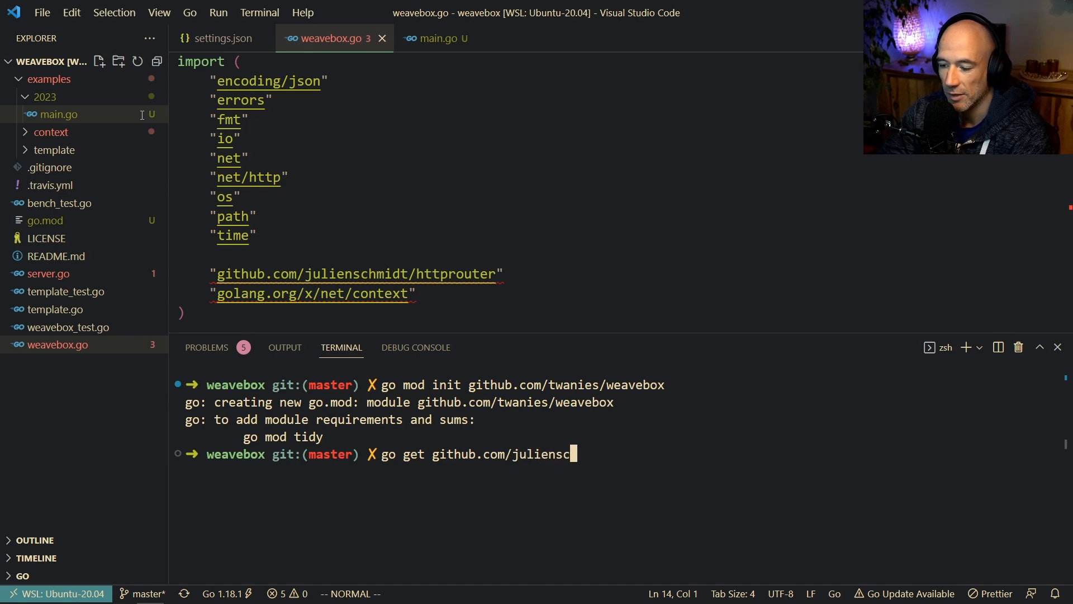
text(hmidt/http)
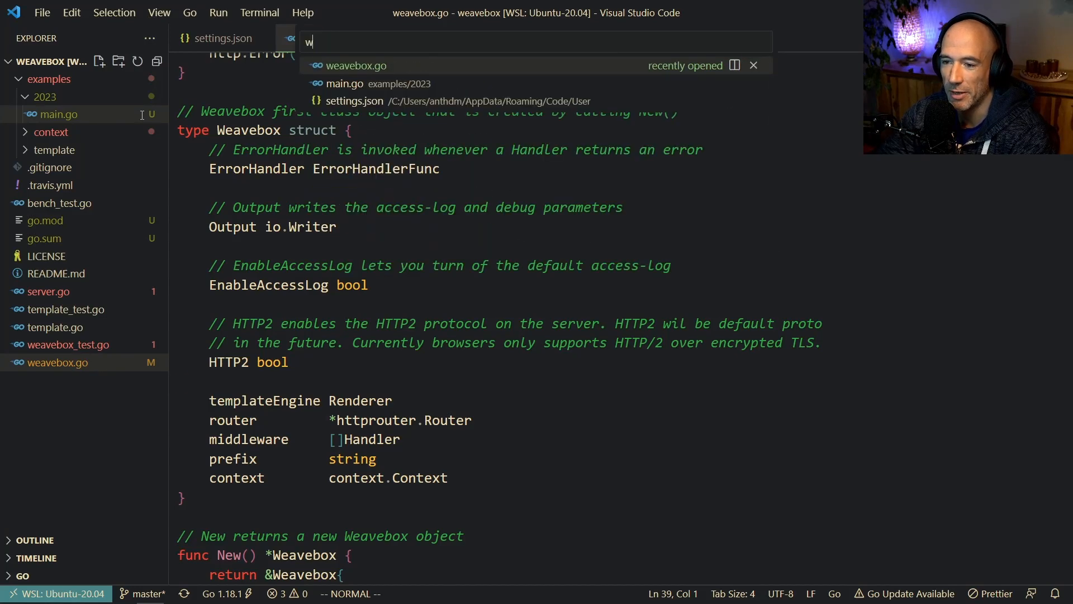
Open weavebox_test.go and scroll through its tests.
text(a)
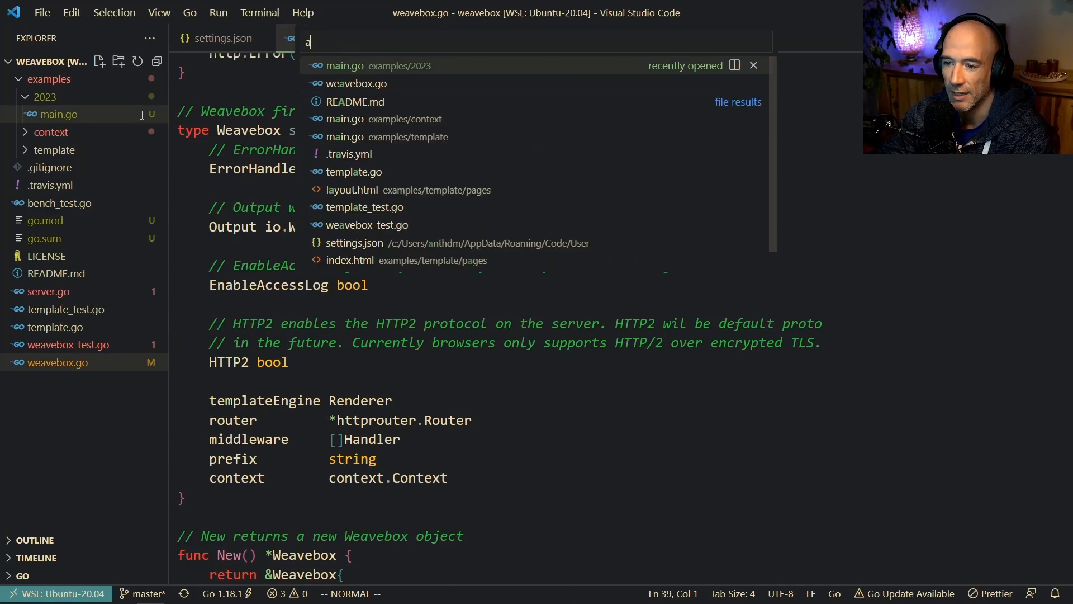
text(weav)
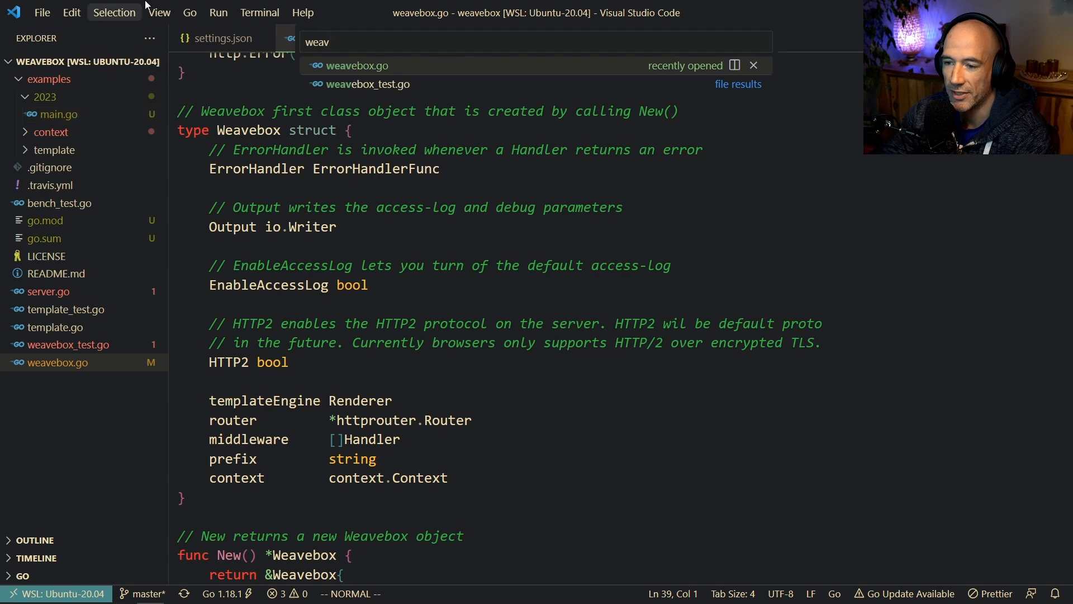
text(tes)
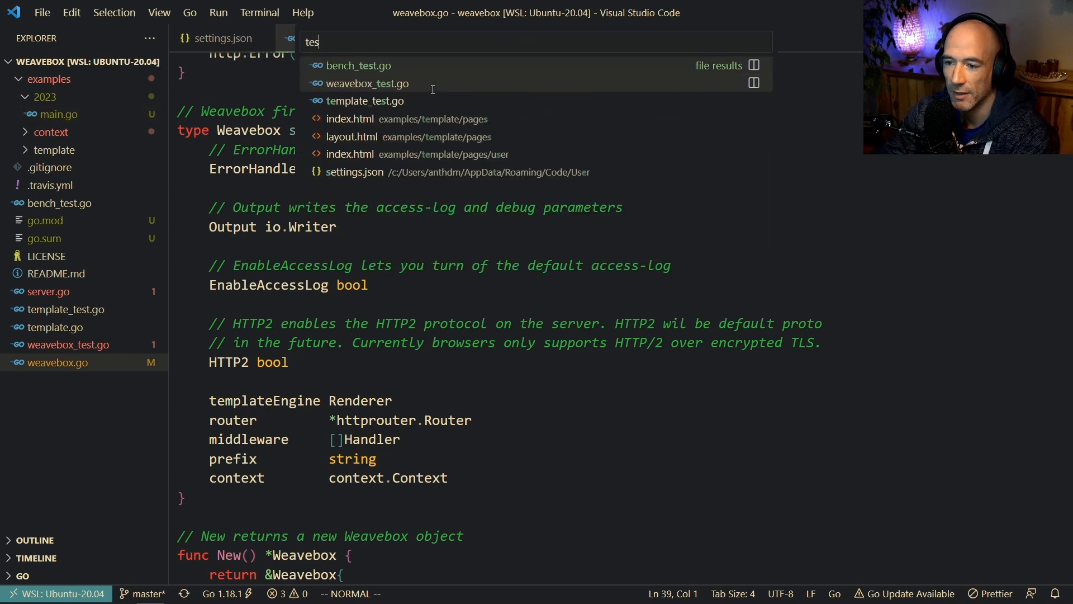
text(weav)
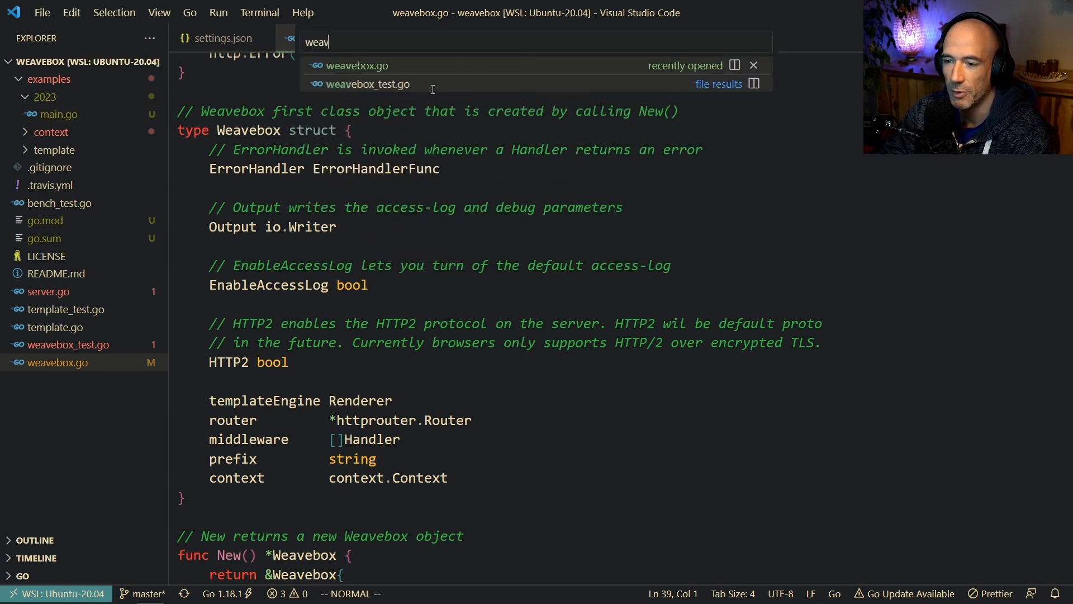
click(368, 84)
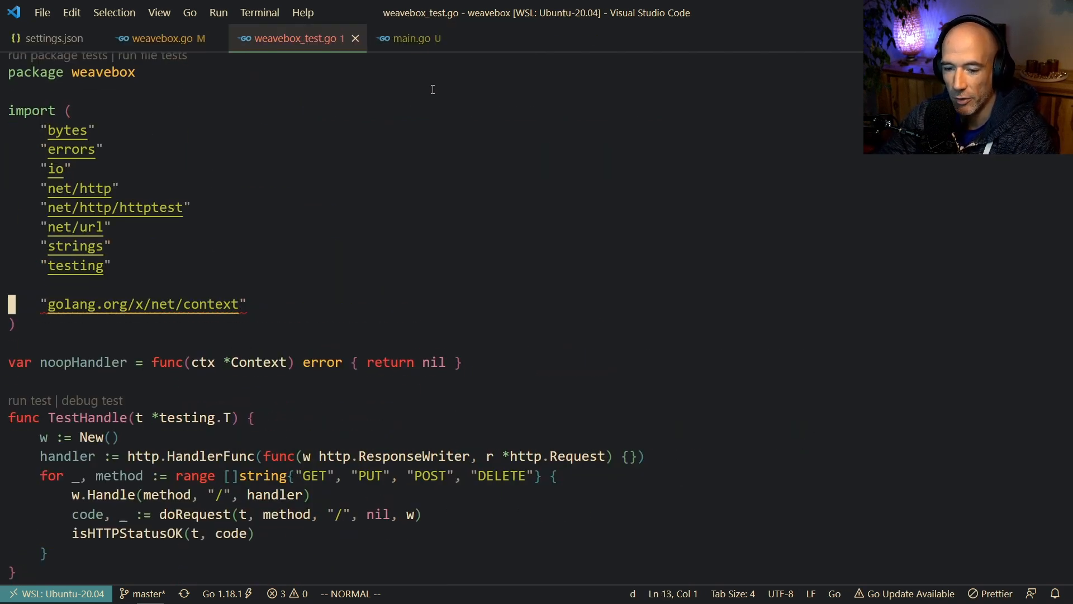
scroll(down, 3)
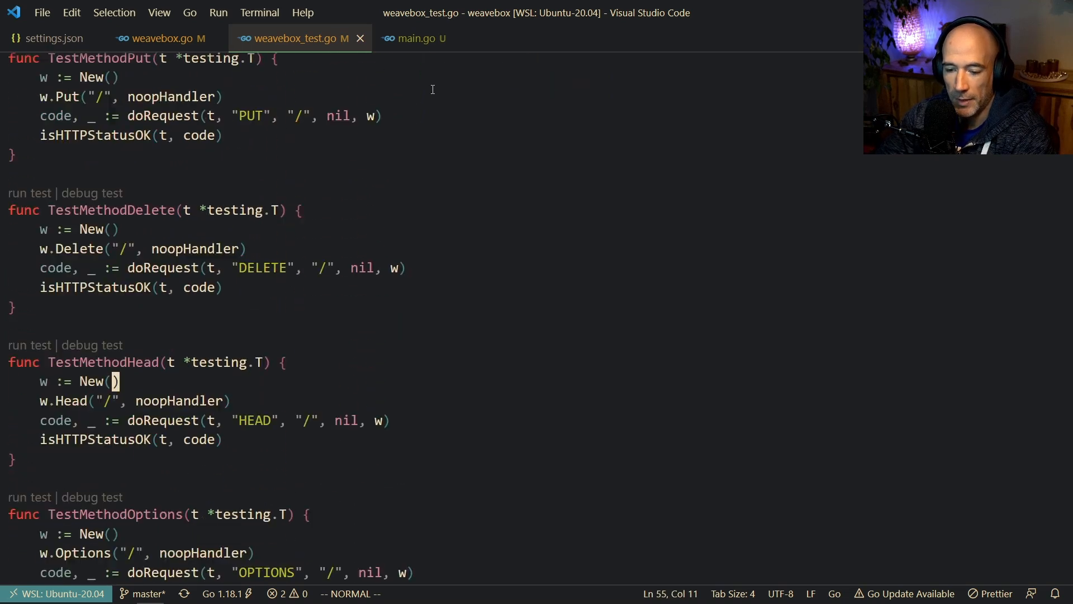
scroll(down, 3)
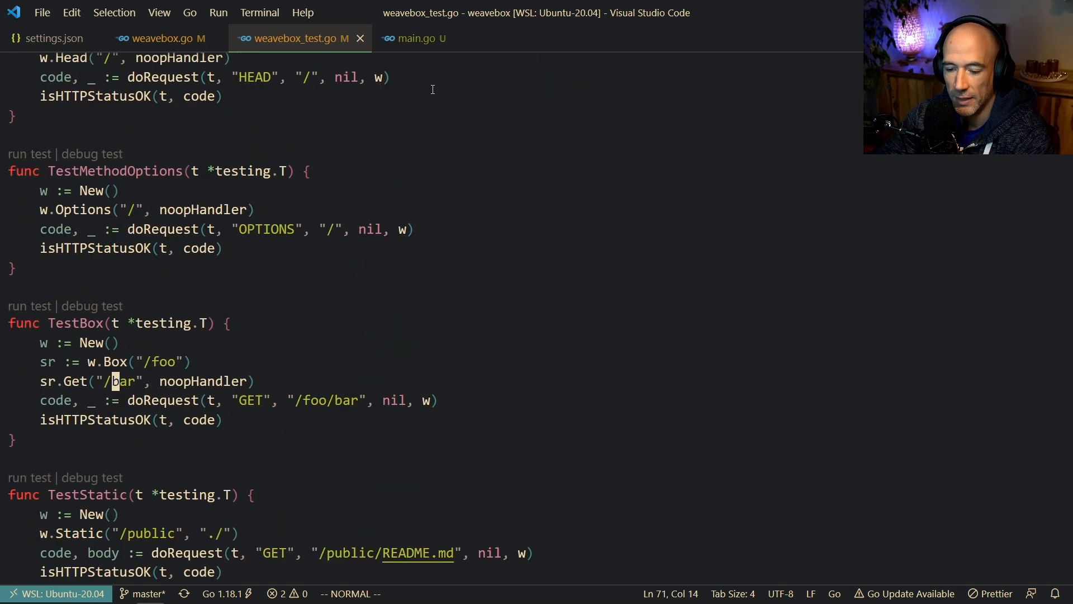
scroll(down, 3)
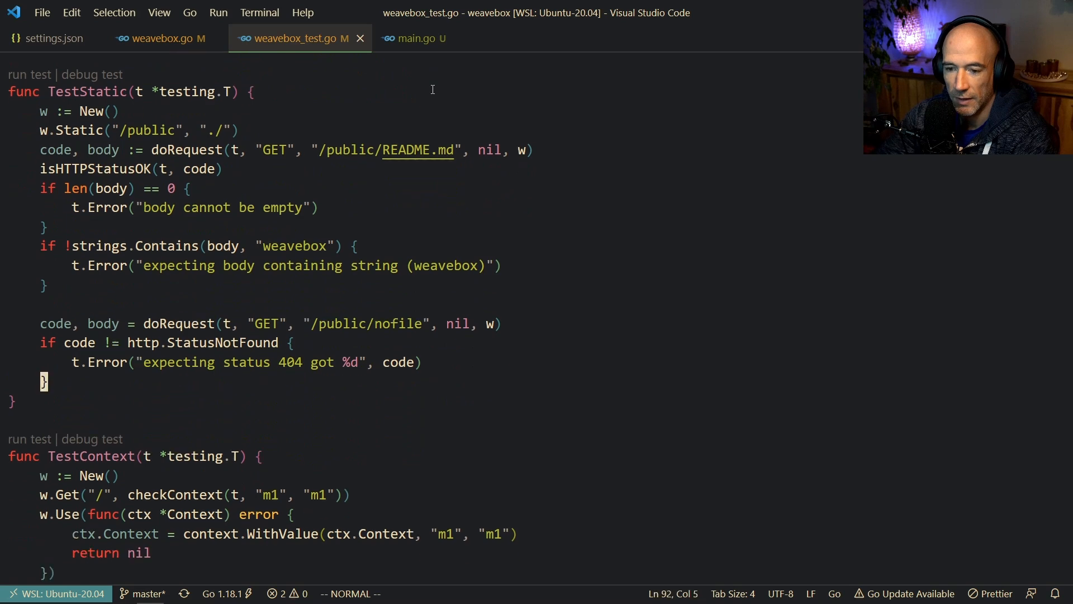
Run go get github.com/bradfitz/http2 to clear server.go's import error.
key(Ctrl+P)
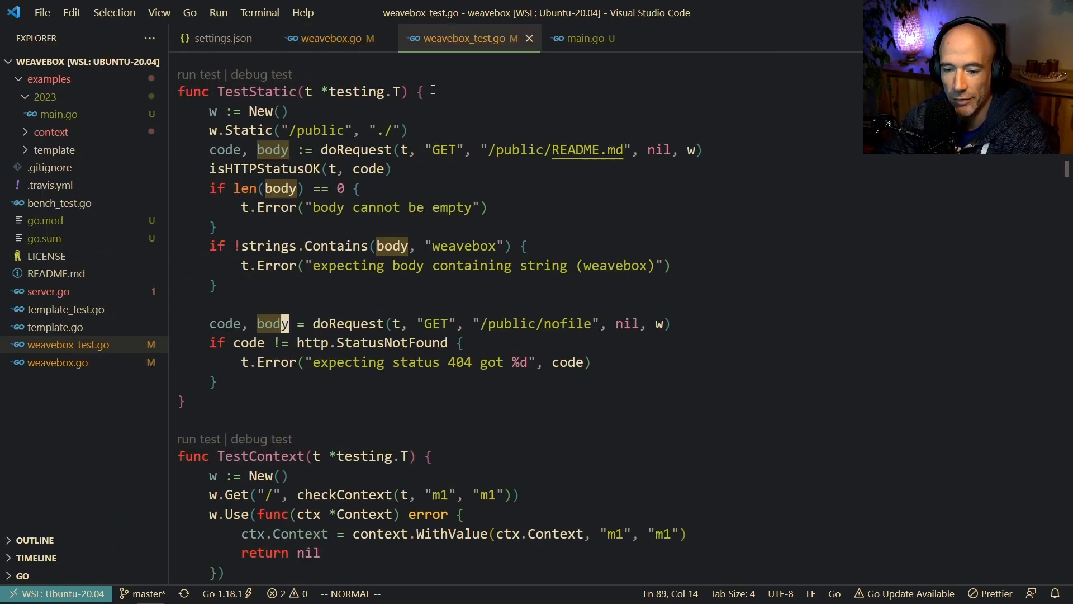
text("golang.org/x/net/context")
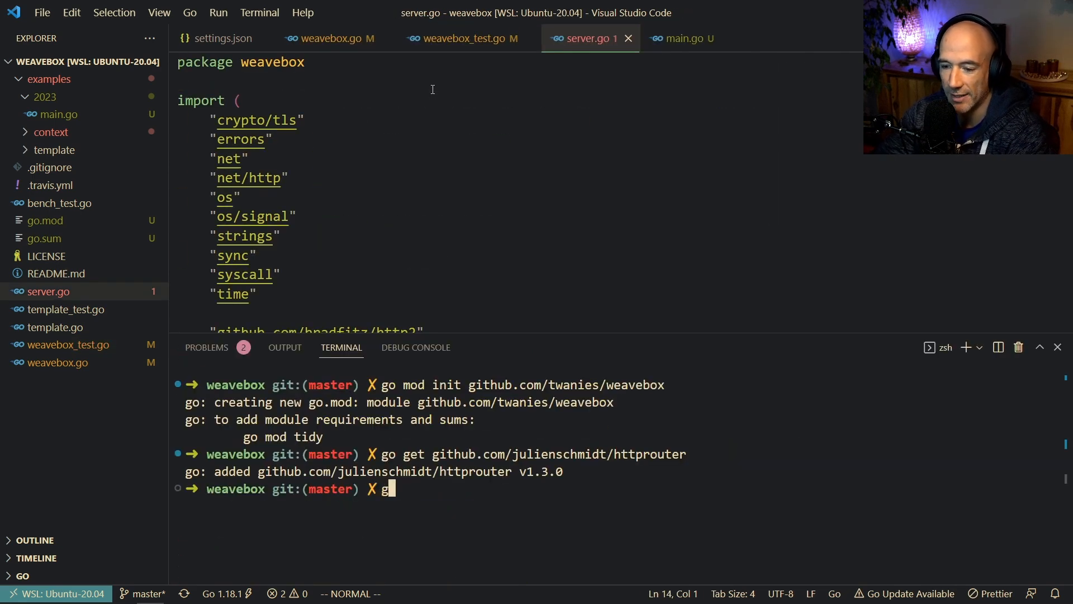
text(ithub.c)
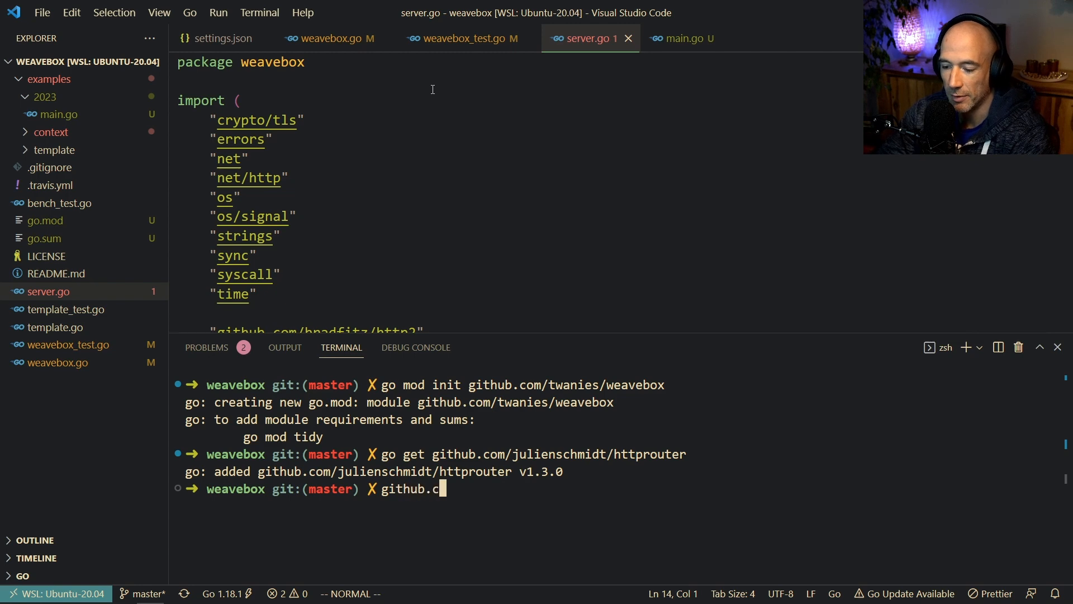
text(go get githu)
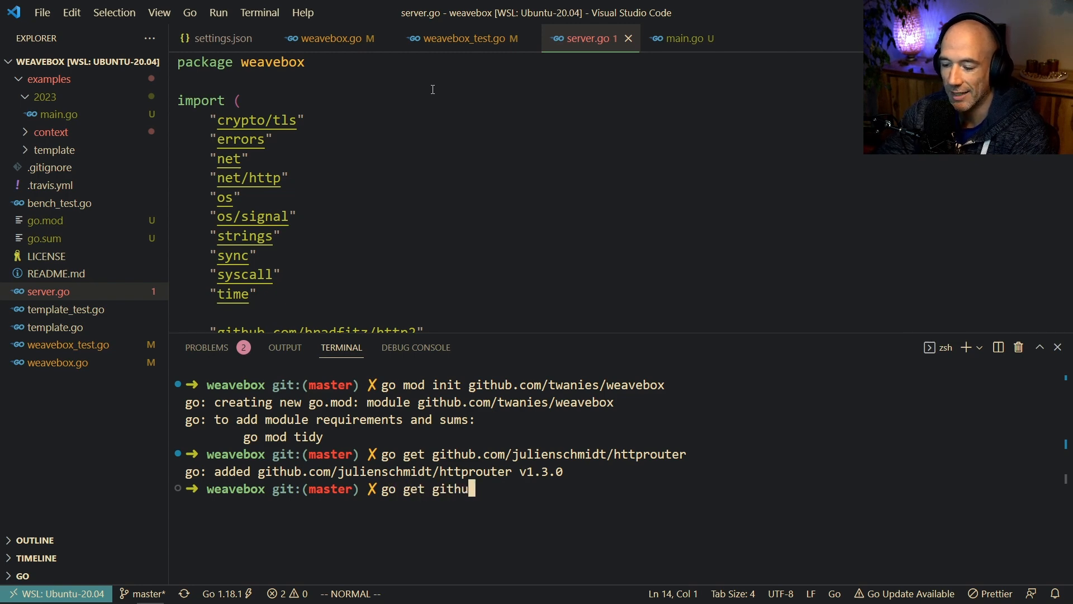
text(b.com)
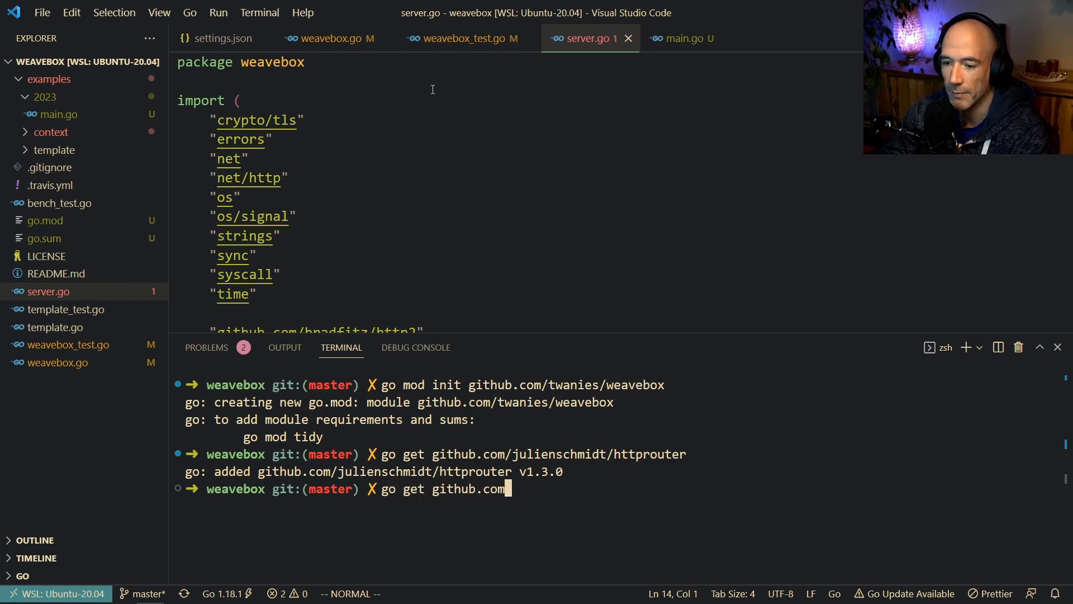
text(/)
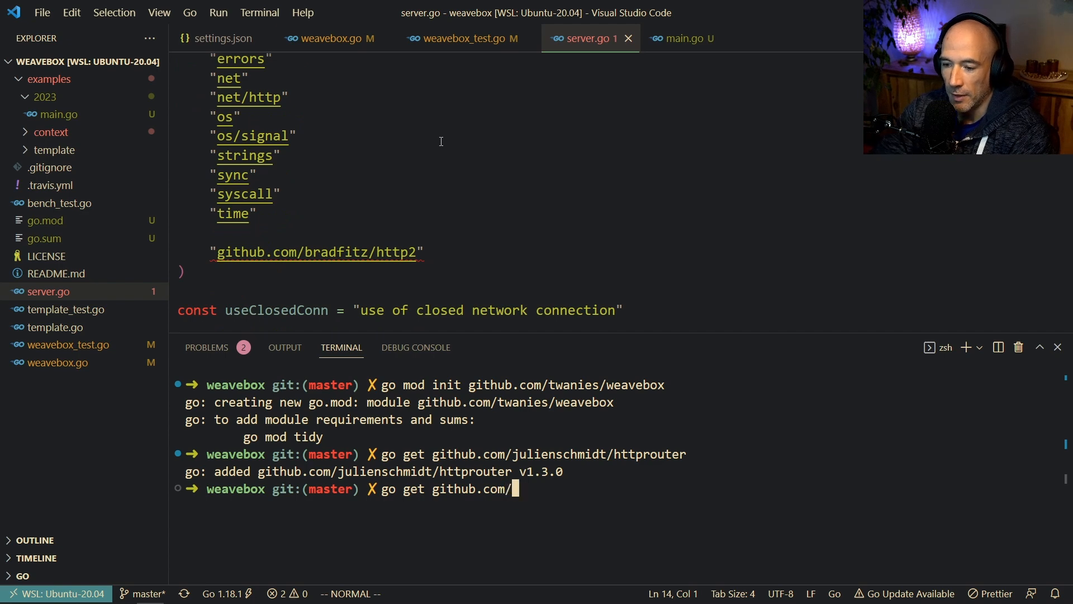
text(bradfitz)
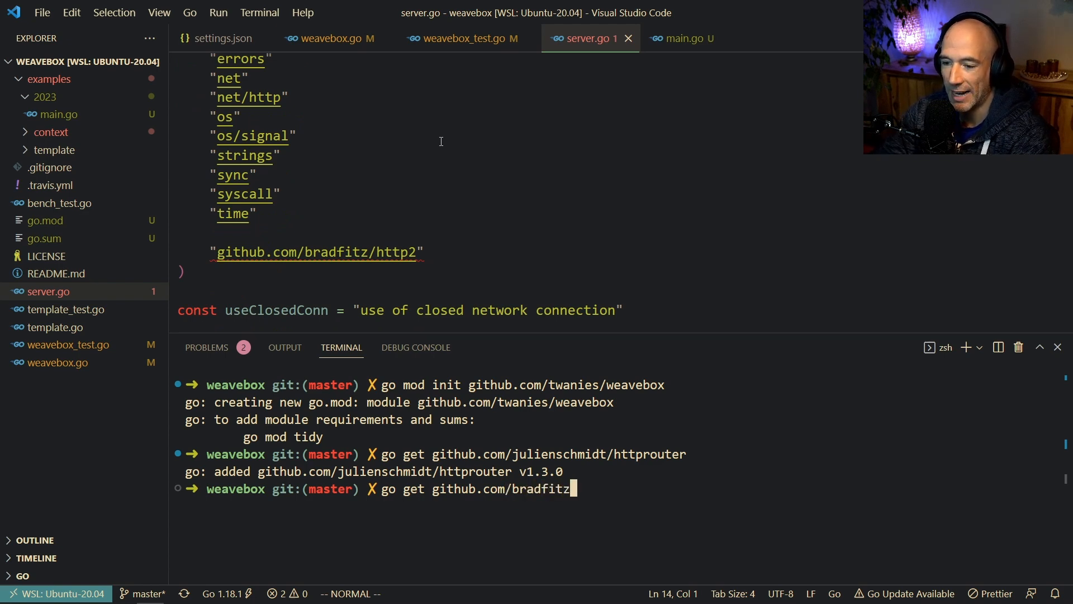
text(/http2)
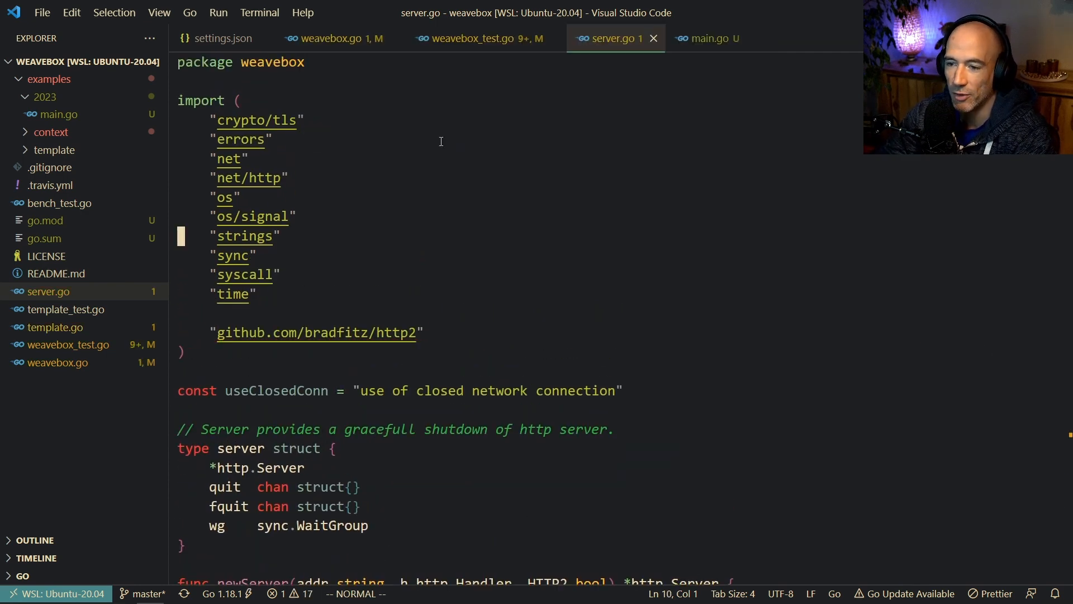
In examples/2023/main.go, create app := weavebox.New() and import github.com/twanies/weavebox.
click(712, 38)
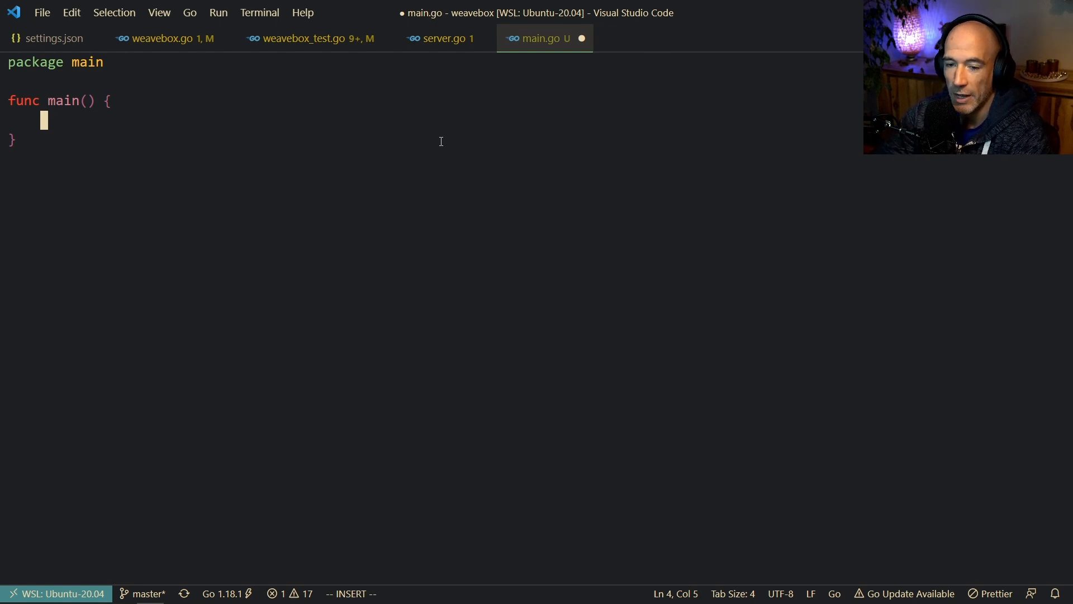
text(app := wev)
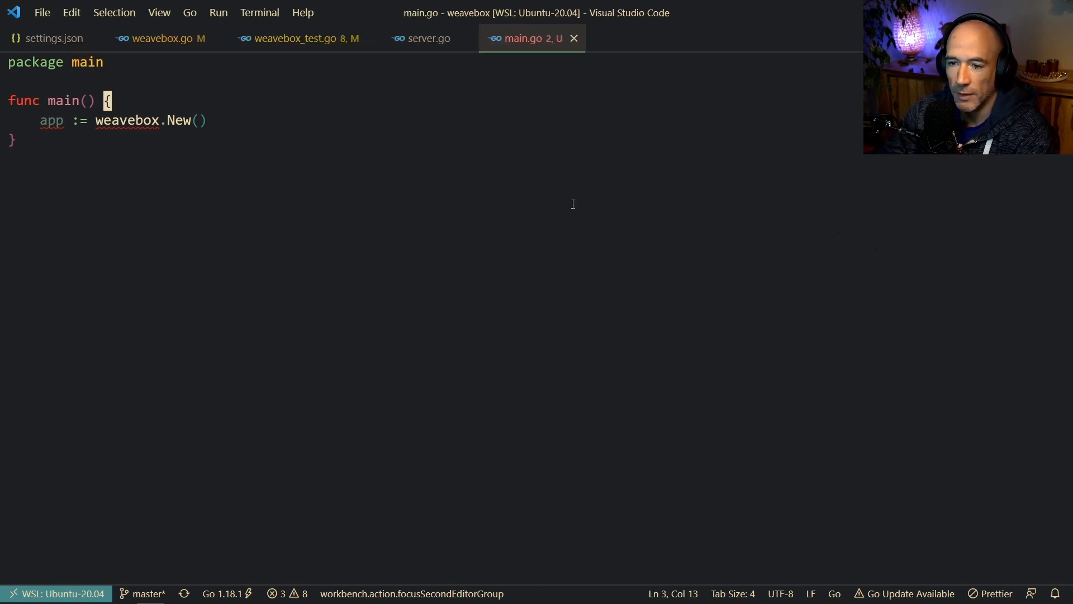
key(Ctrl+P)
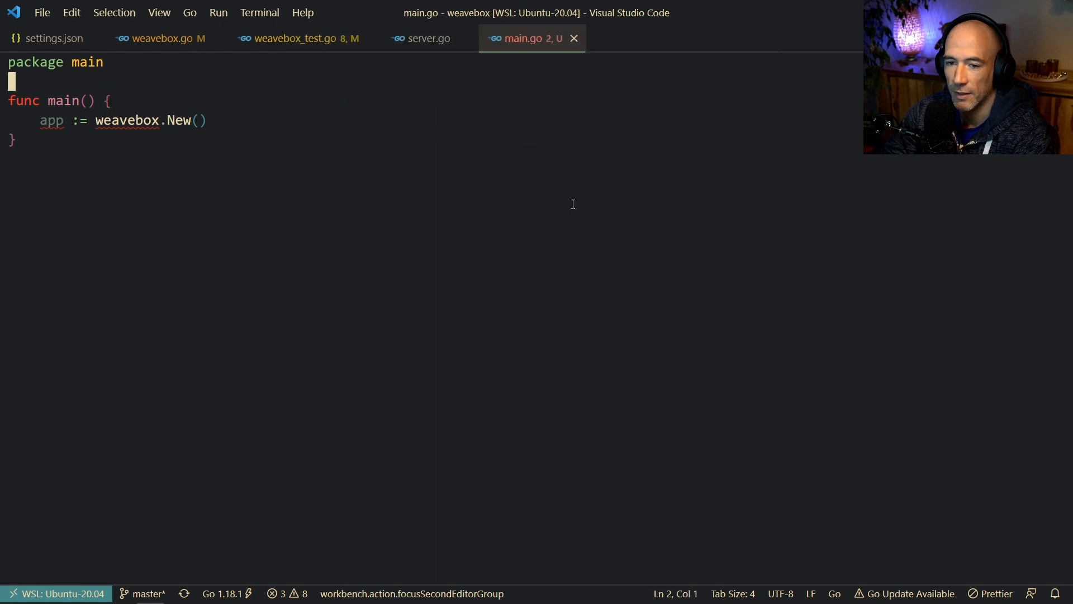
text(impro)
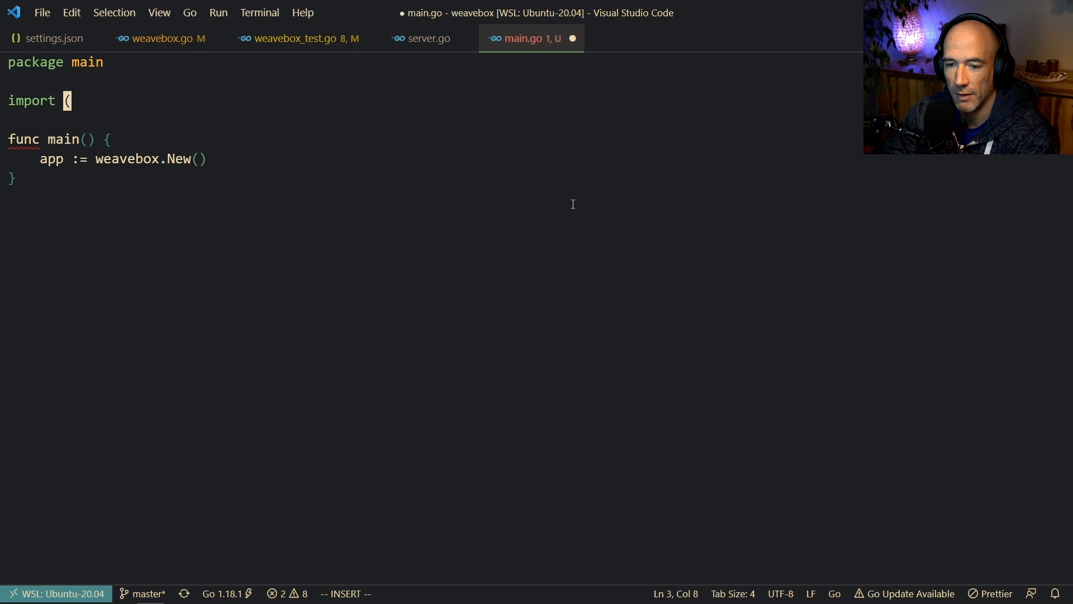
text("github.com/twanies/)
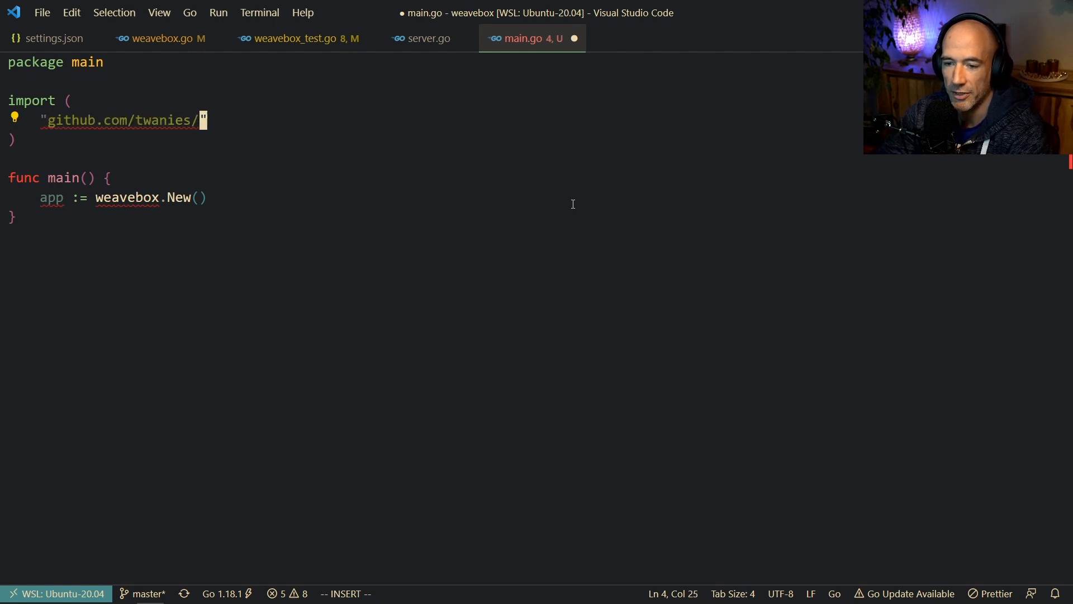
text(weavebox)
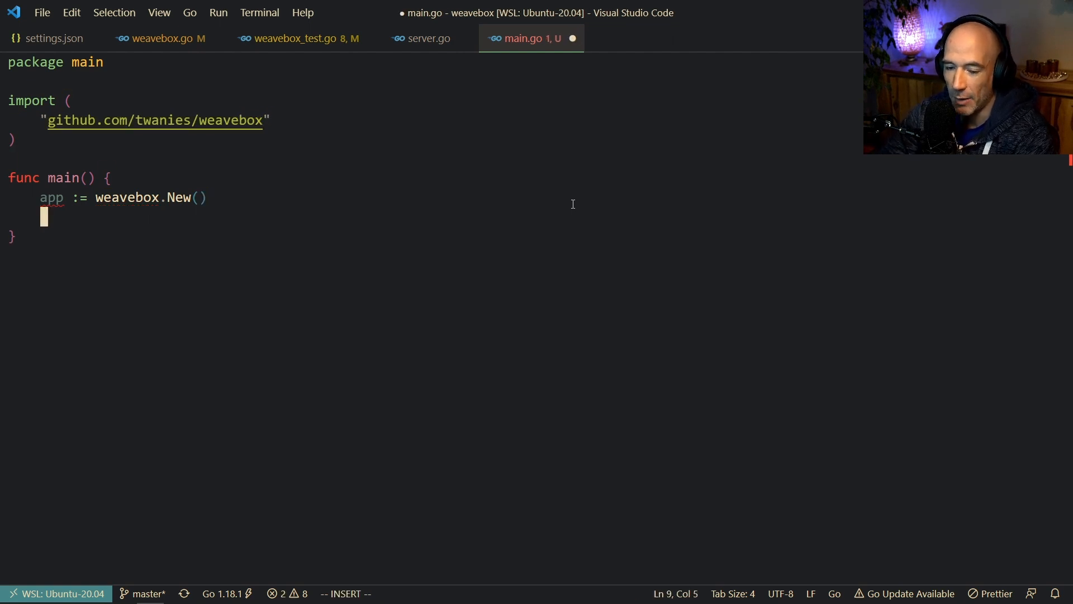
Register a GET /users route to handleGetUsers and serve the app on port 3000.
text(app.Get("/users",)
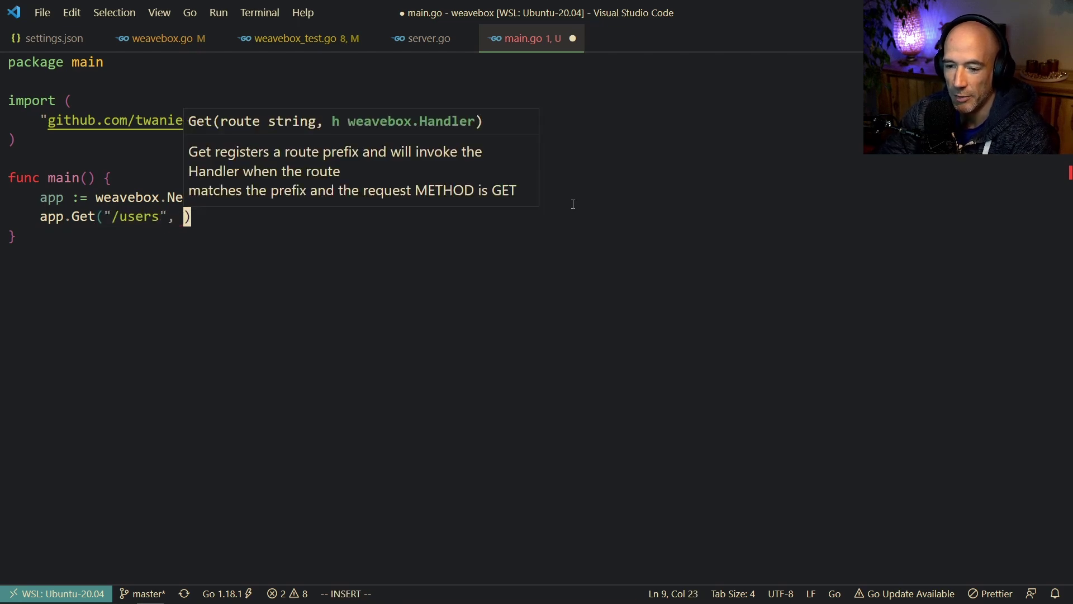
text(handleGetUsers)
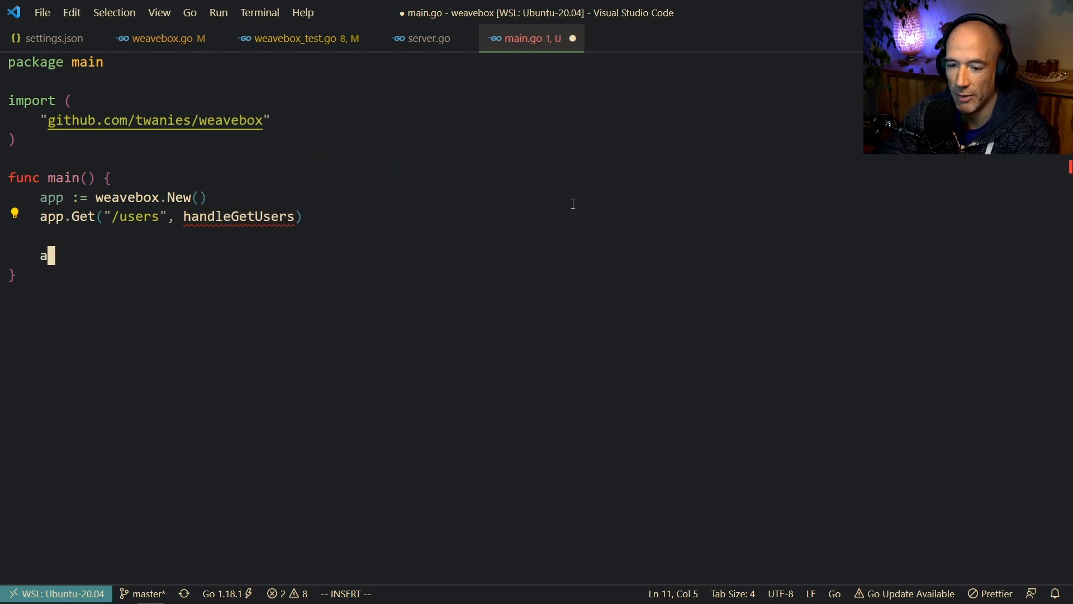
text(pp)
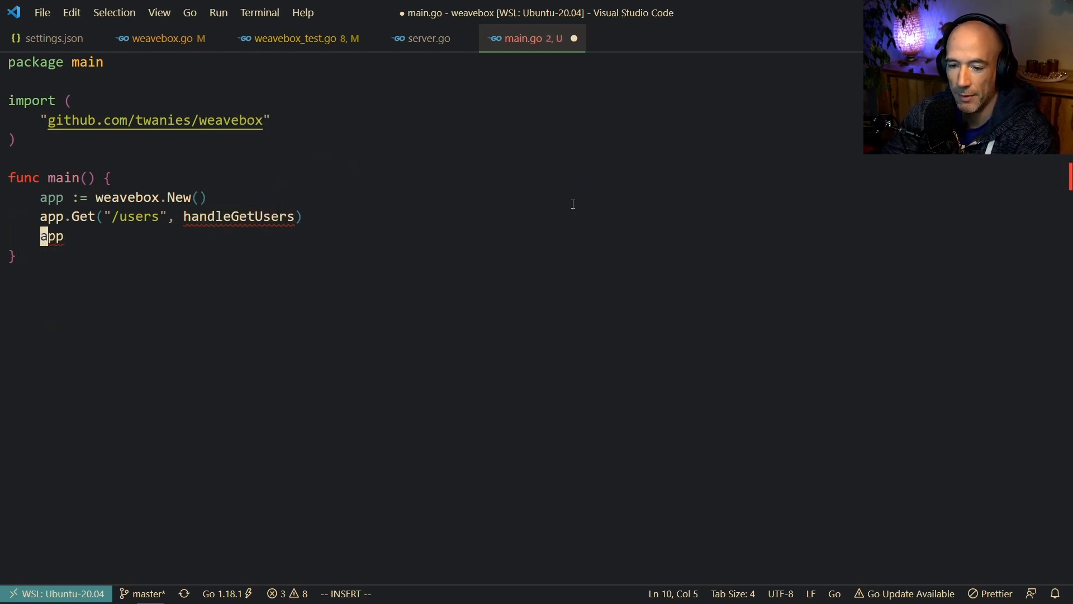
text(.Seve(3000)
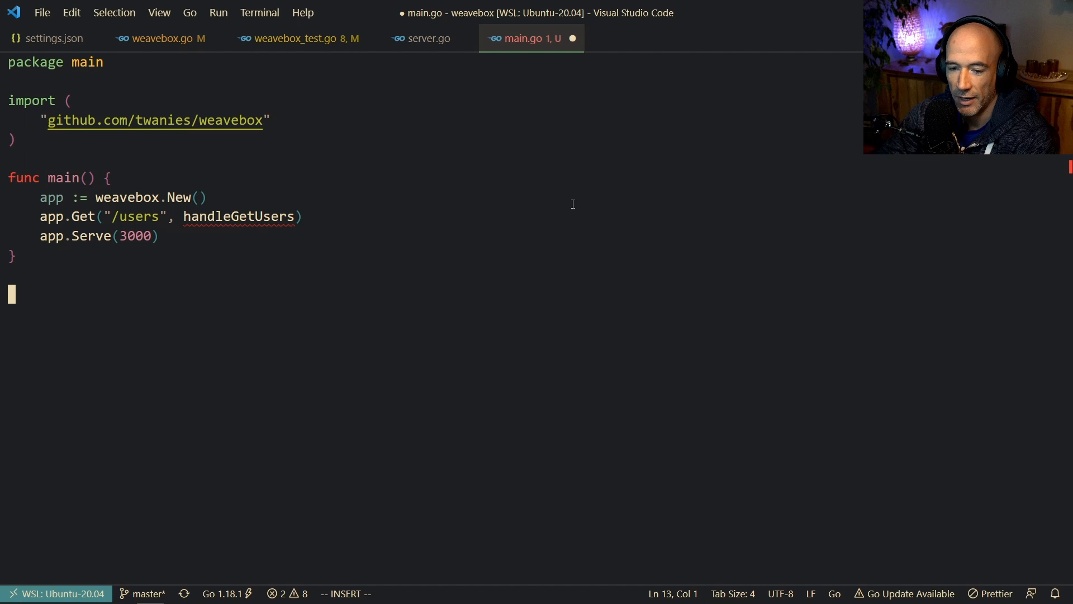
Write handleGetUsers(ctx *weavebox.Context) returning ctx.Text(http.StatusOK, "hello from 2015").
text(func handle)
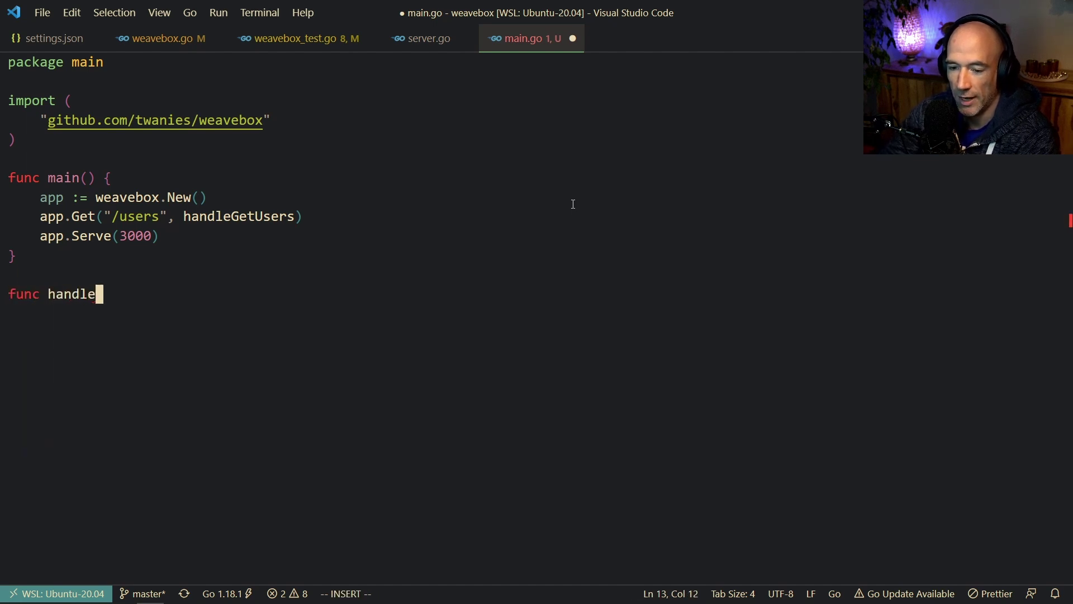
text(GetUsers()
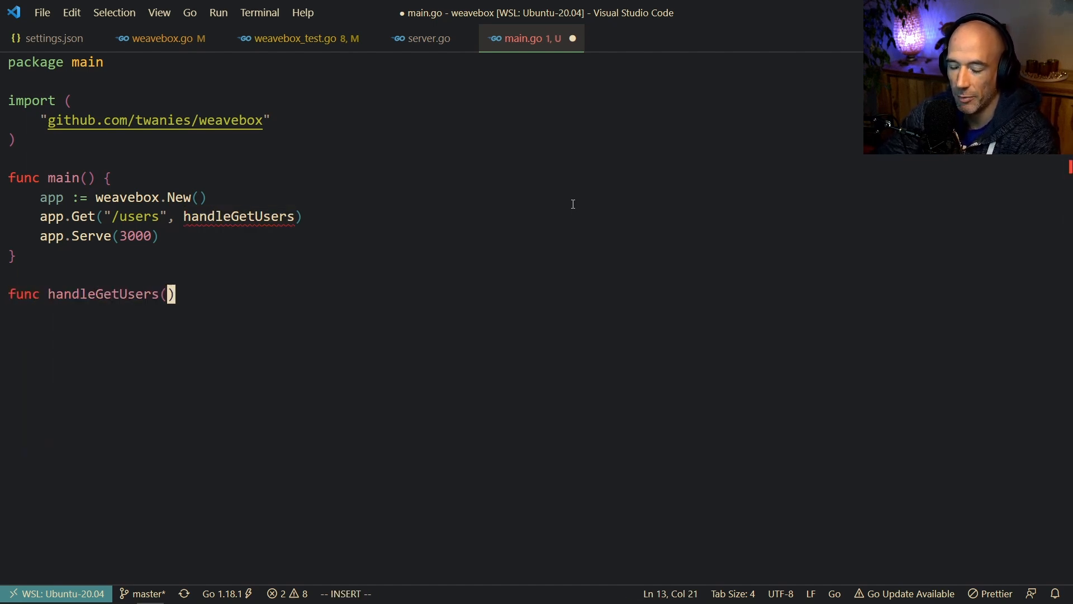
text(c)
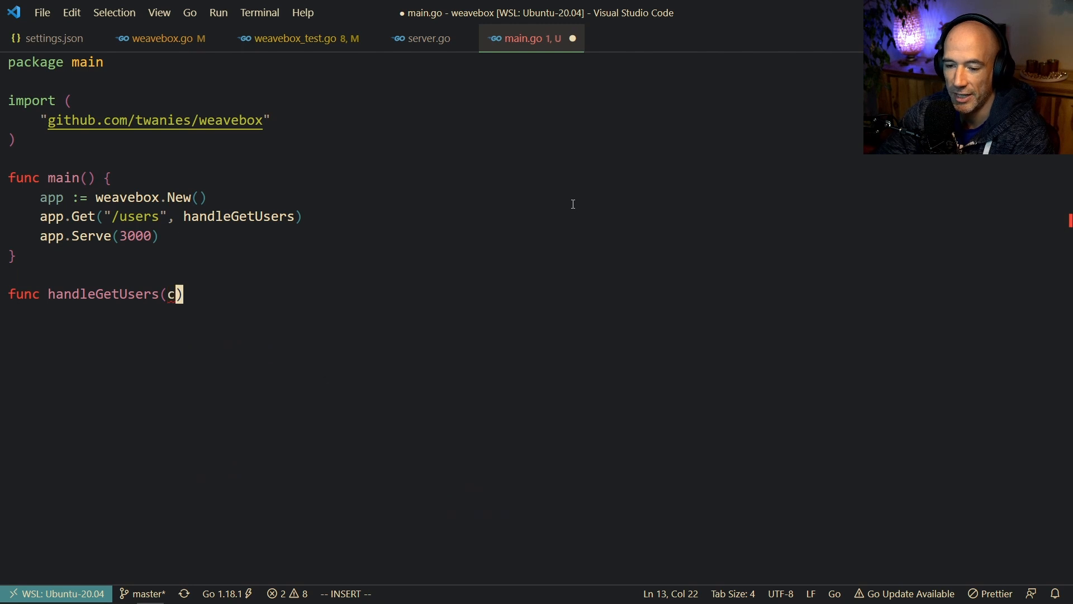
text(tx *we)
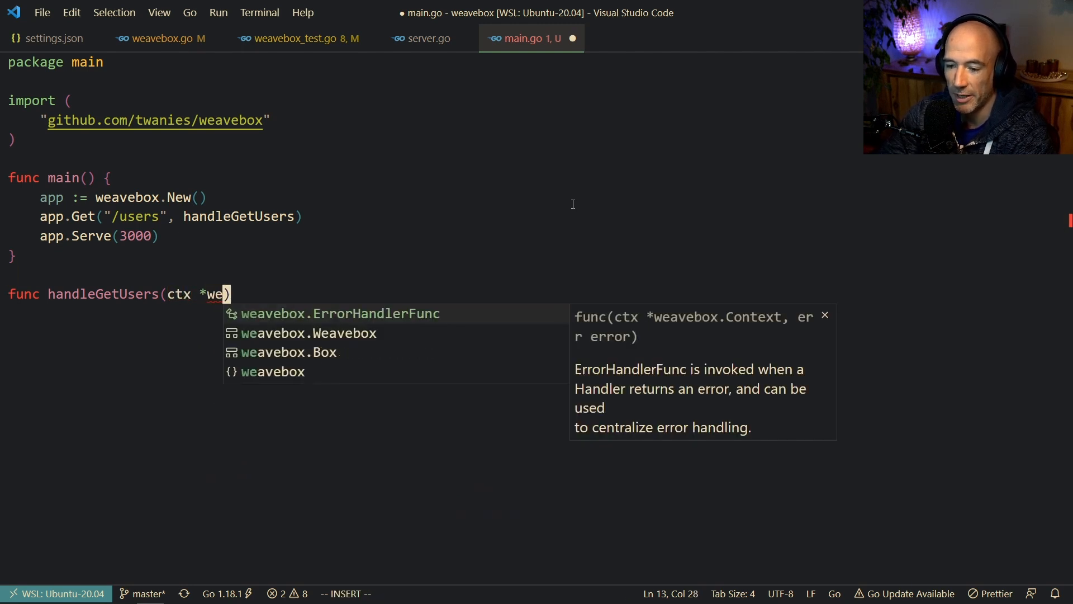
text(avebox.Context)
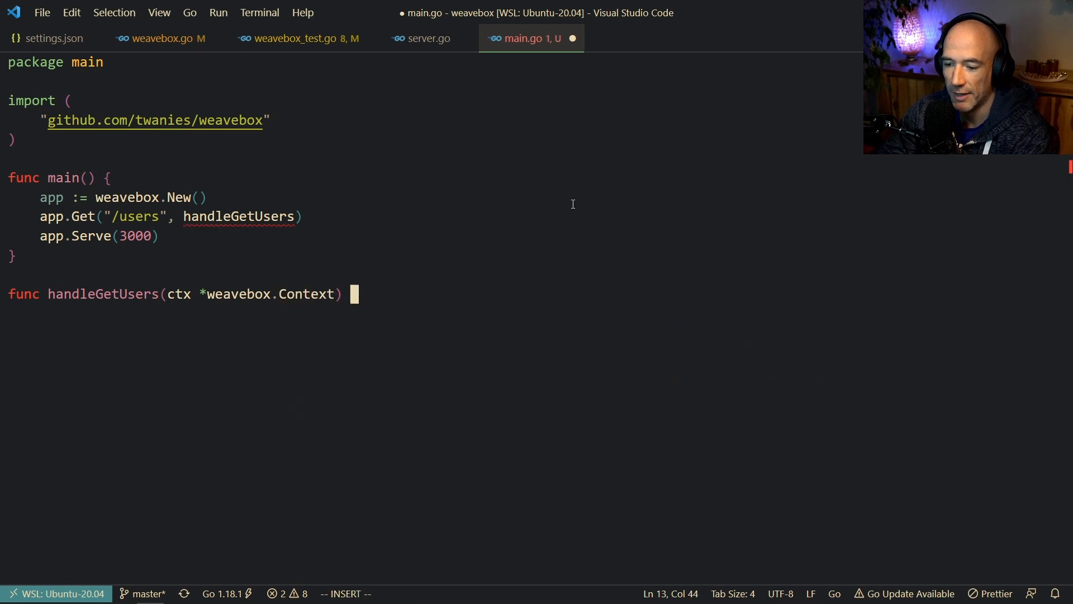
text(error {)
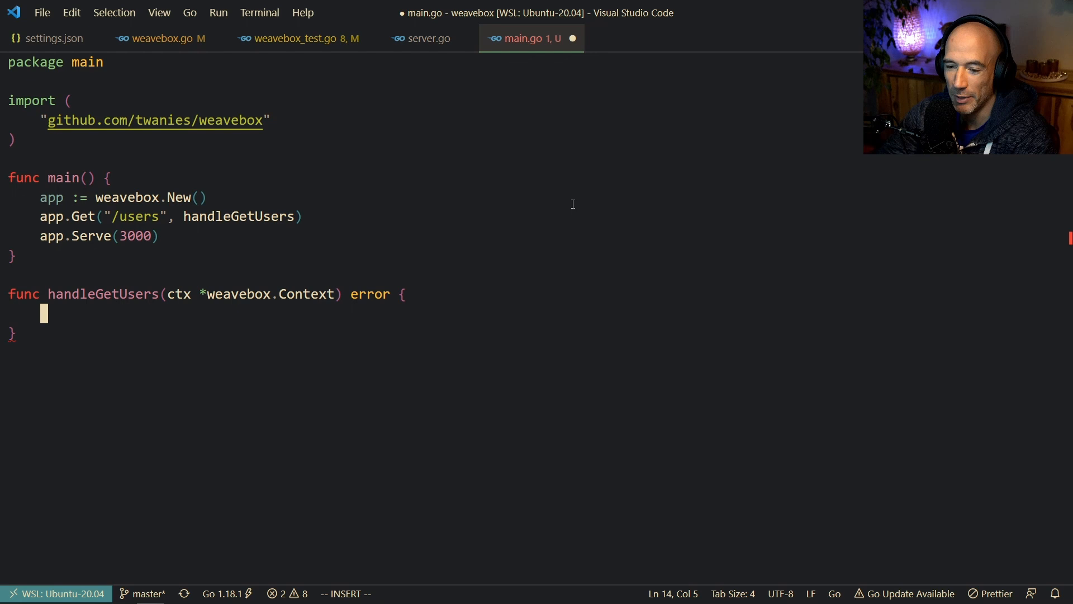
text(retut)
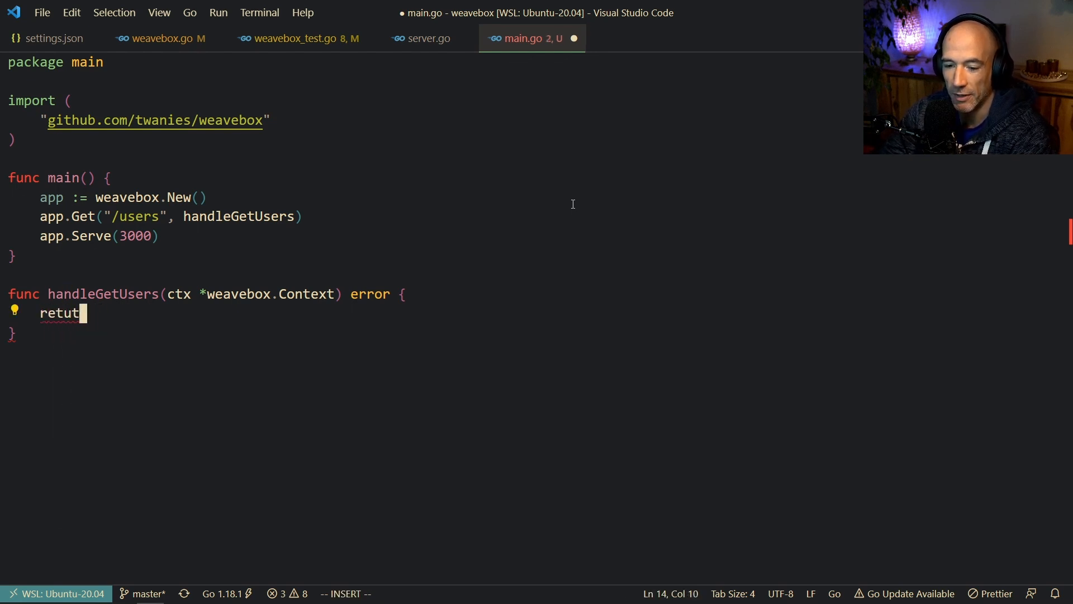
text(return c.)
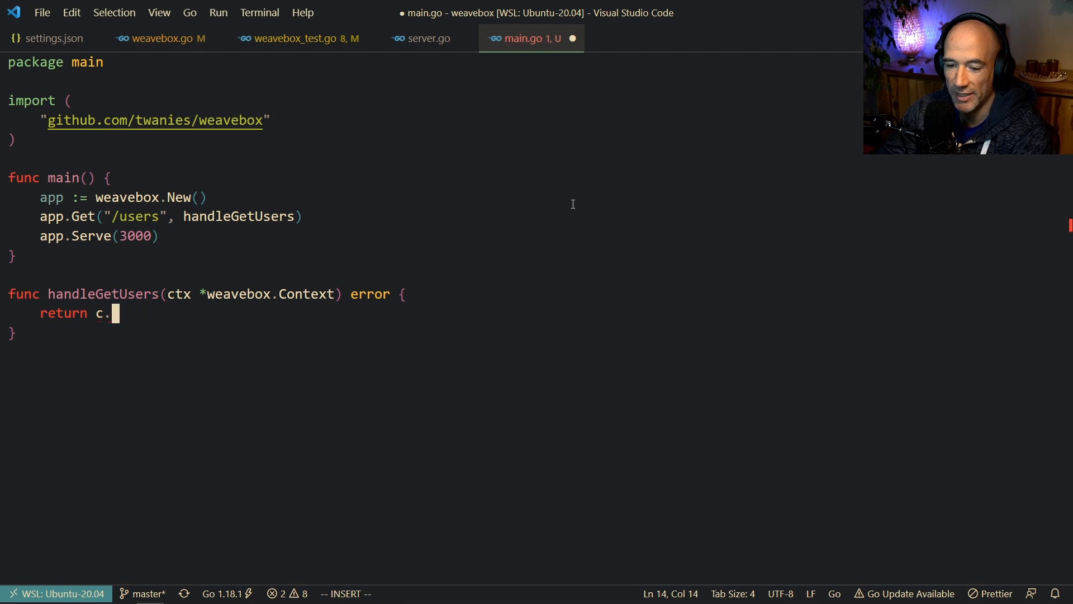
text(tx.Text(http)
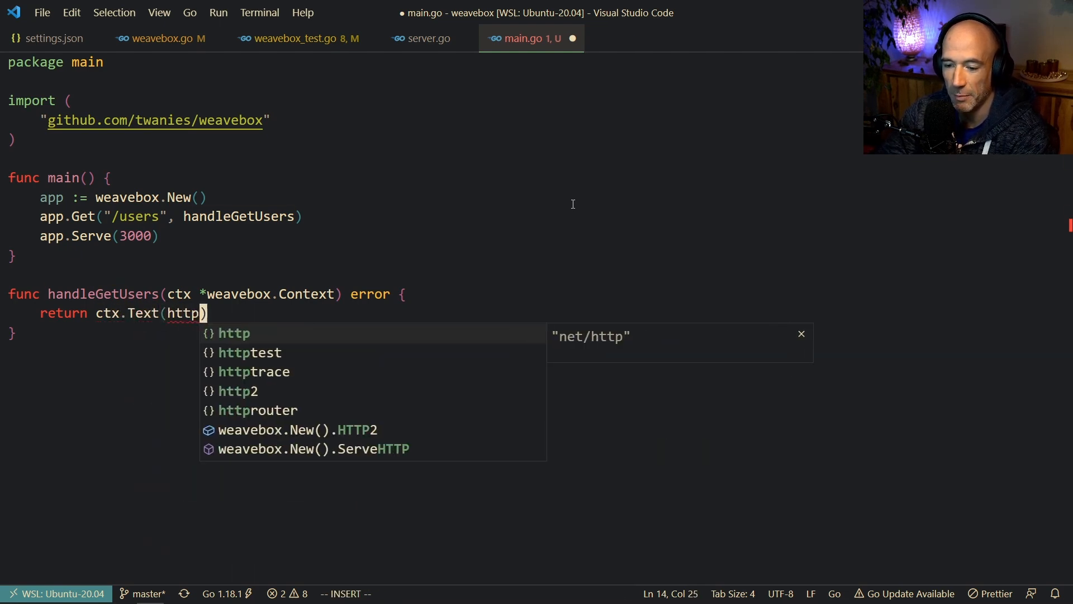
text(.Status)
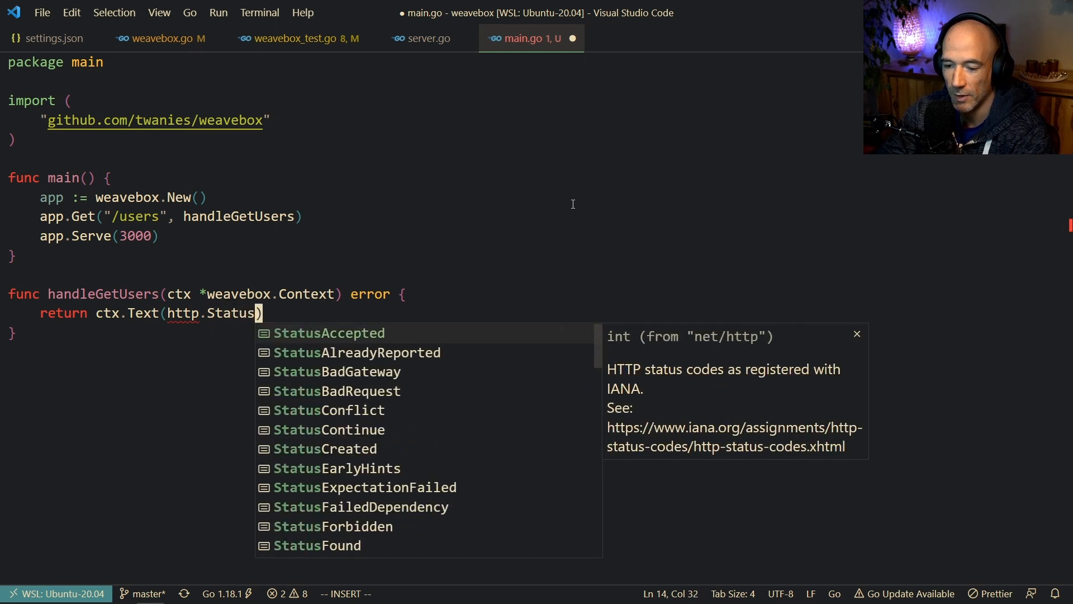
text(OK, "hello from w")
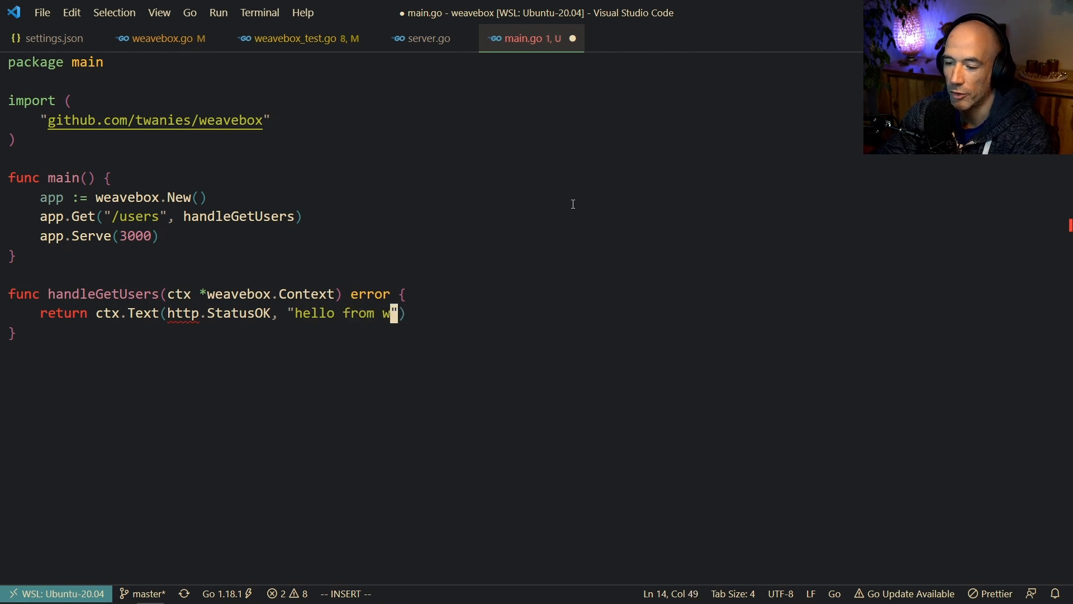
text(2015)
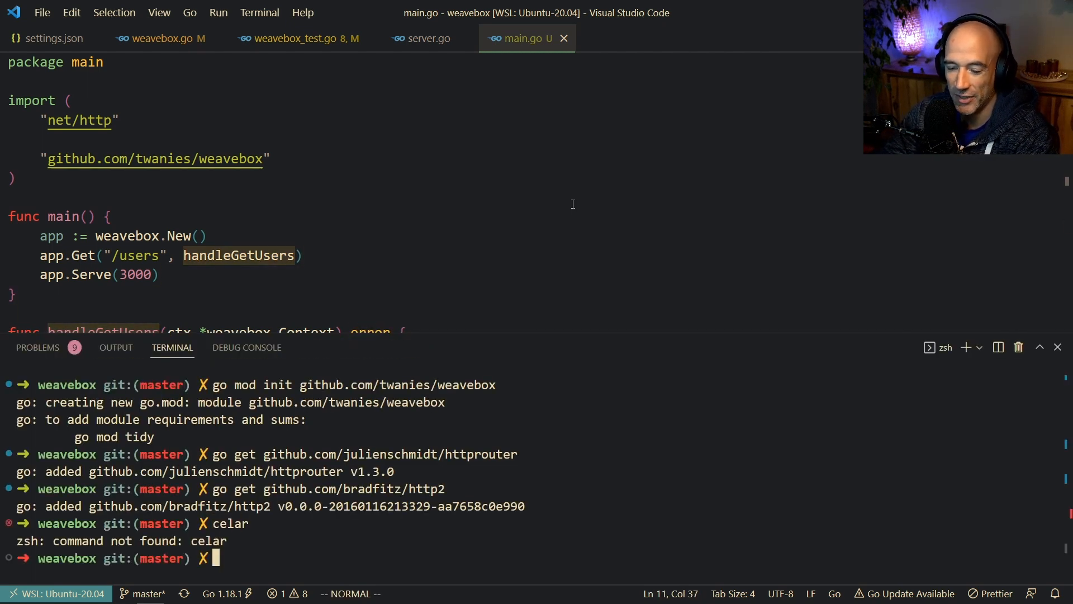
Change into the examples/2023 folder and run go run main.go.
text(cd ex)
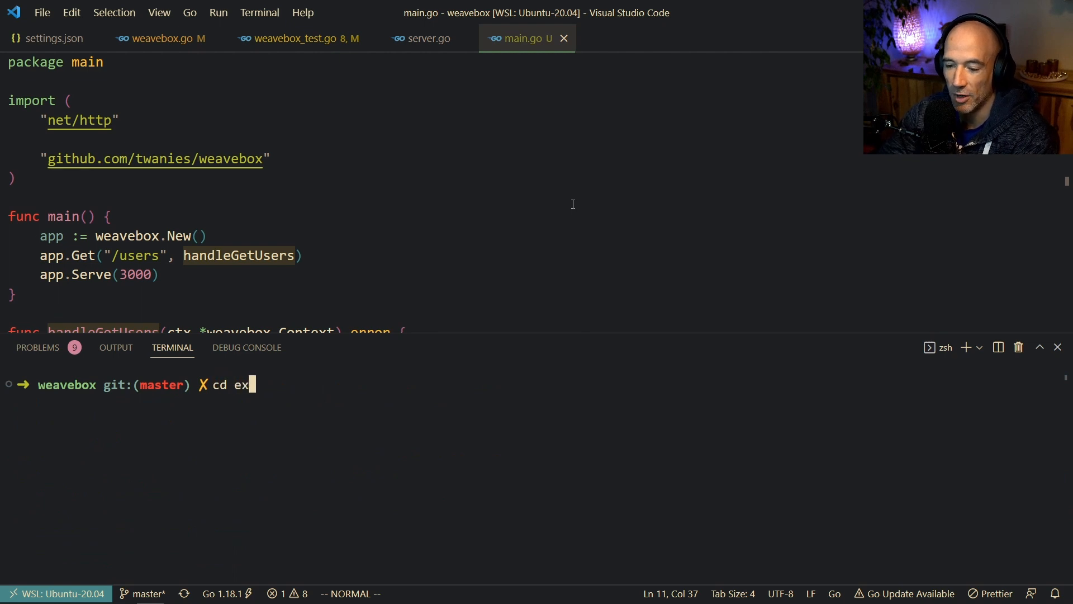
key(Enter)
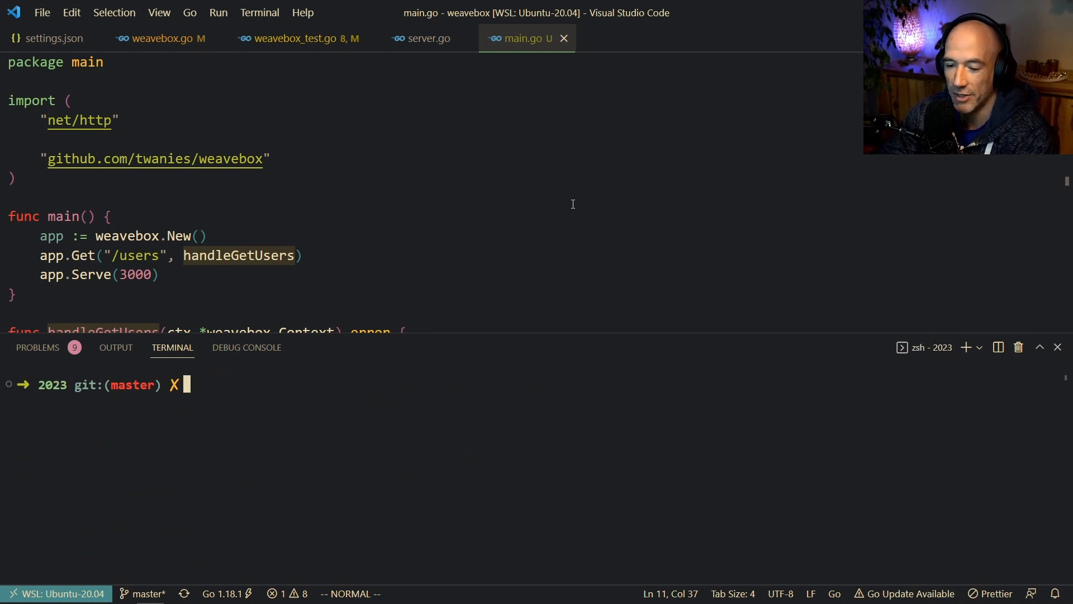
text(go run main.go)
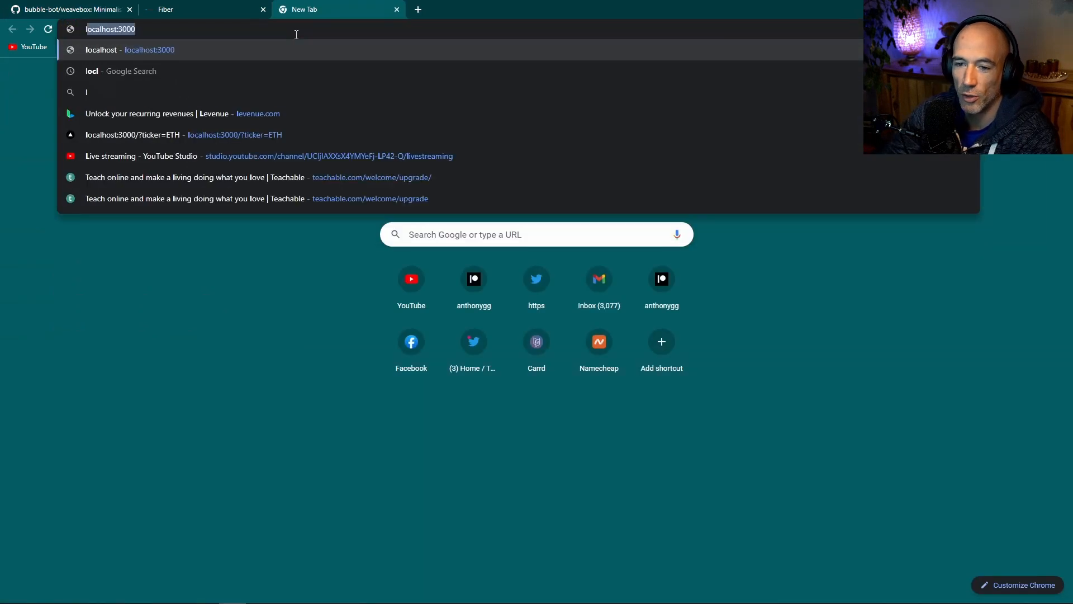
Load localhost:3000 in Chrome, getting 404 page not found, then edit the URL path.
key(Enter)
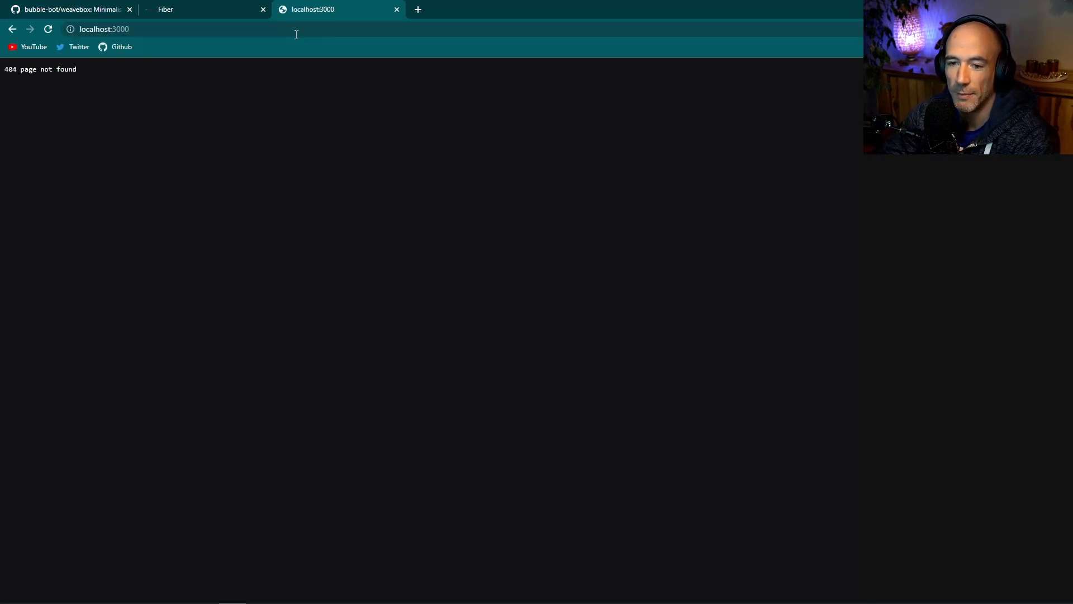
click(295, 29)
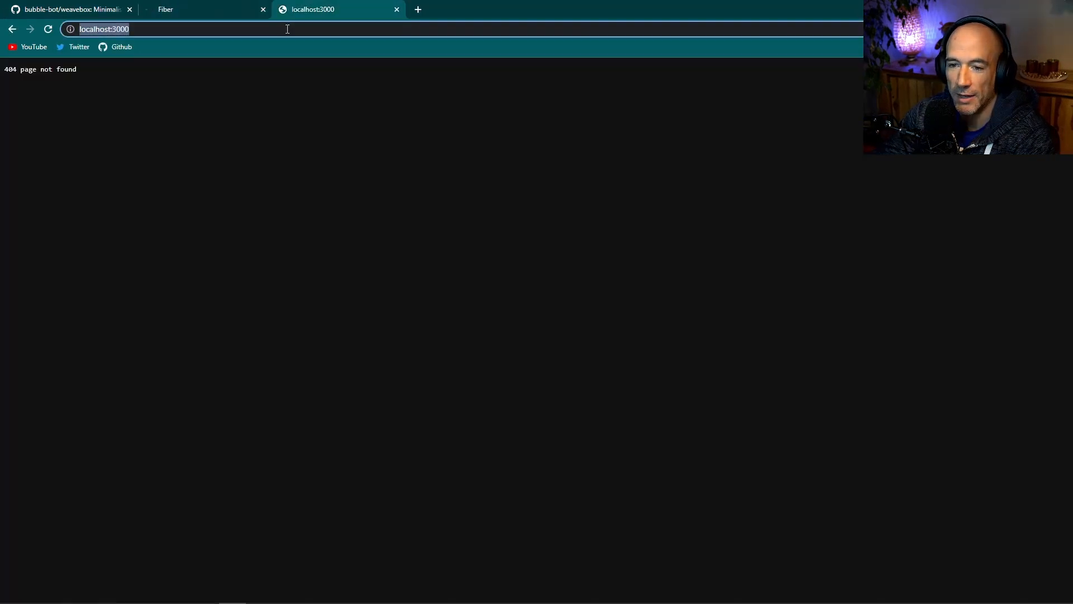
text(/users", handleGetUsers))
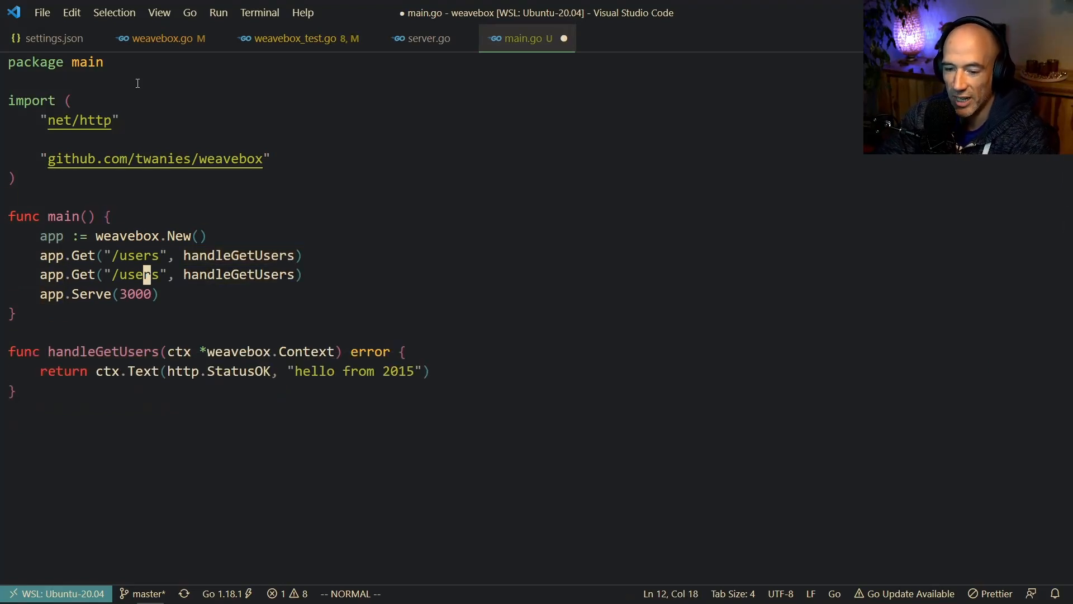
Add a /users/:id route to handleGetUsersByID, which reads id := ctx.Param("id").
text(/:id)
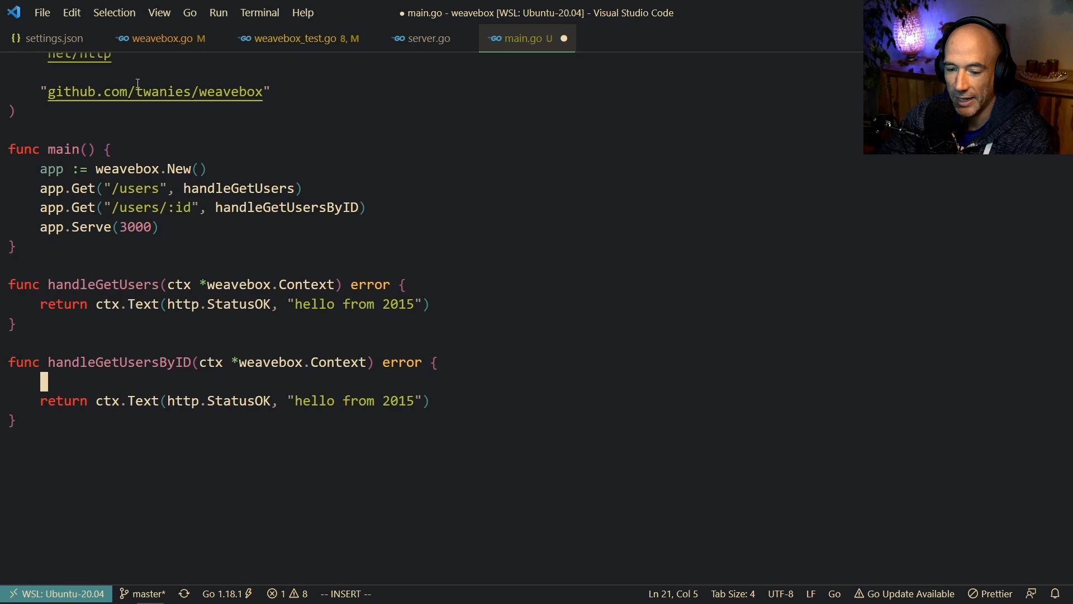
text(id := ctx.)
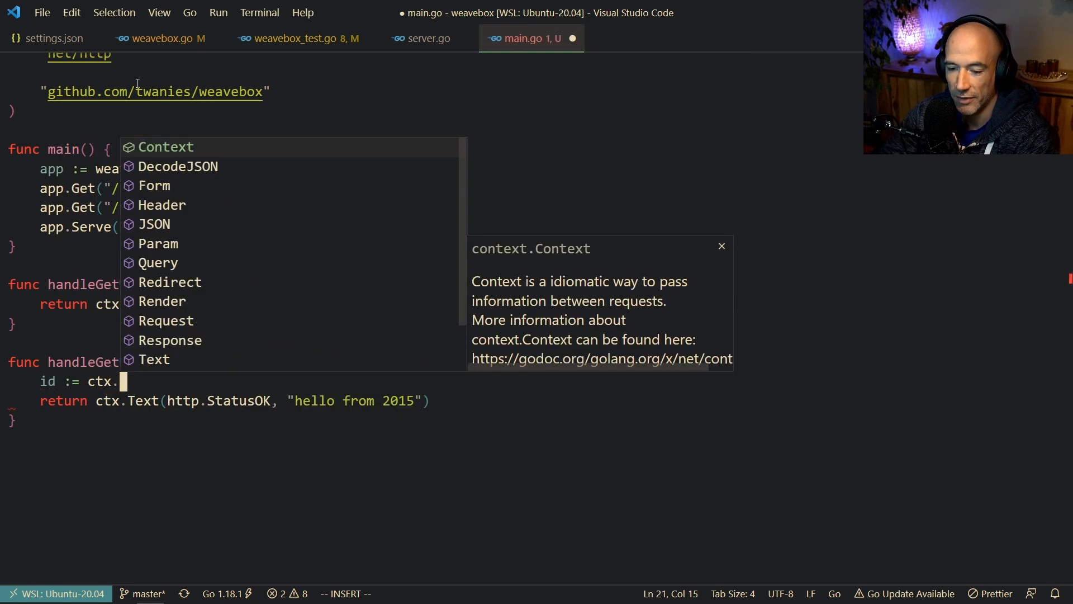
text(Pa)
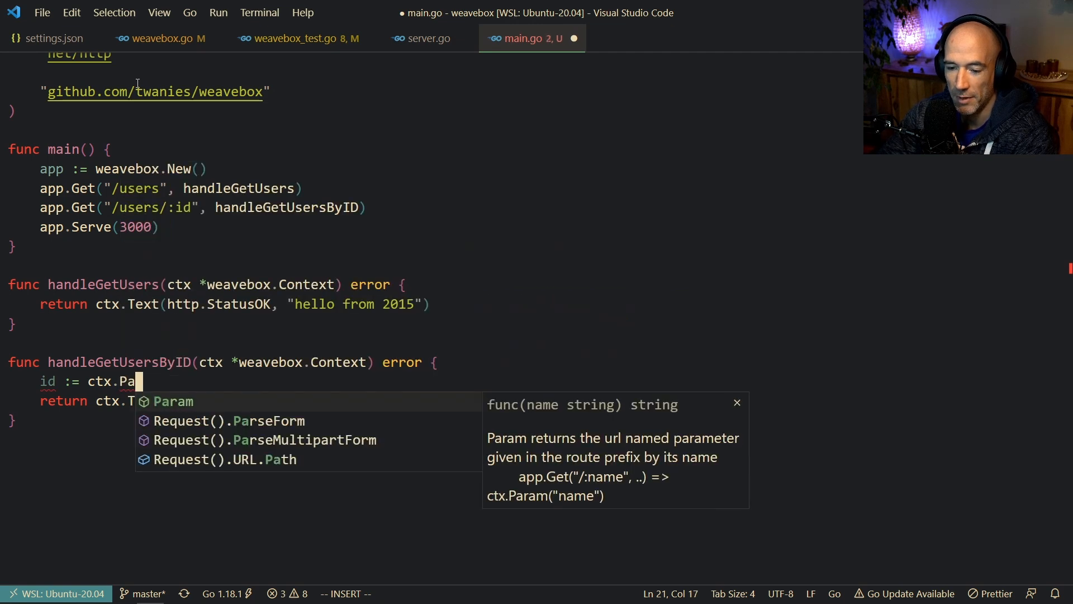
key(Tab)
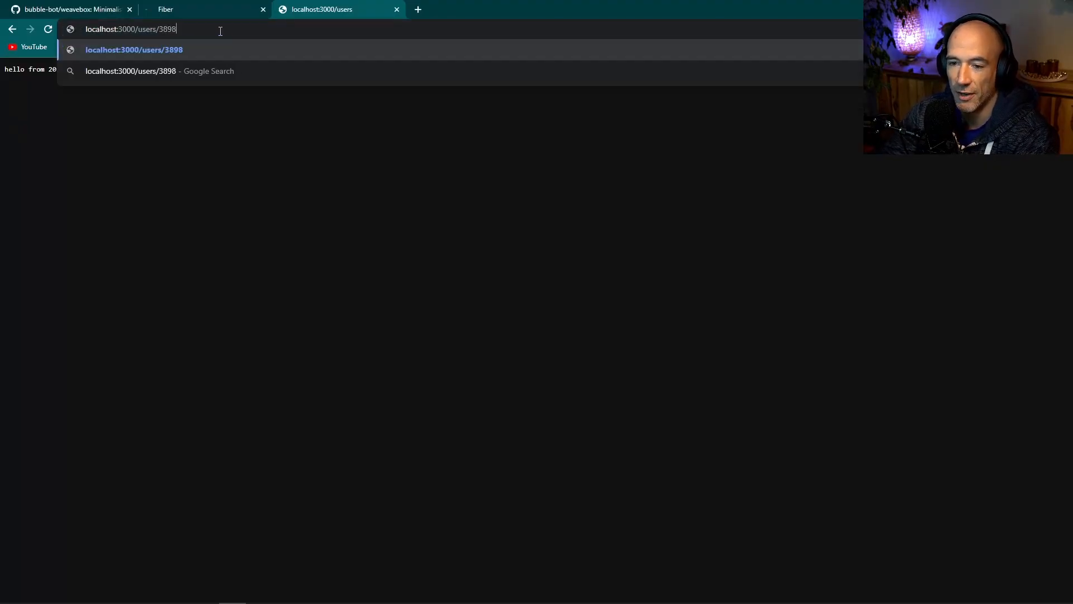
Request localhost:3000/users/3898 in Chrome.
key(Enter)
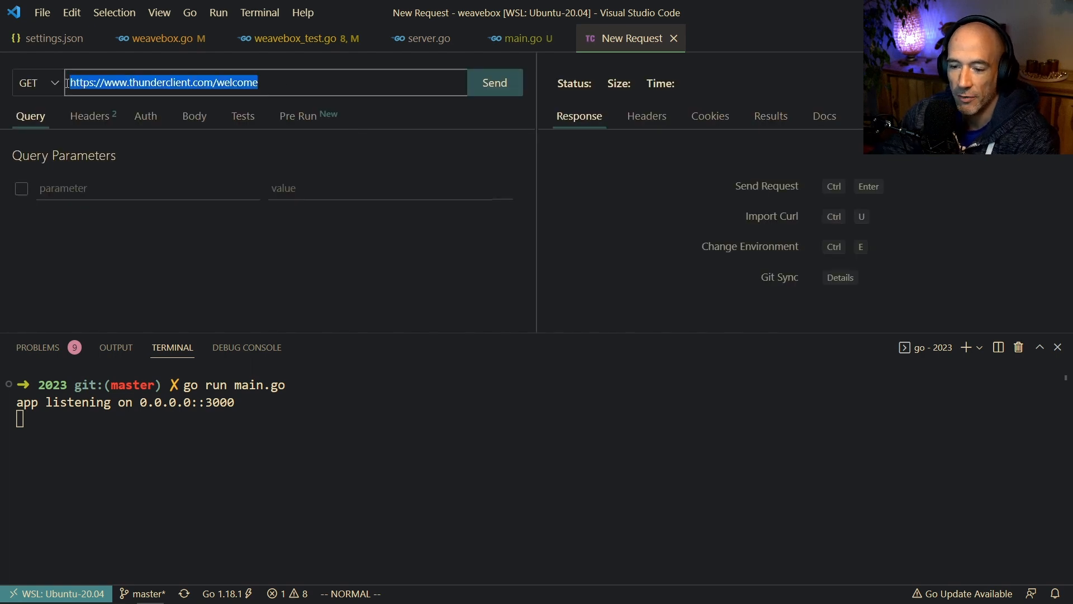
Send GET requests to localhost:3000/users/444 and /users/444555, each returning 200 OK with its id.
text(http://)
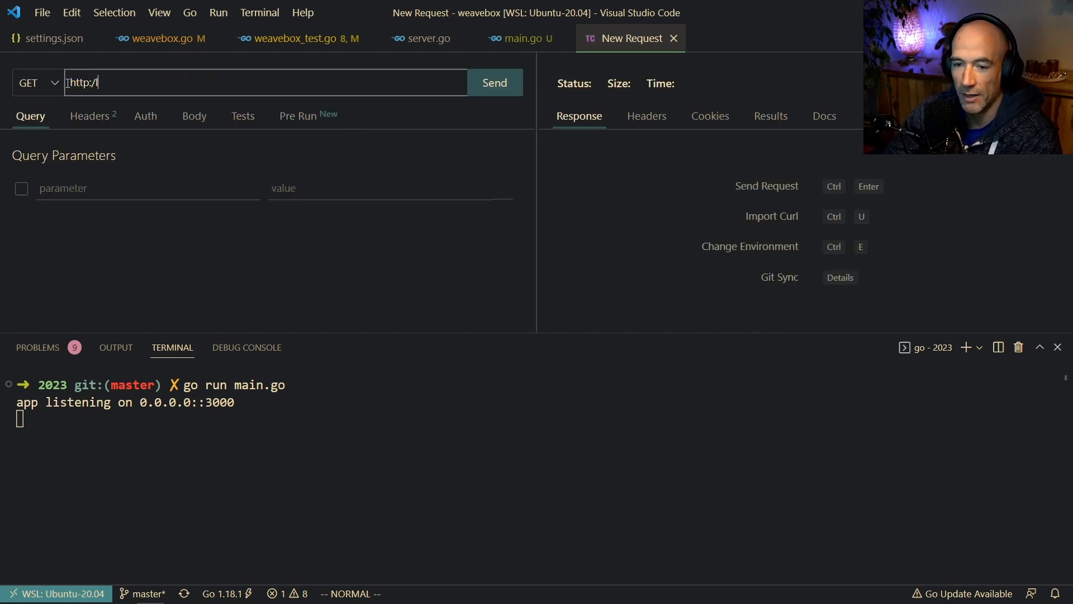
text(localhost)
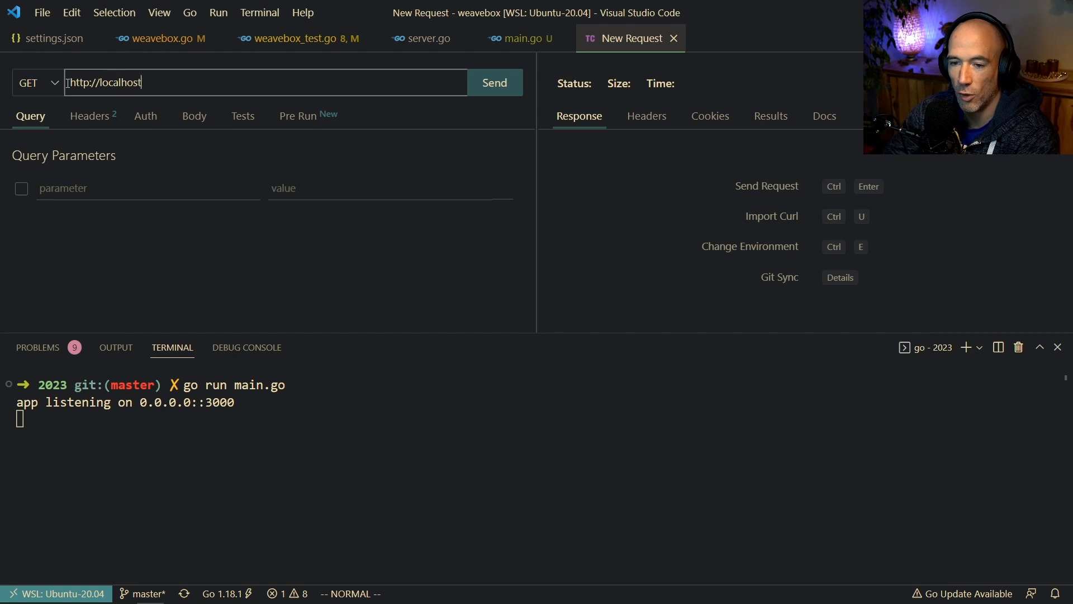
text(:3000/)
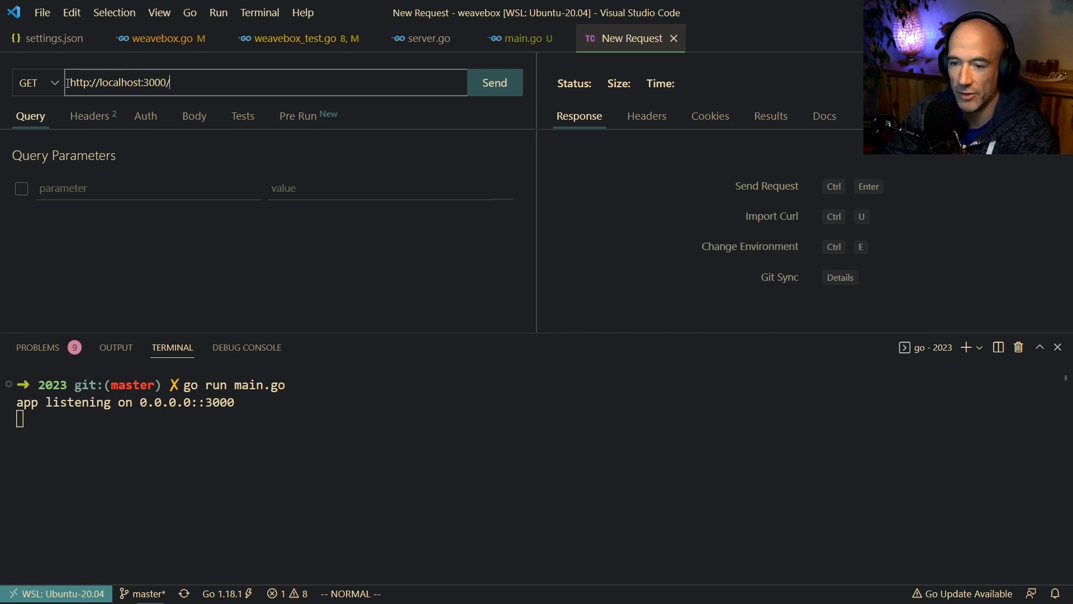
click(494, 83)
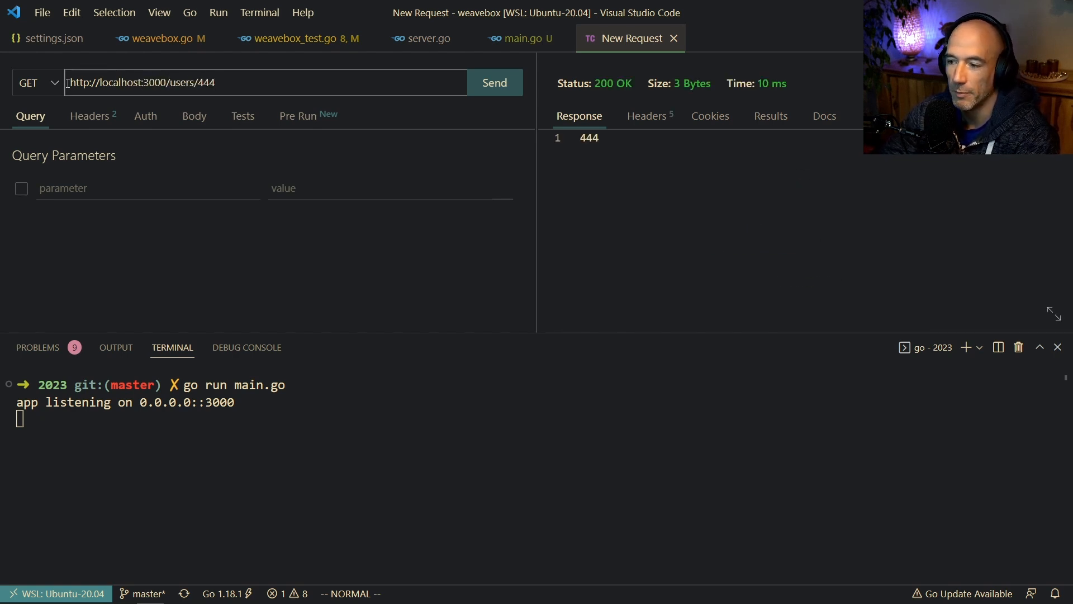
click(241, 82)
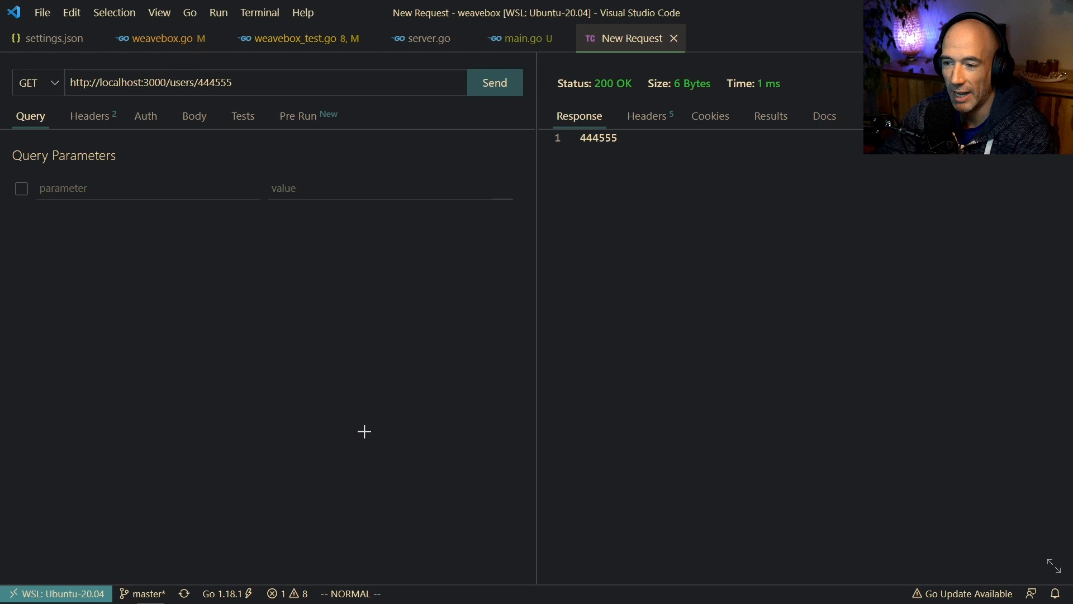
click(522, 38)
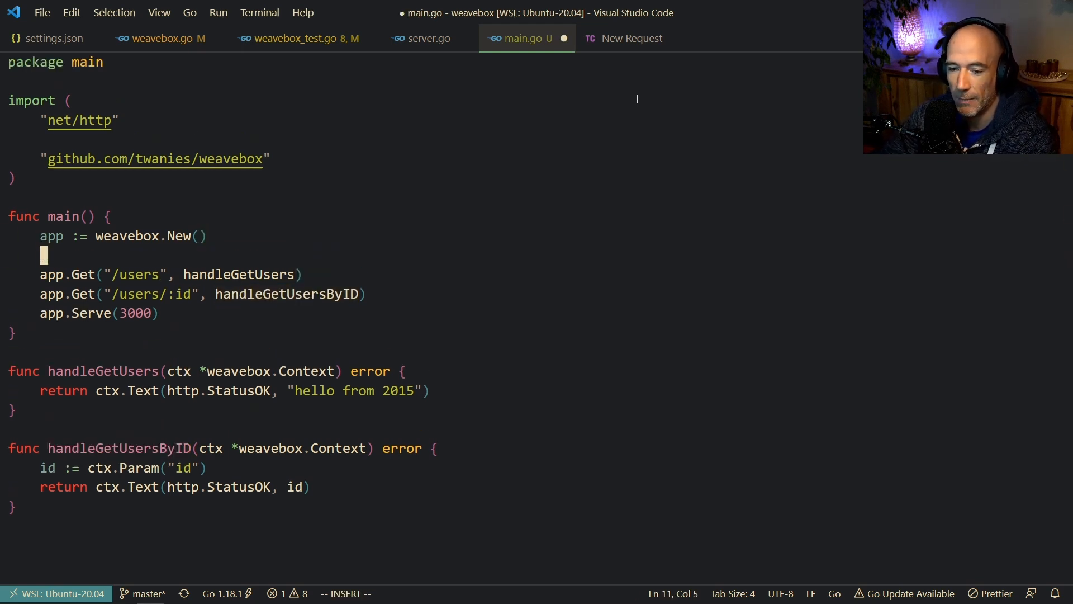
Add users := app.Box("/users") and move both routes onto users.Get("/") and users.Get("/:id").
text(users :=)
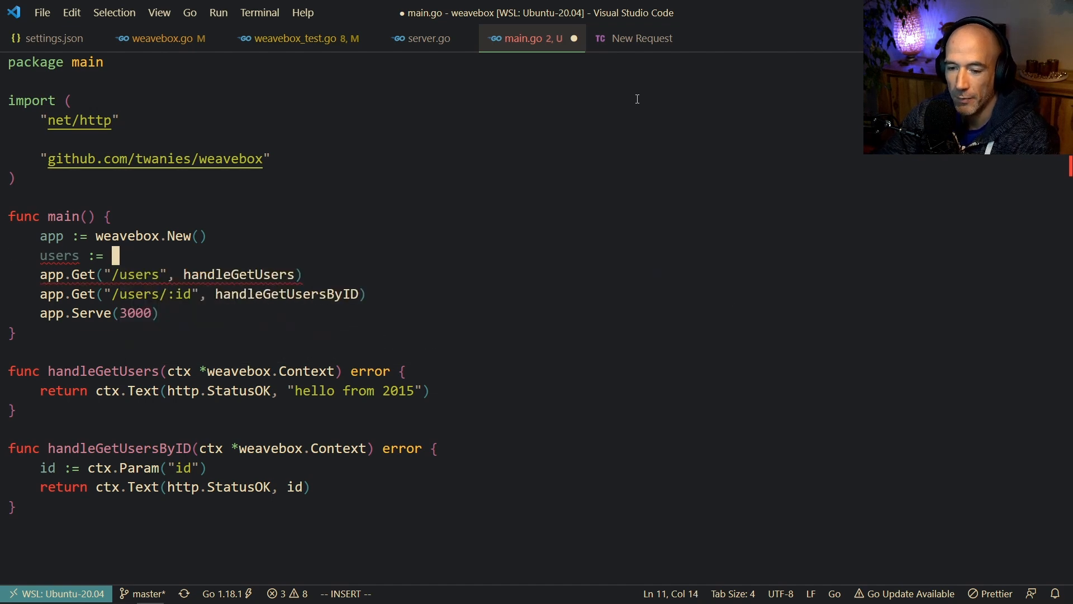
text(app.Box("/)
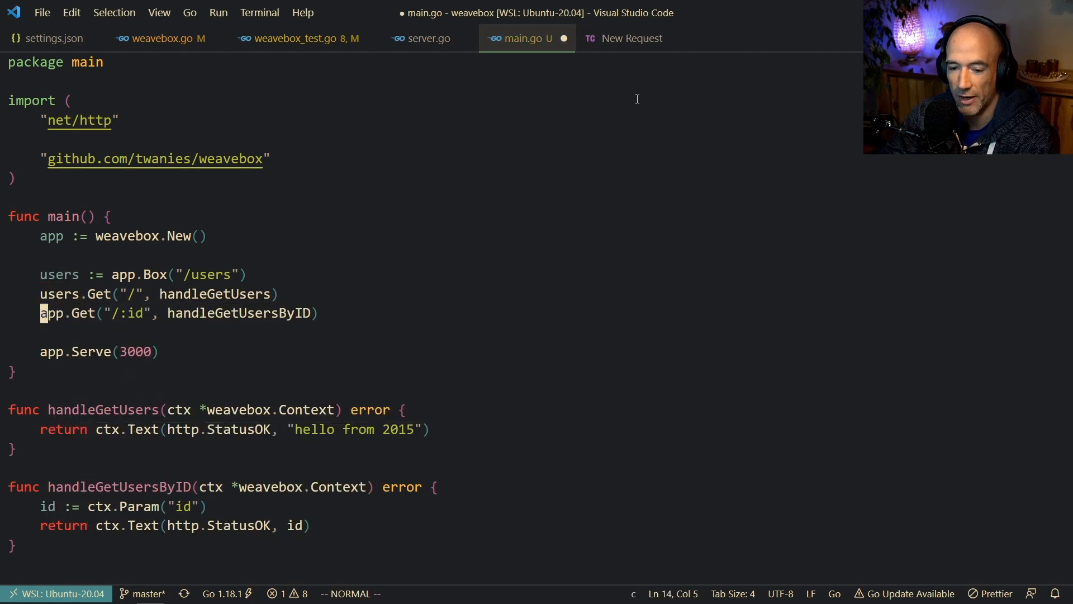
text(users)
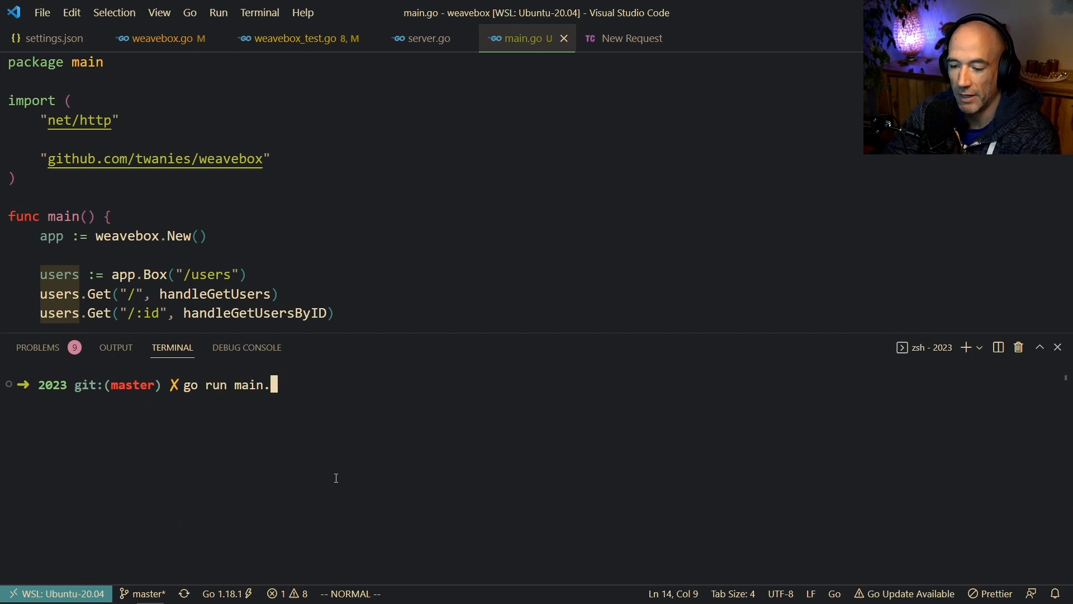
Request /users/444555 and /users from the restarted server, then return to main.go.
click(631, 38)
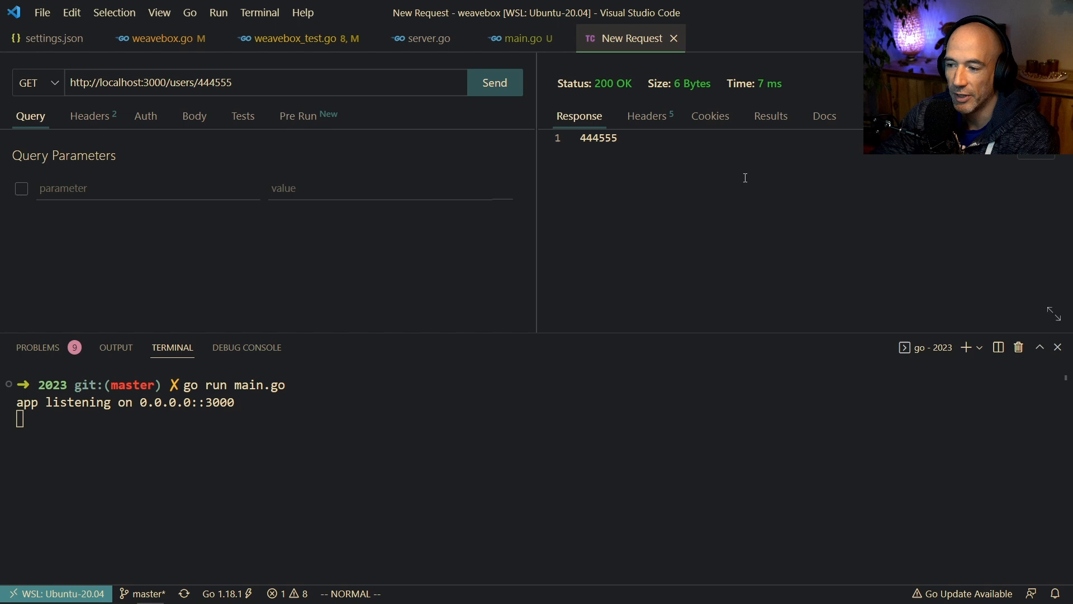
key(Backspace)
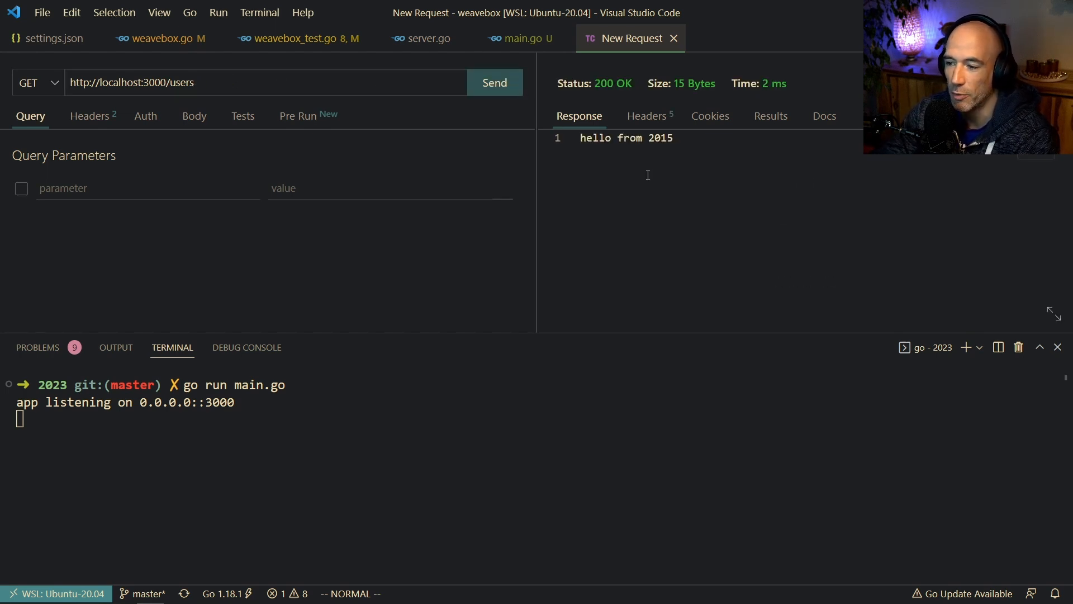
click(529, 38)
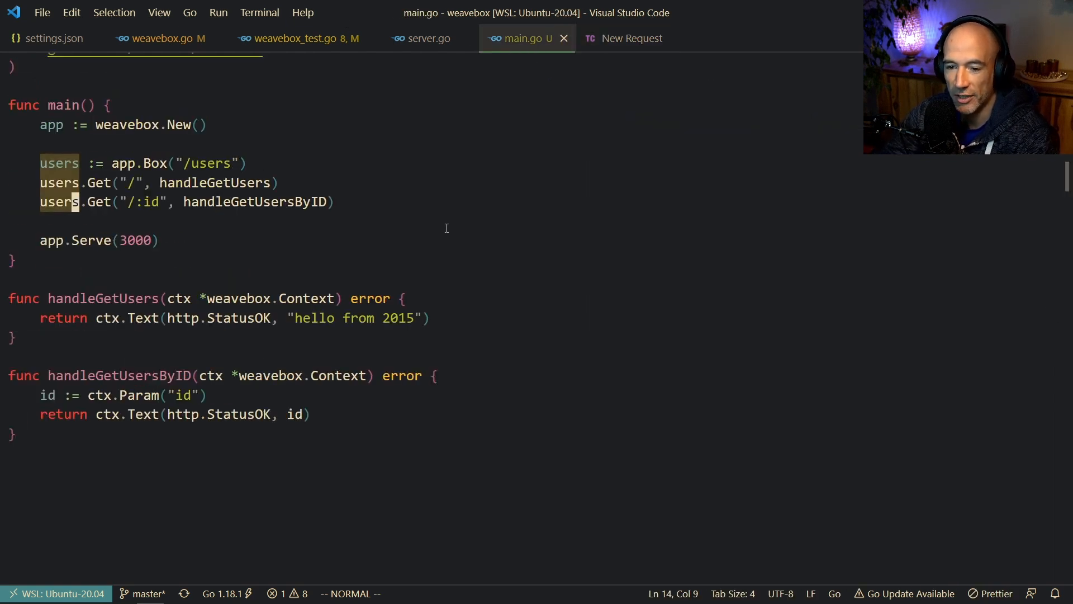
Add books := app.Box("/books") routing GET / to handleGetBooks, and stop the server.
text(books := app.Box()
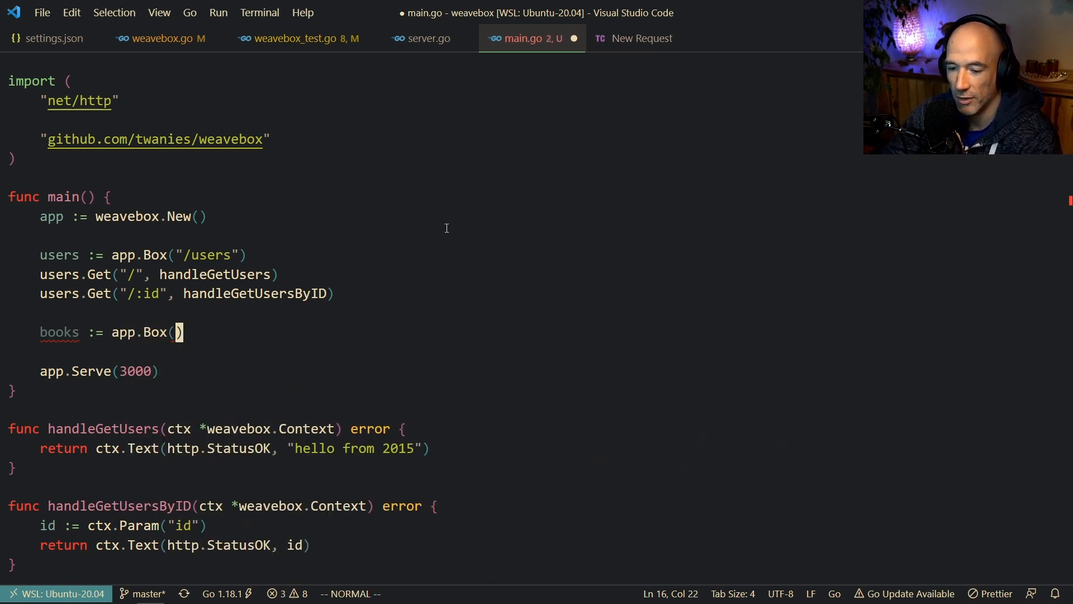
text("/books")
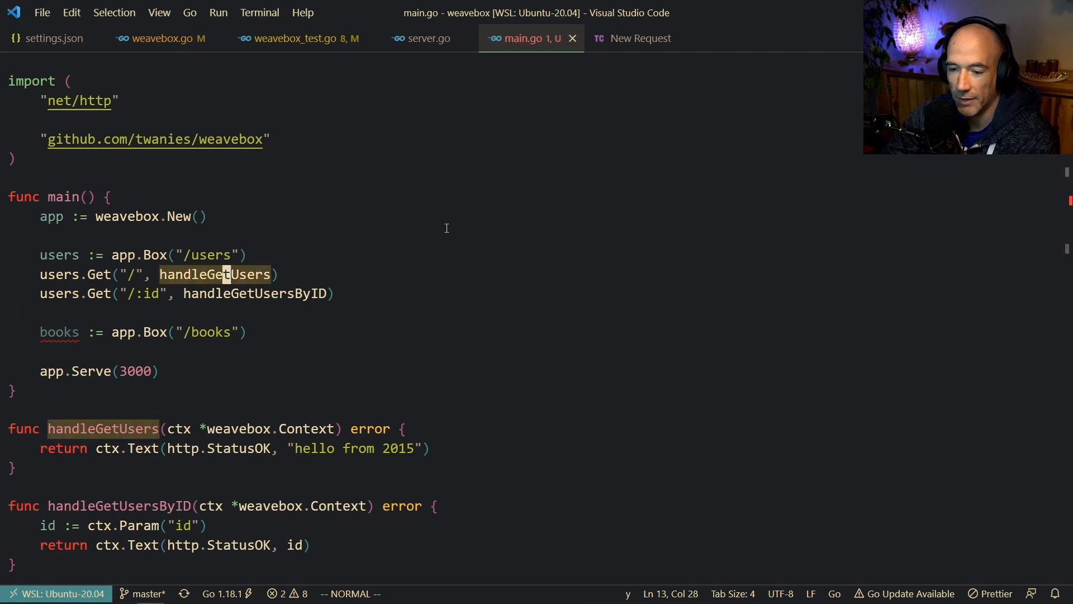
text(books.Get("/", handleGetUsers))
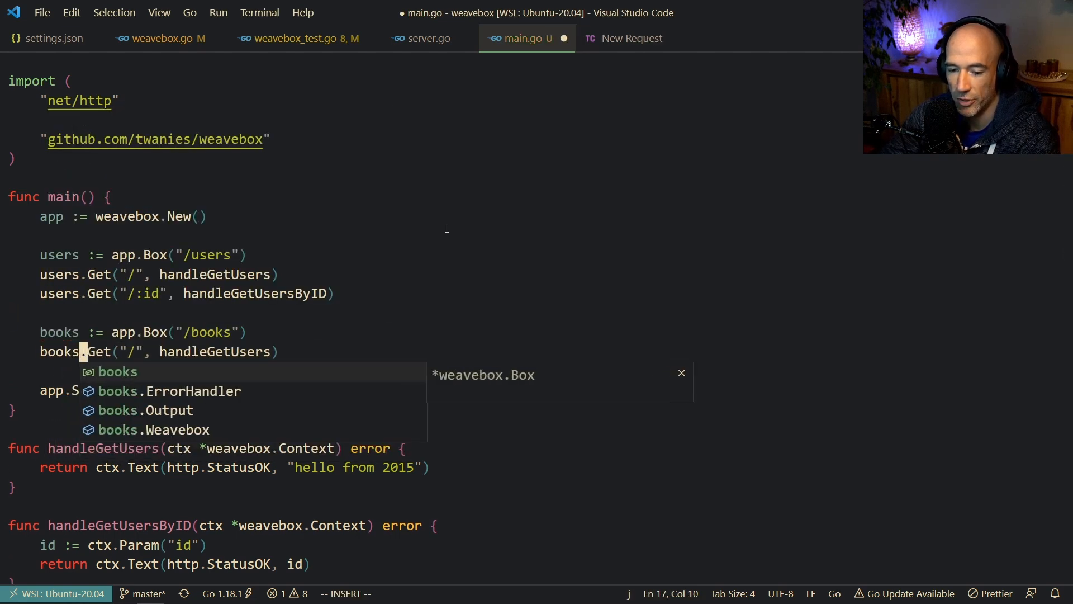
key(Escape)
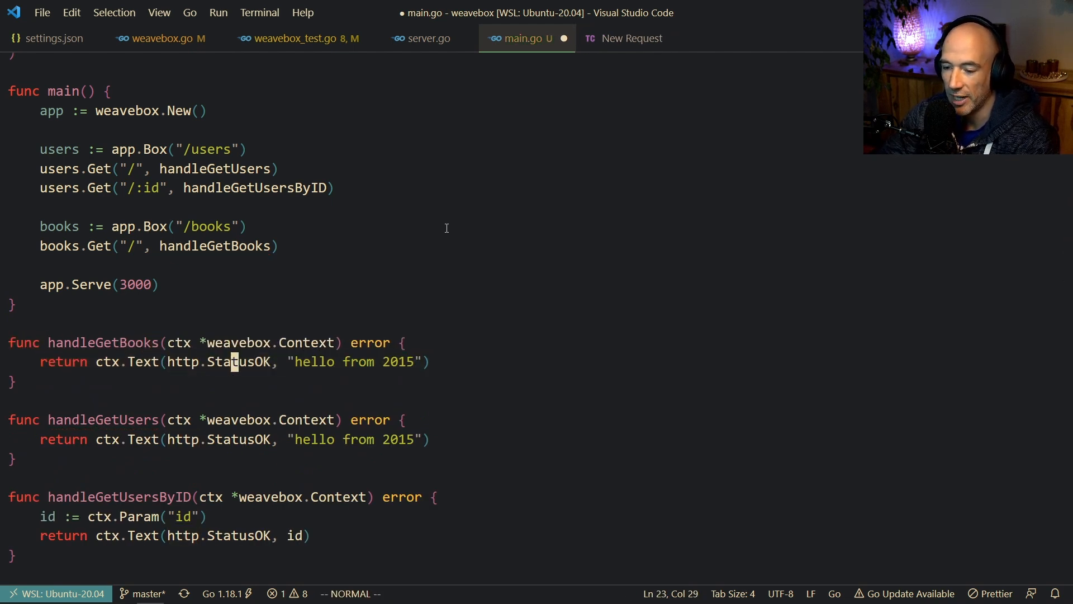
text(books)
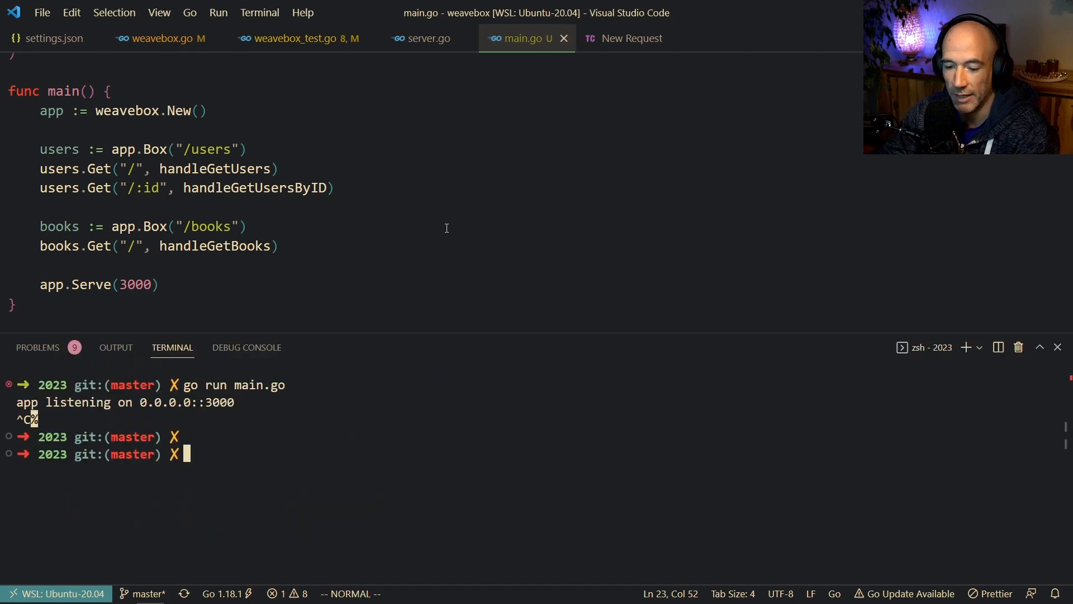
Restart the server and GET localhost:3000/books, receiving hello books from 2015.
text(clear)
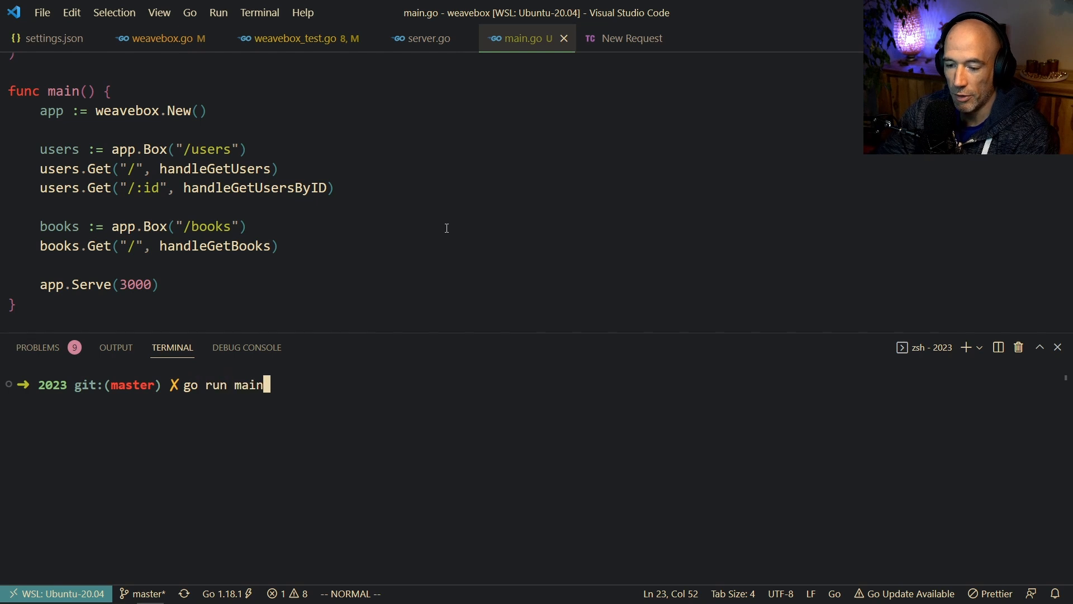
key(Enter)
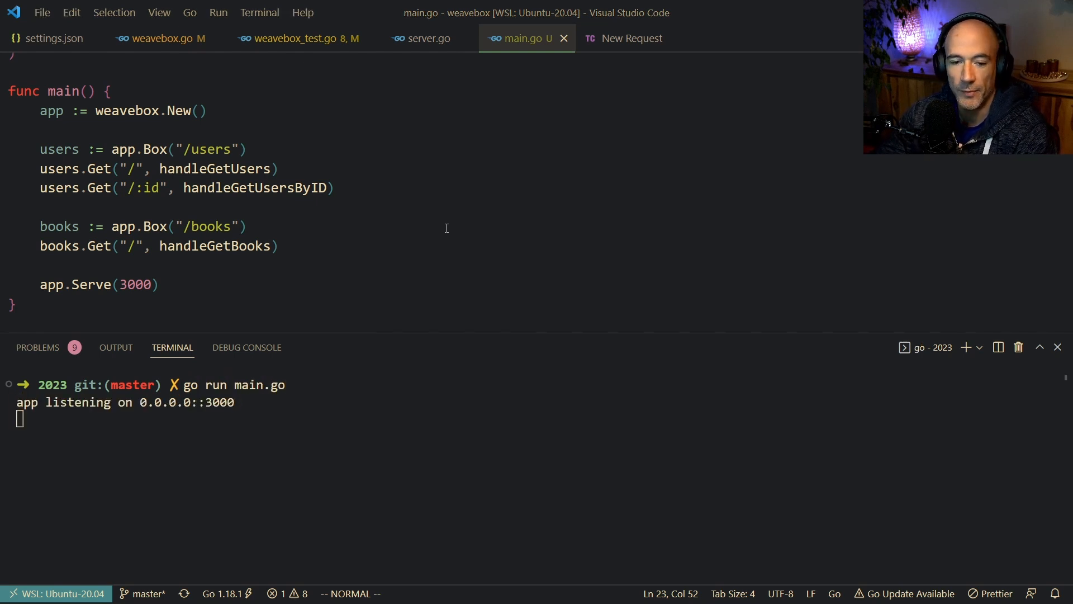
click(631, 38)
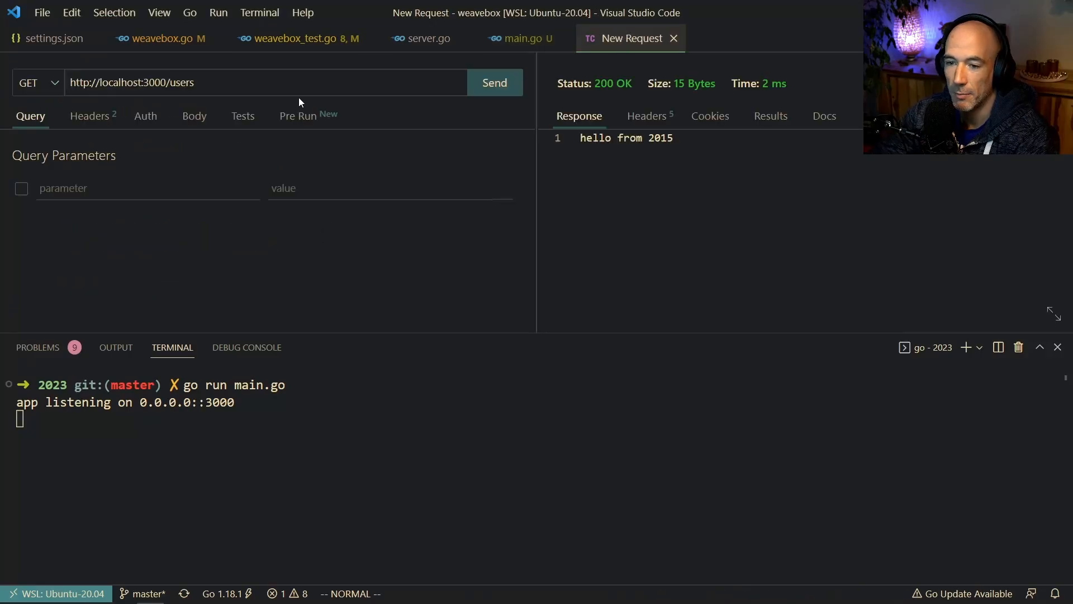
double_click(181, 82)
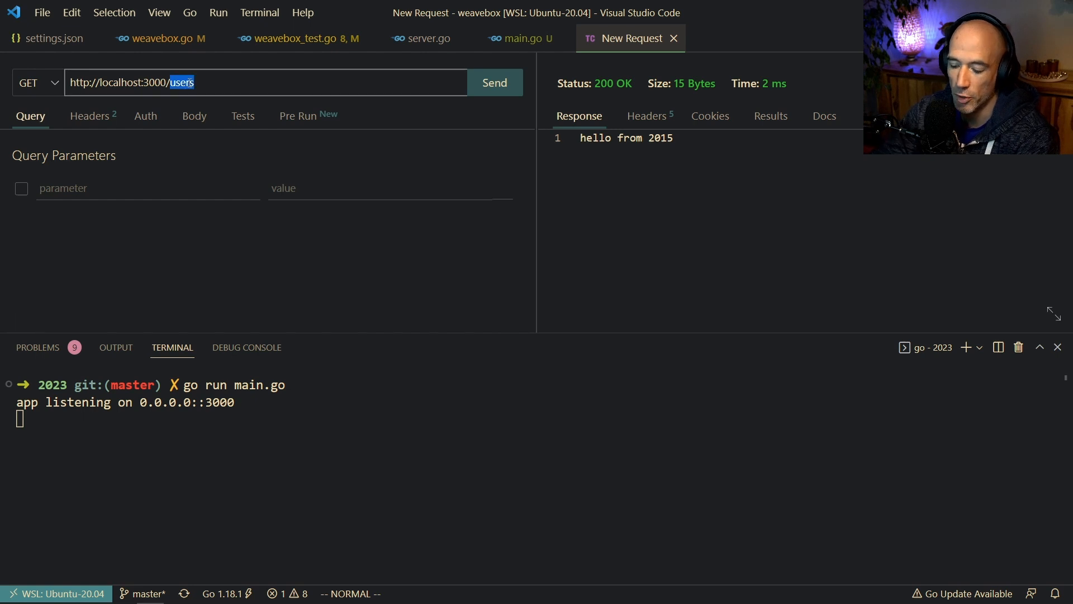
text(books)
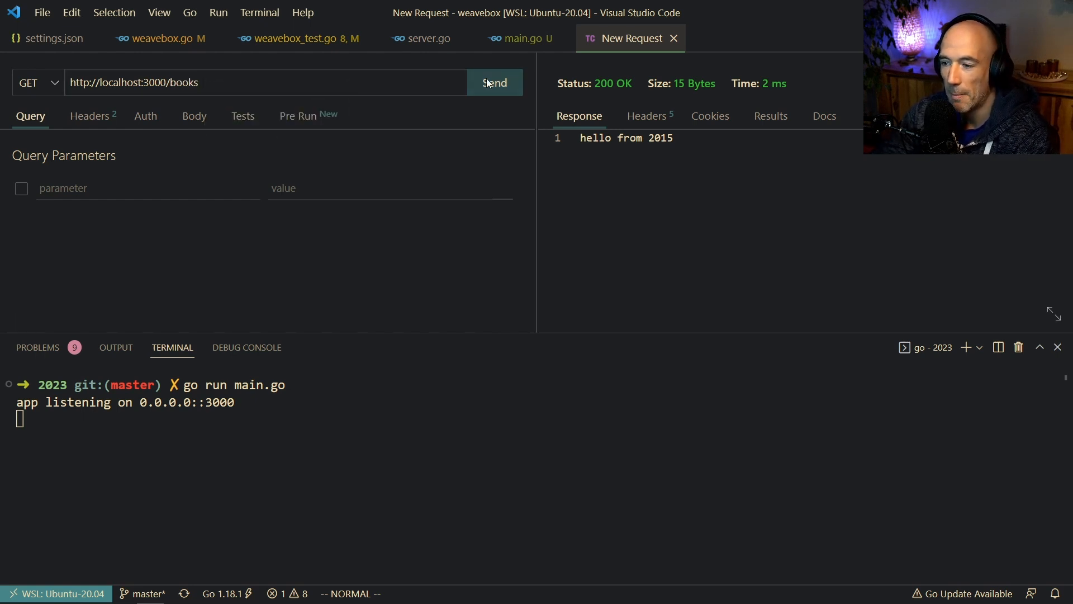
click(495, 82)
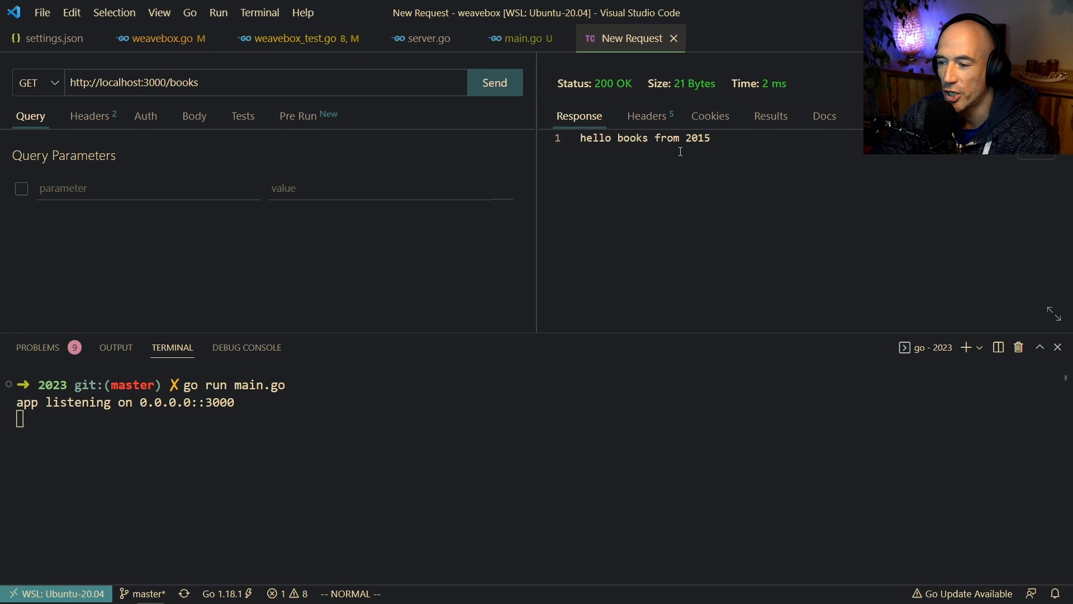
mouse_move(548, 48)
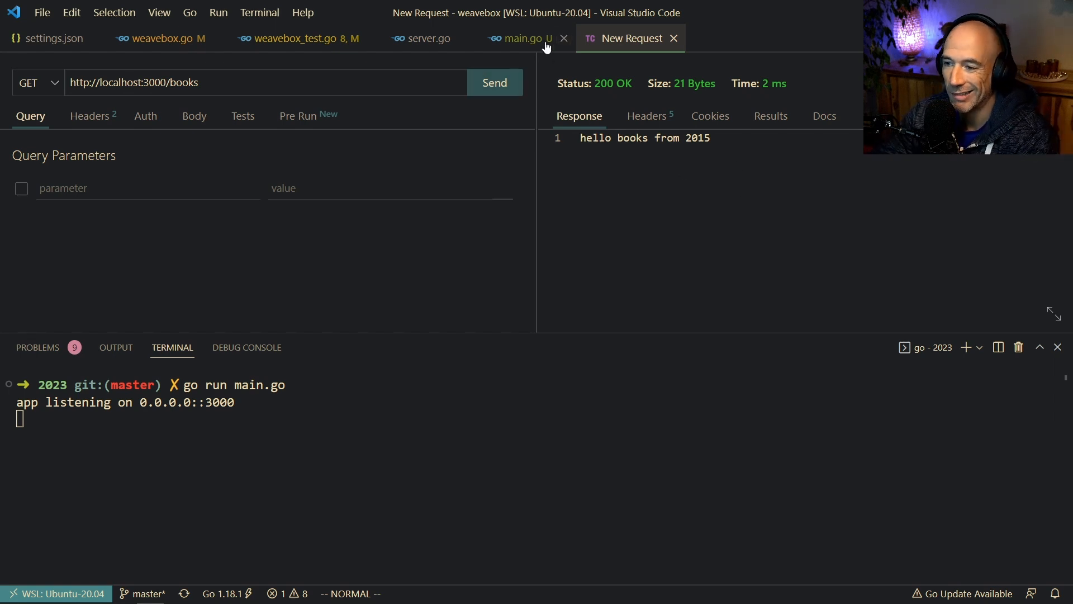
click(522, 38)
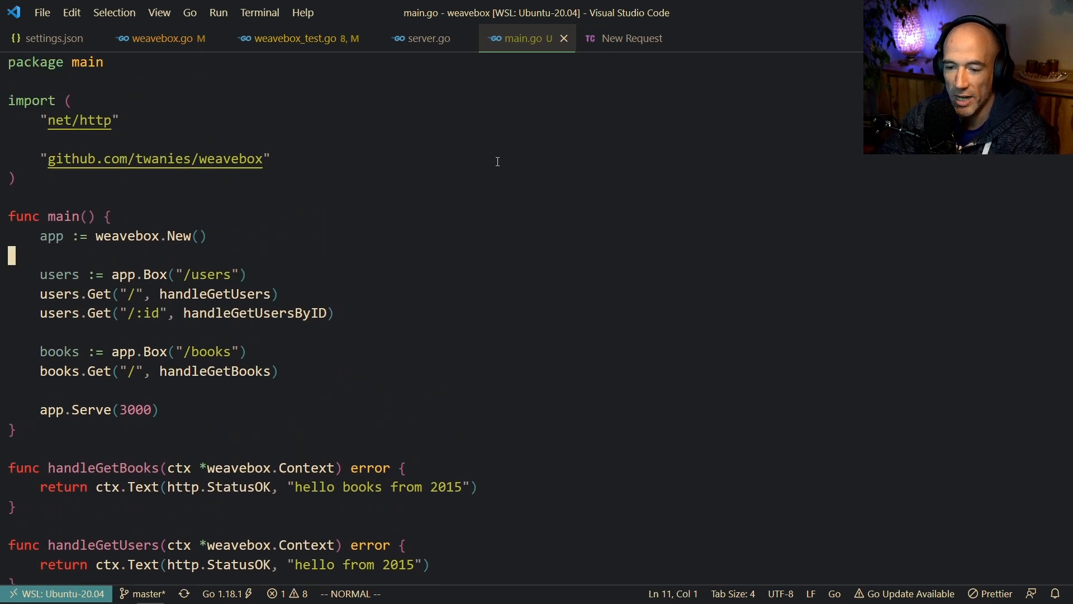
Set app.EnableAccessLog = true, restart with go run main.go, and send GET /books repeatedly.
text(app.EnableAccessLog =)
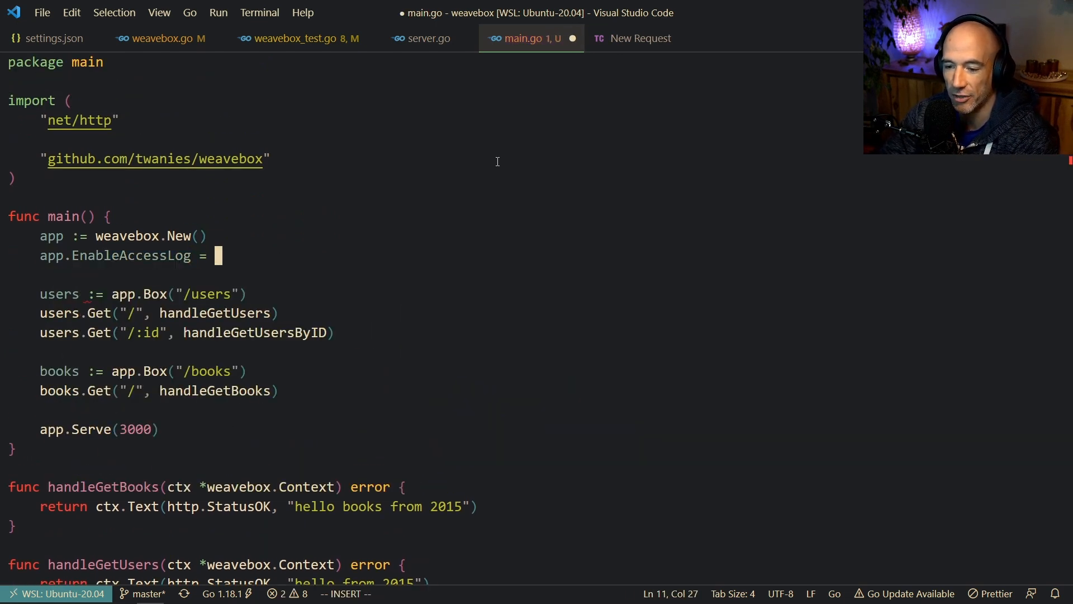
text(true)
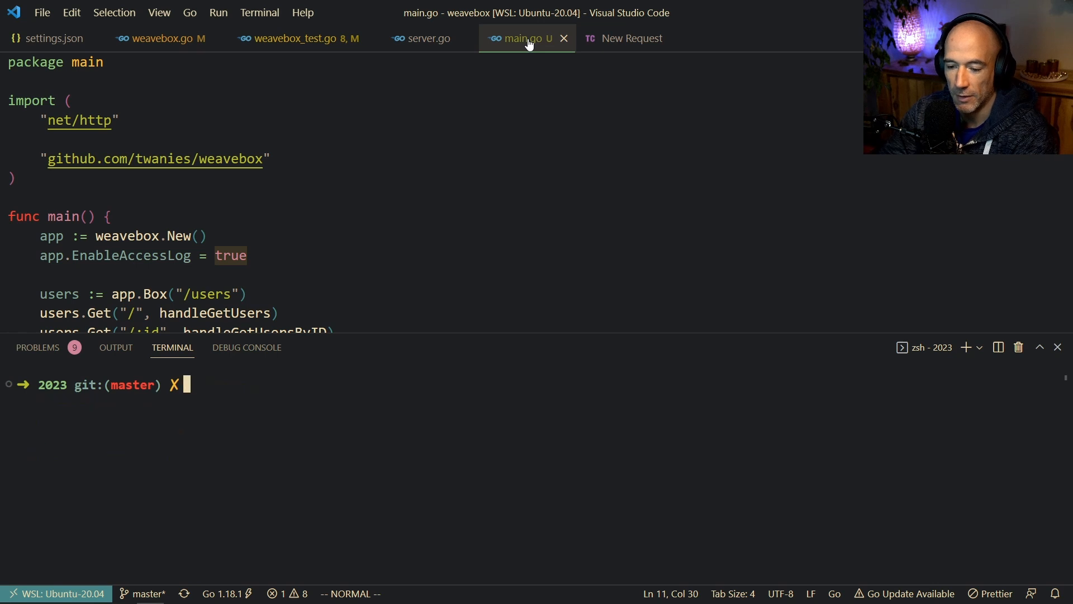
text(go run main./go)
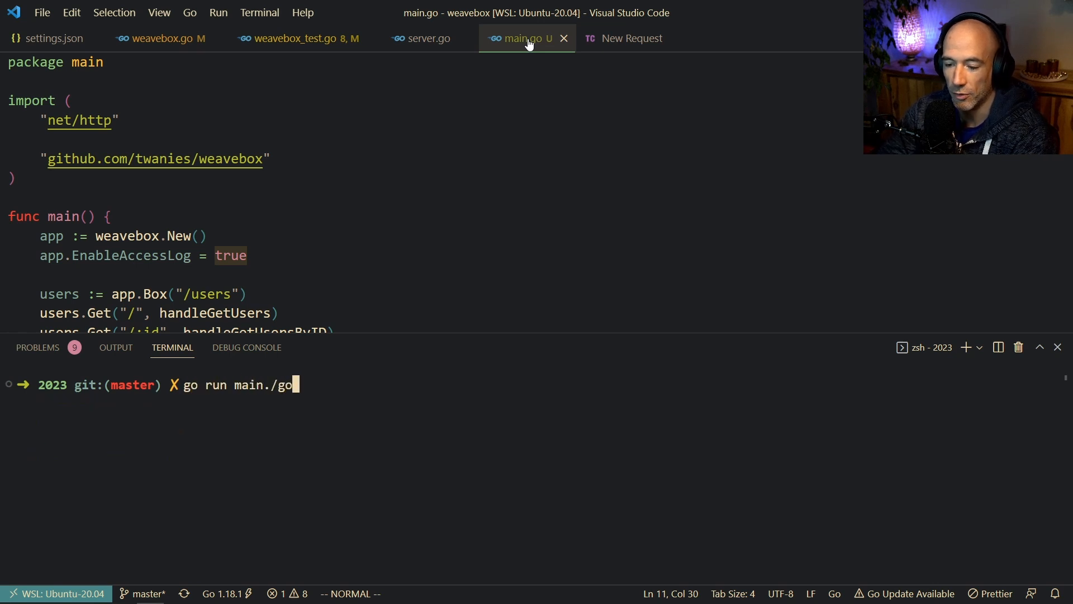
click(632, 38)
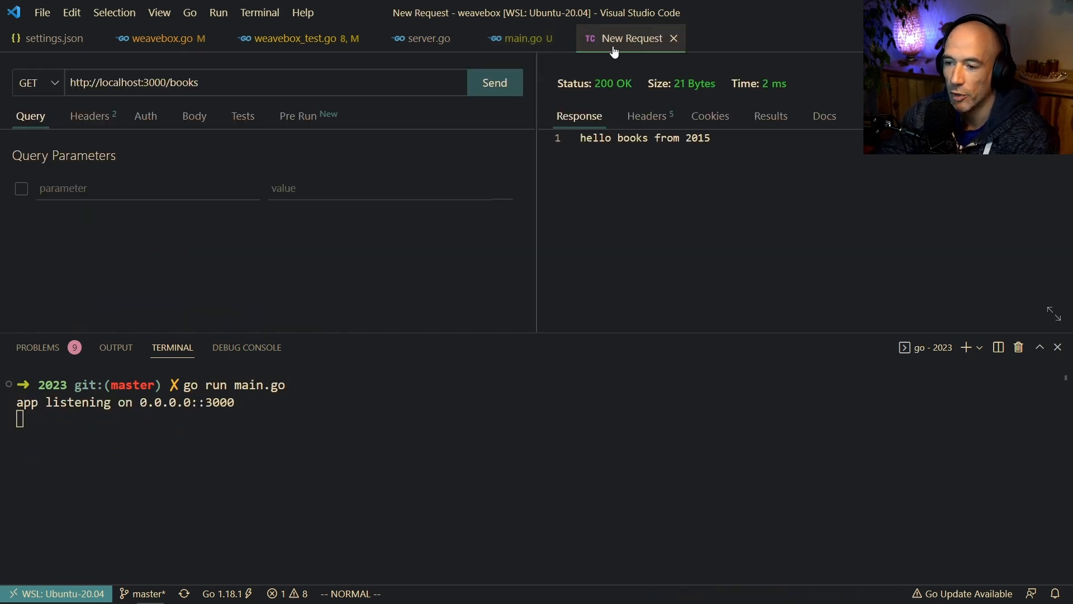
click(495, 83)
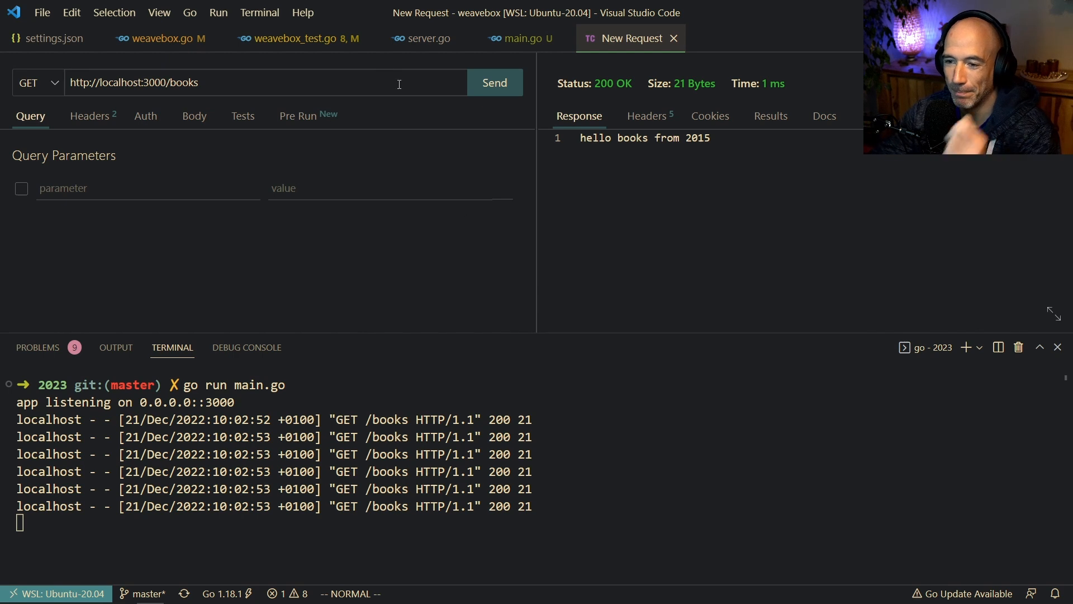
mouse_move(384, 171)
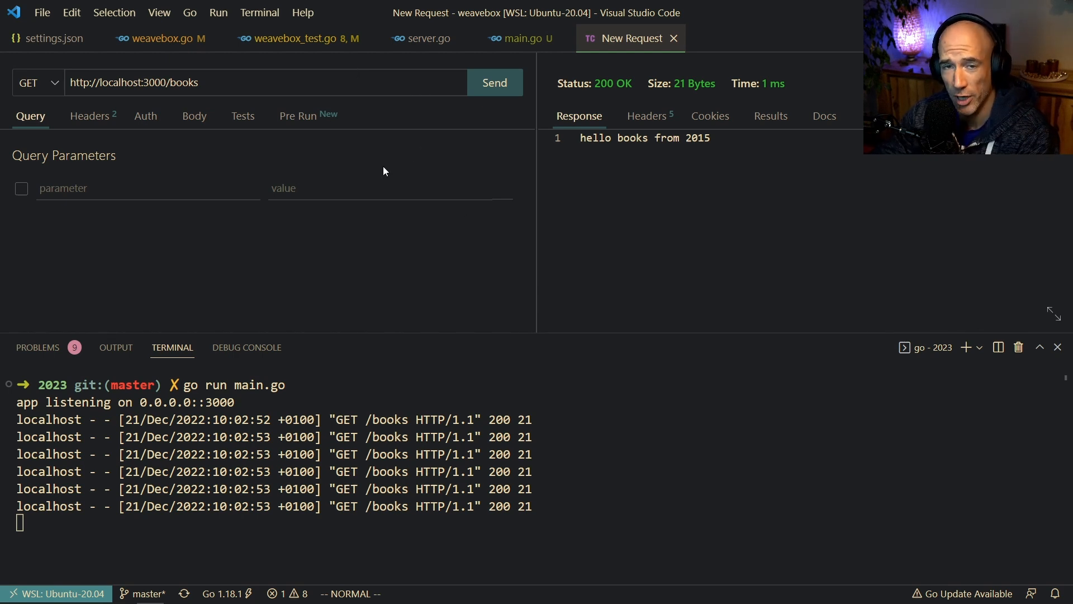
mouse_move(389, 137)
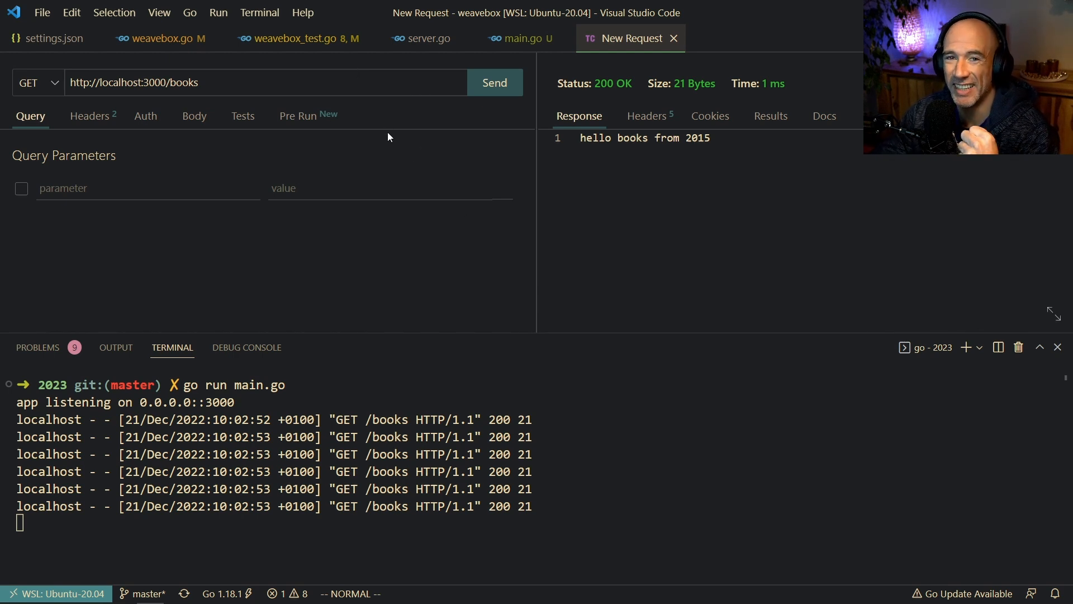
mouse_move(532, 48)
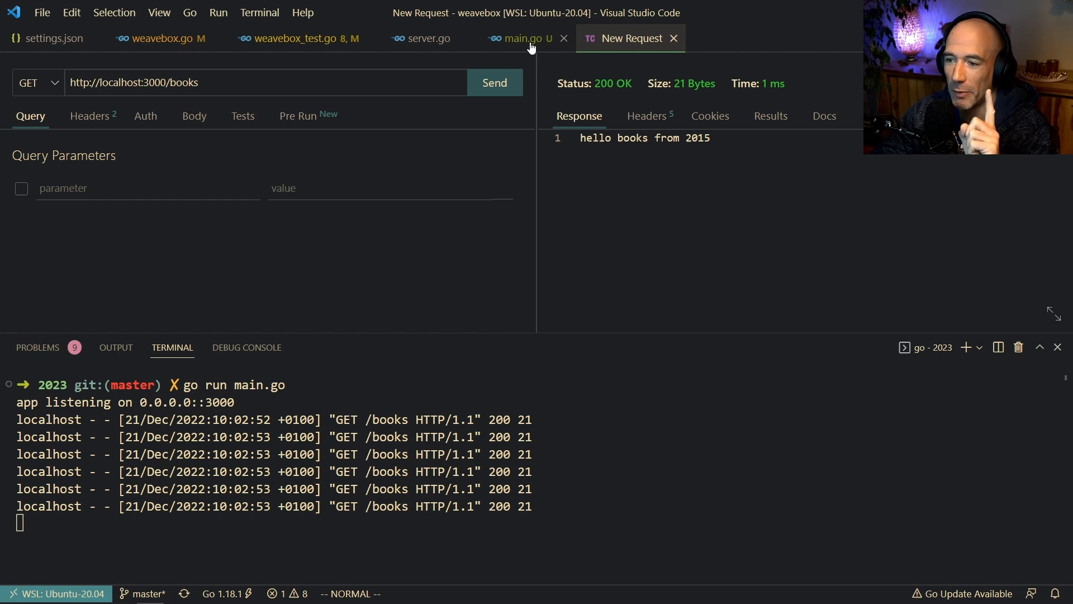
Attach users.Use(fooMiddleware) on a new line below the users routes.
click(523, 38)
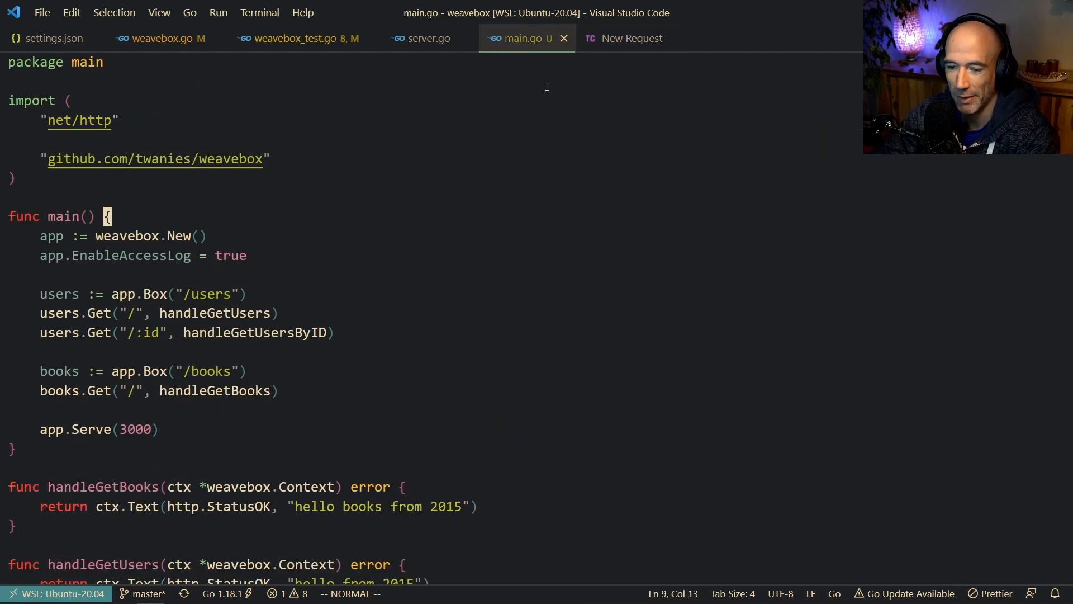
scroll(down, 3)
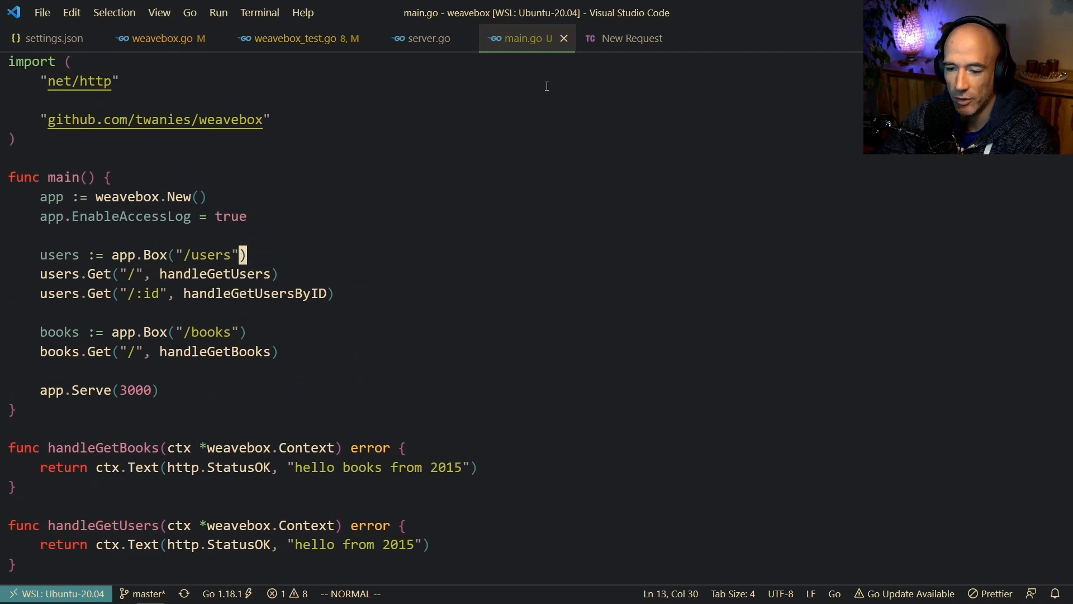
key(Enter)
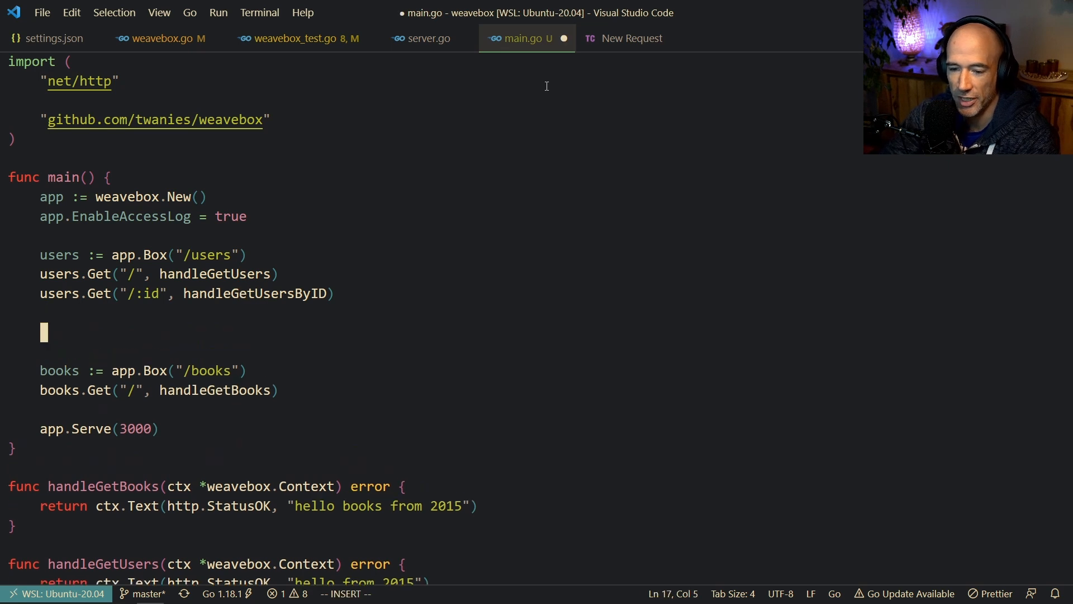
text(users.)
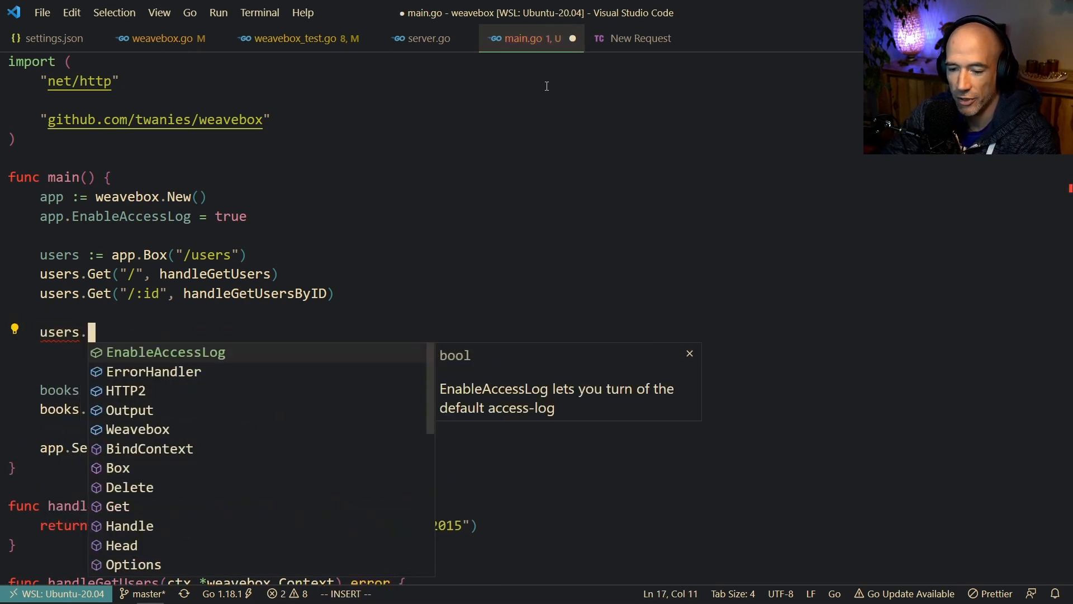
text(Use()
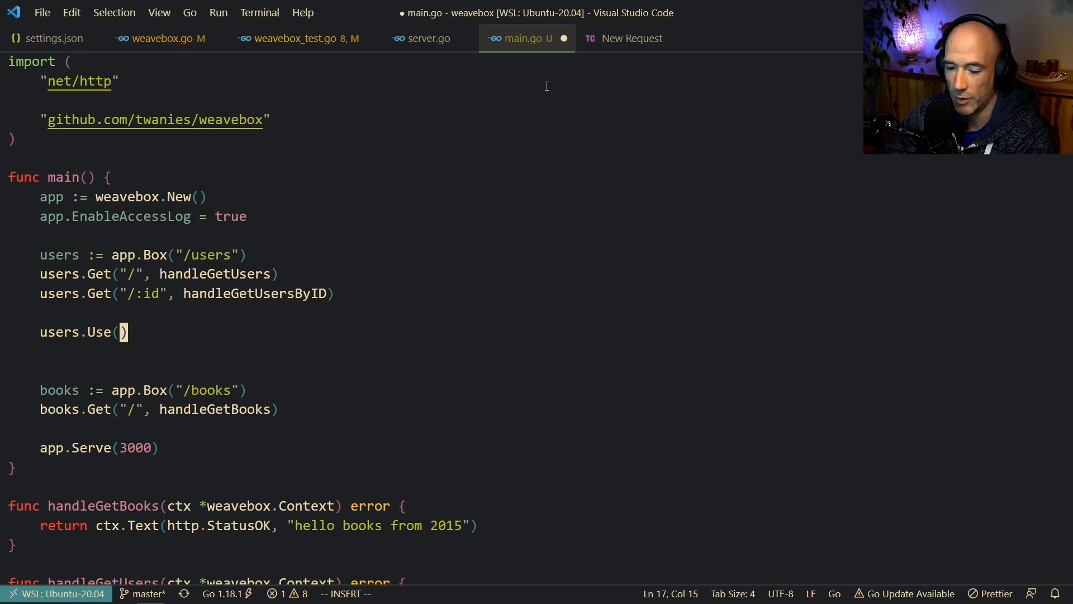
text(doo)
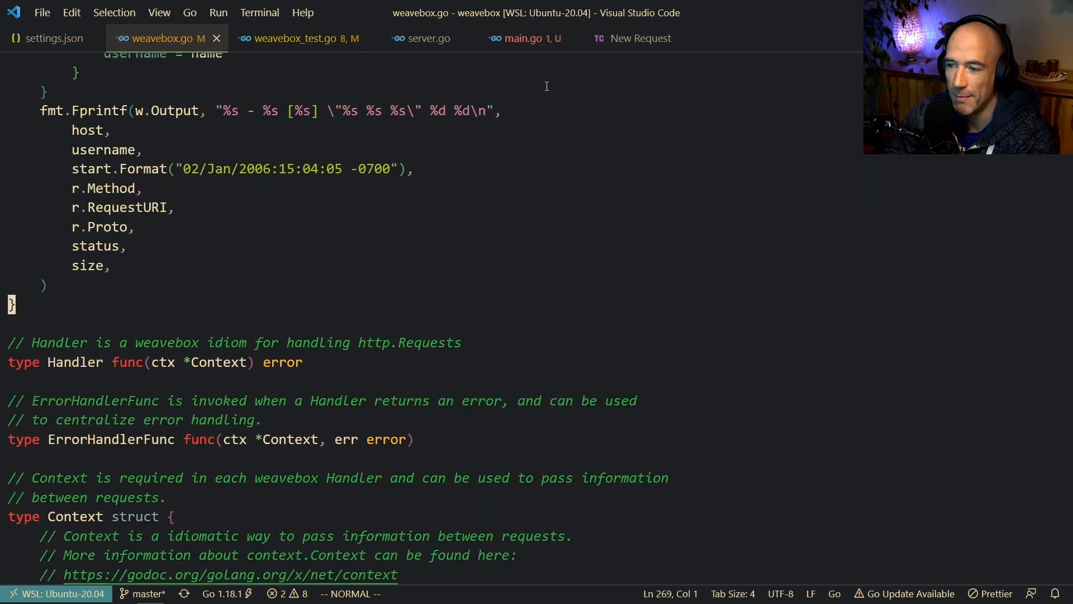
click(531, 38)
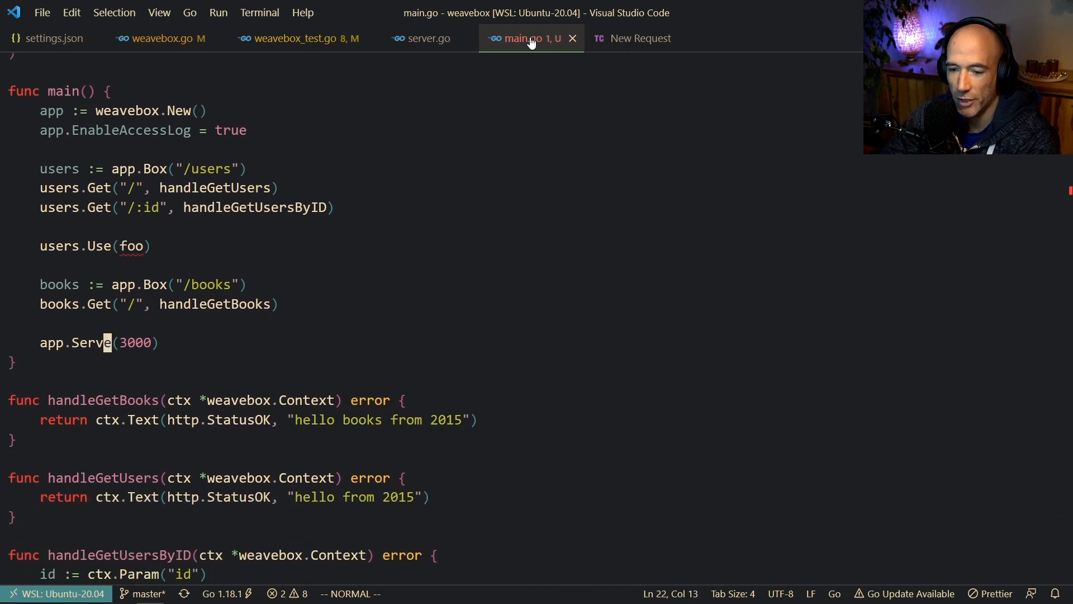
text(Middleware)
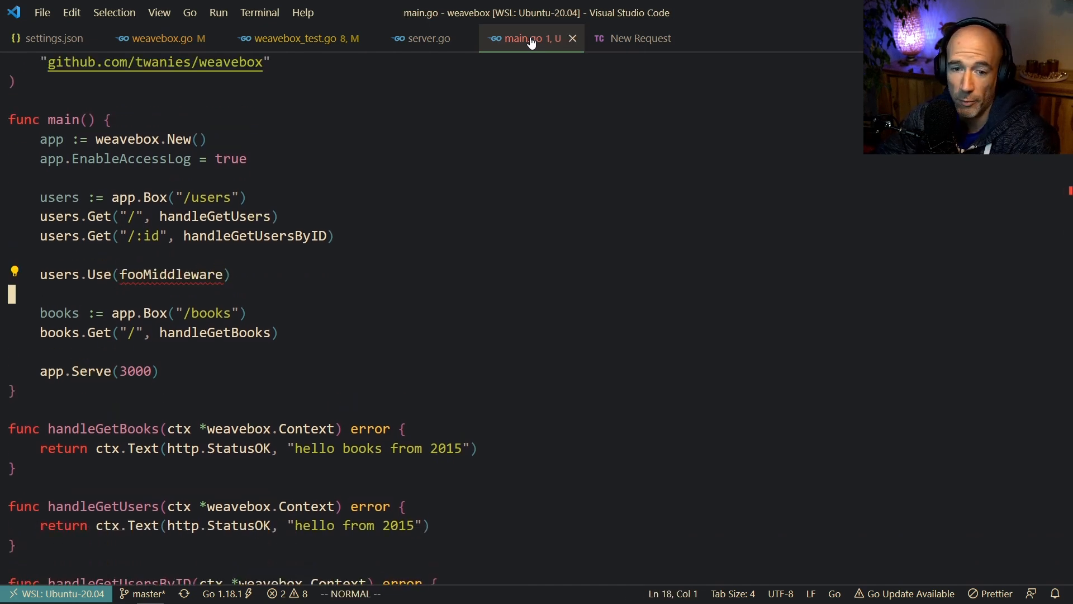
Write func fooMiddleware(c *weavebox.Context) error printing the middleware message and returning nil.
scroll(down, 3)
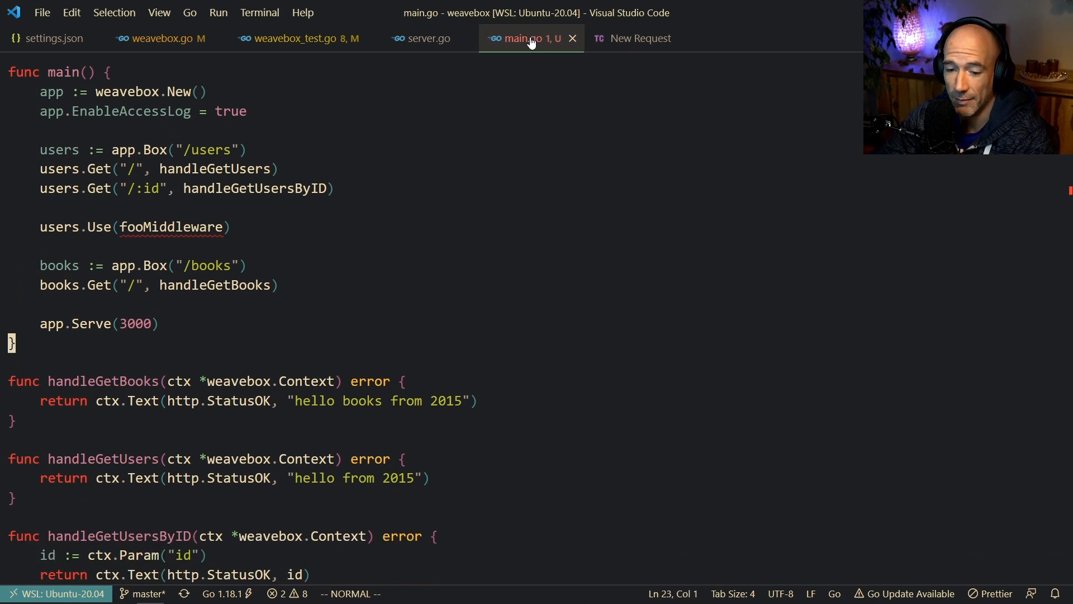
text(func foo)
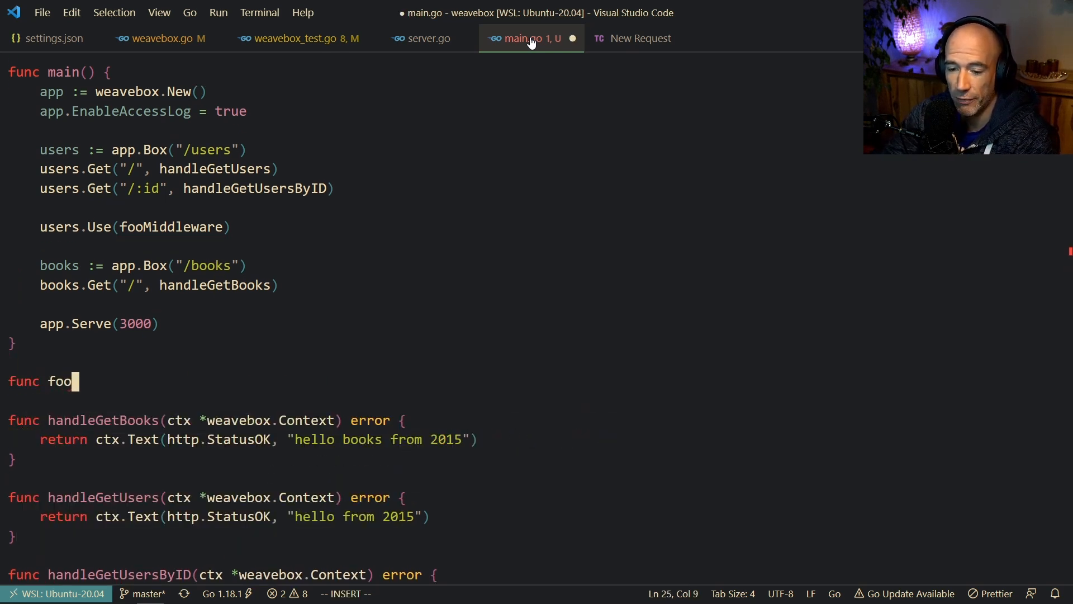
text(Middleware()
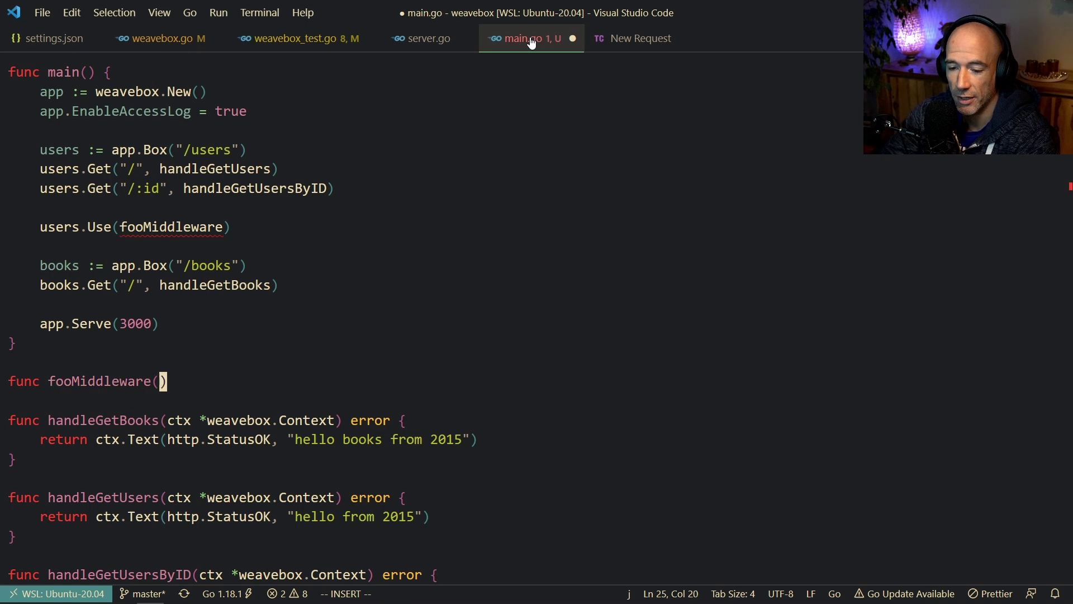
text(c *weavebox.Context)
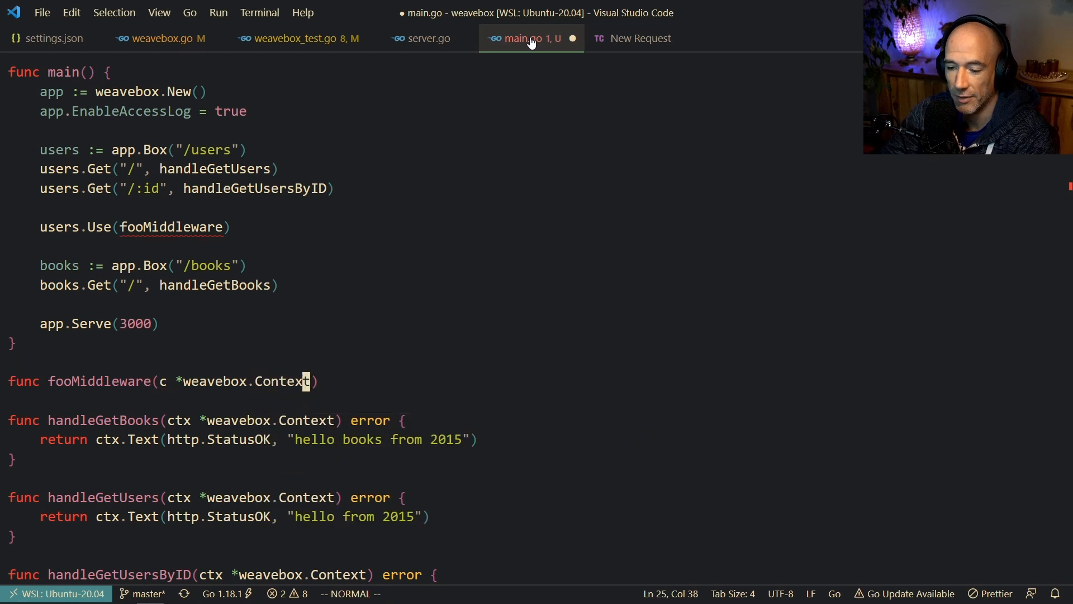
text(err)
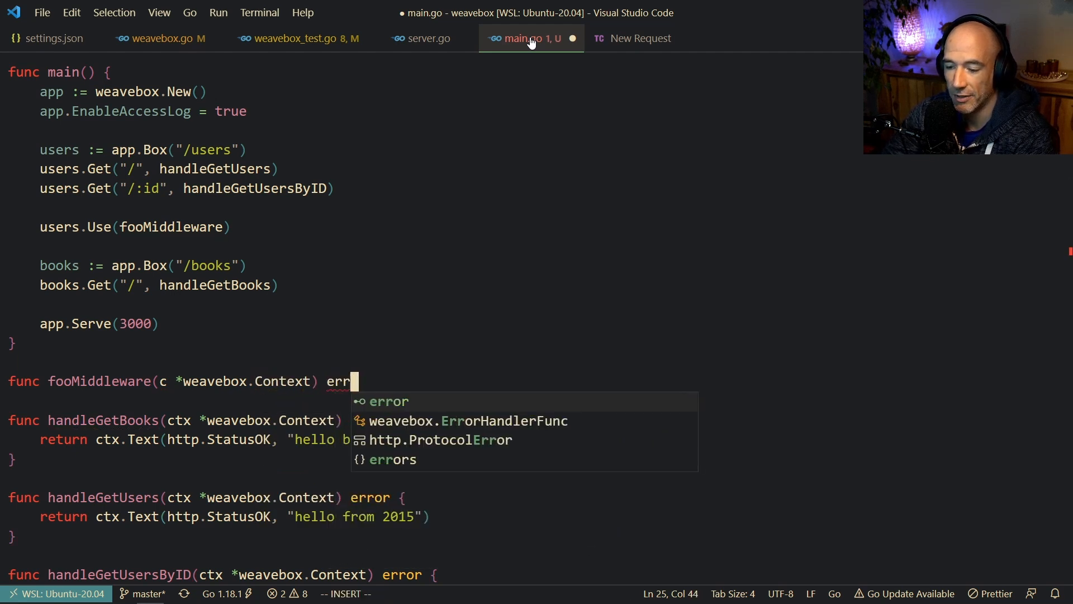
key(Enter)
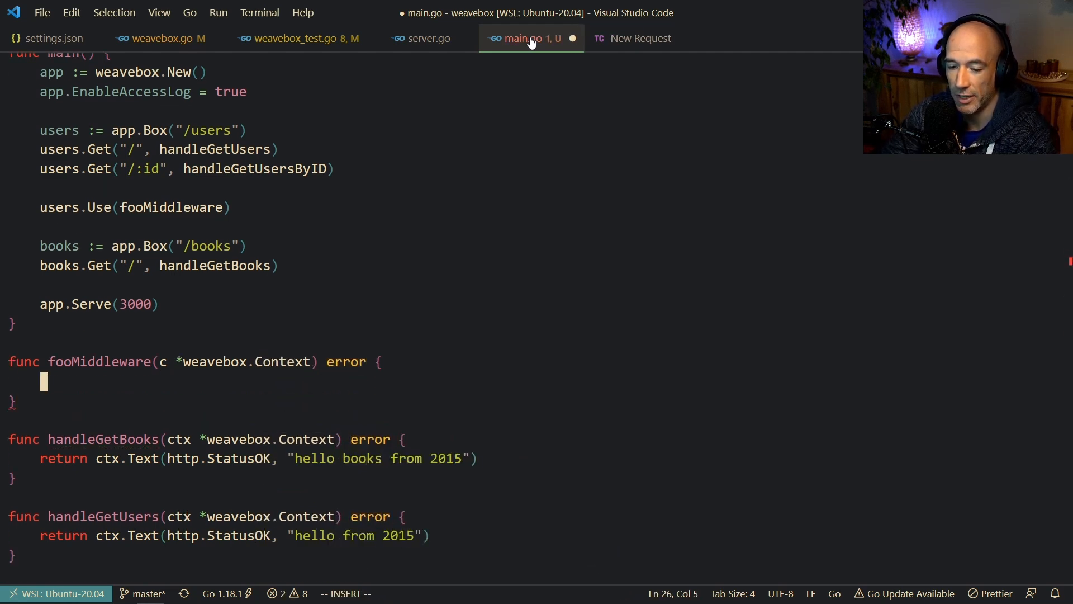
text(return nil)
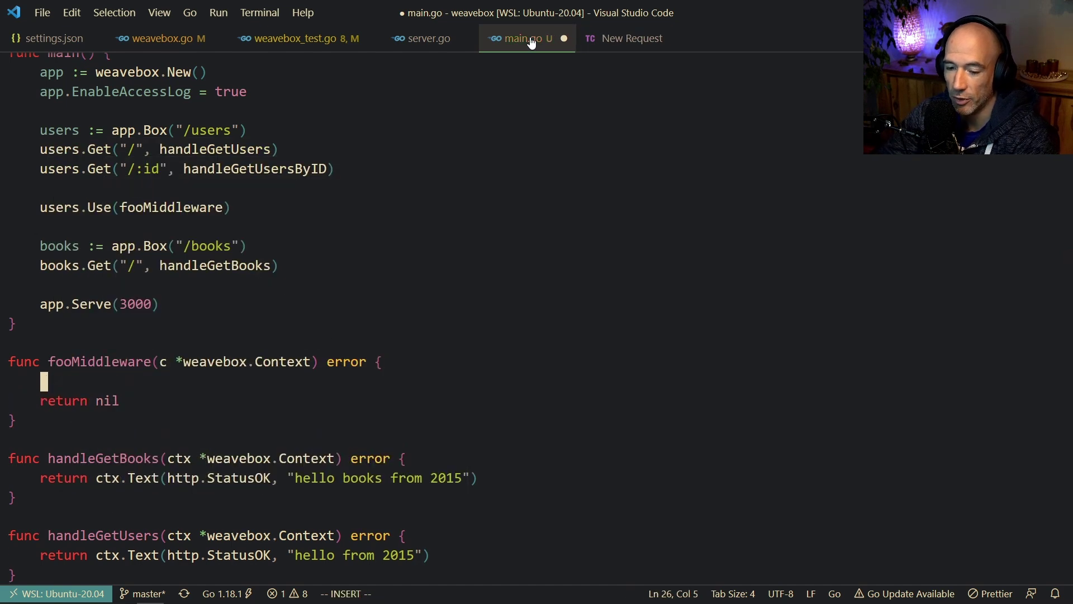
text(fmt.Println()
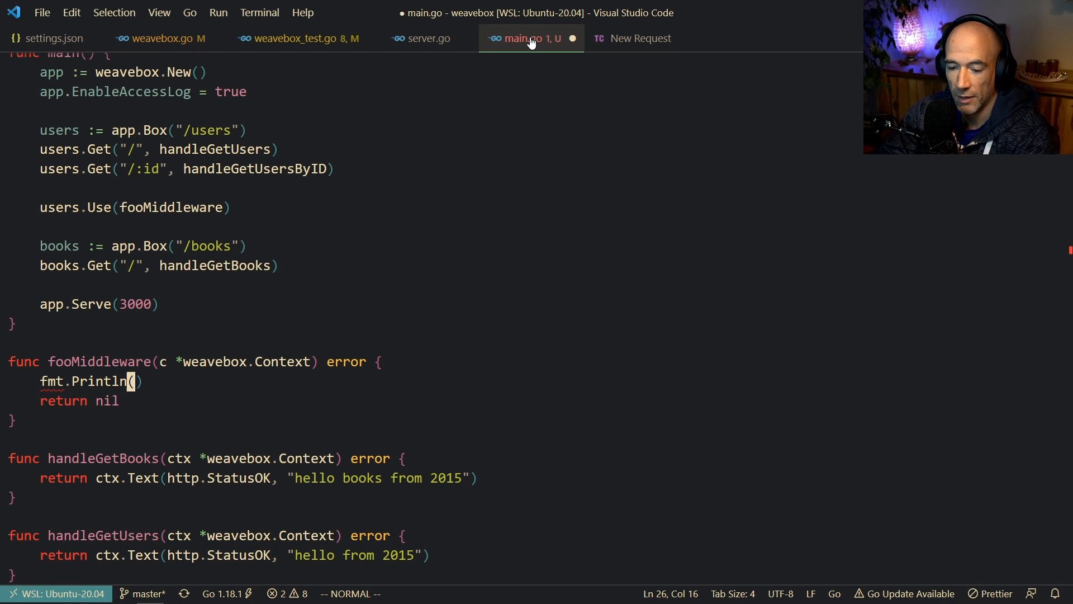
text("do some stuff in the mid)
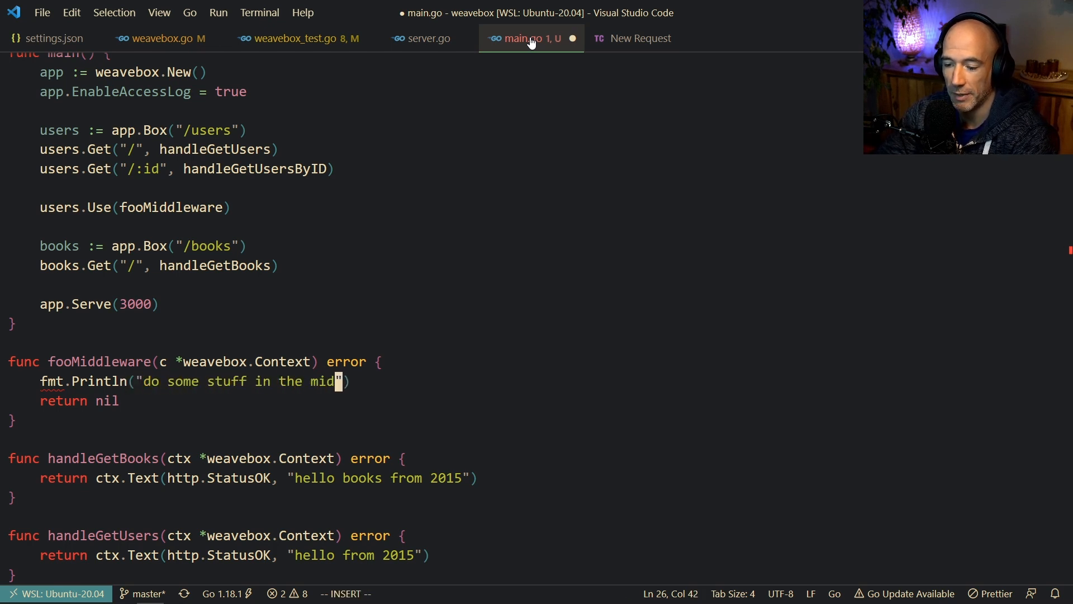
text(leware fucntion)
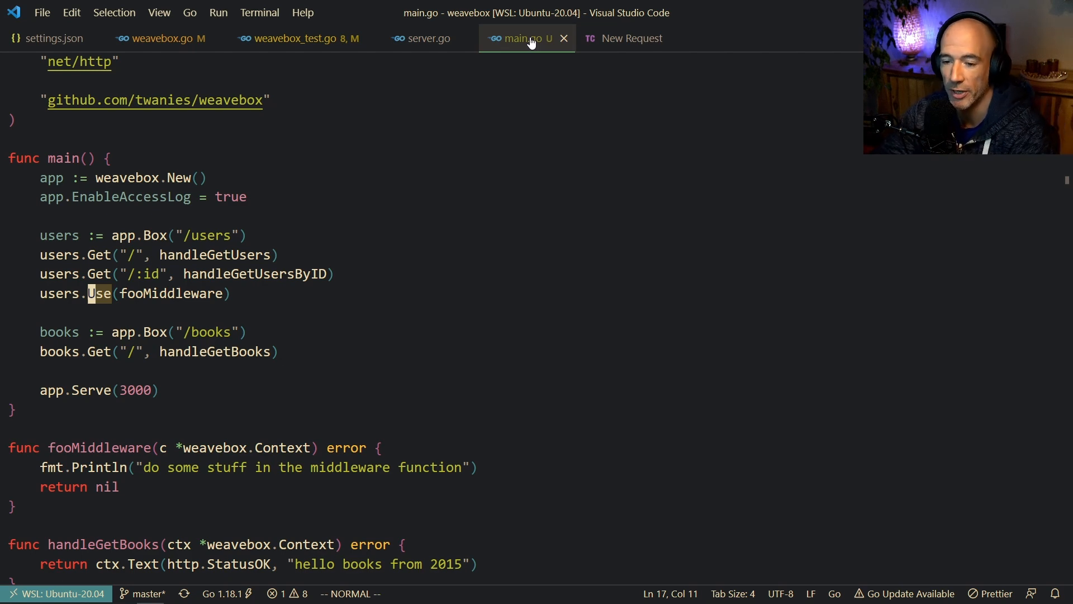
Send GET /books, then /users twice, confirming the middleware message appears only for /users.
key(ctrl+`)
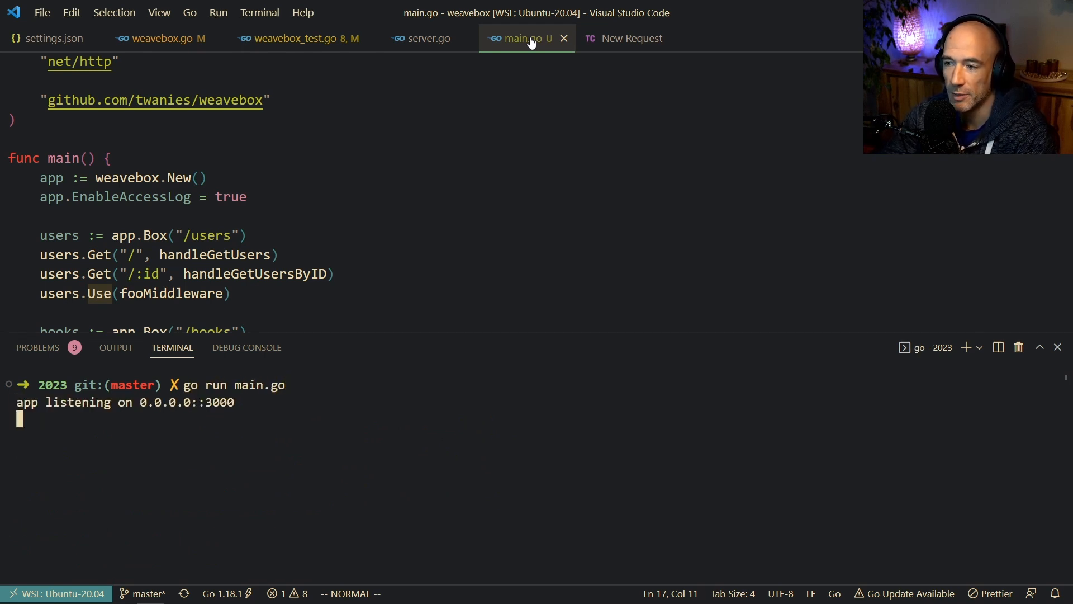
click(632, 37)
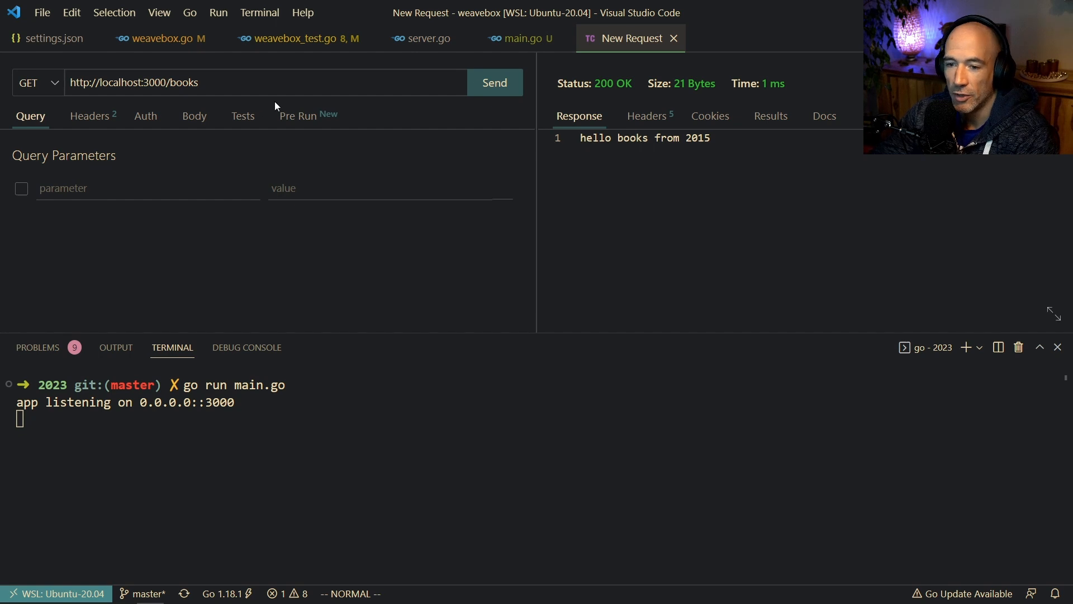
click(494, 83)
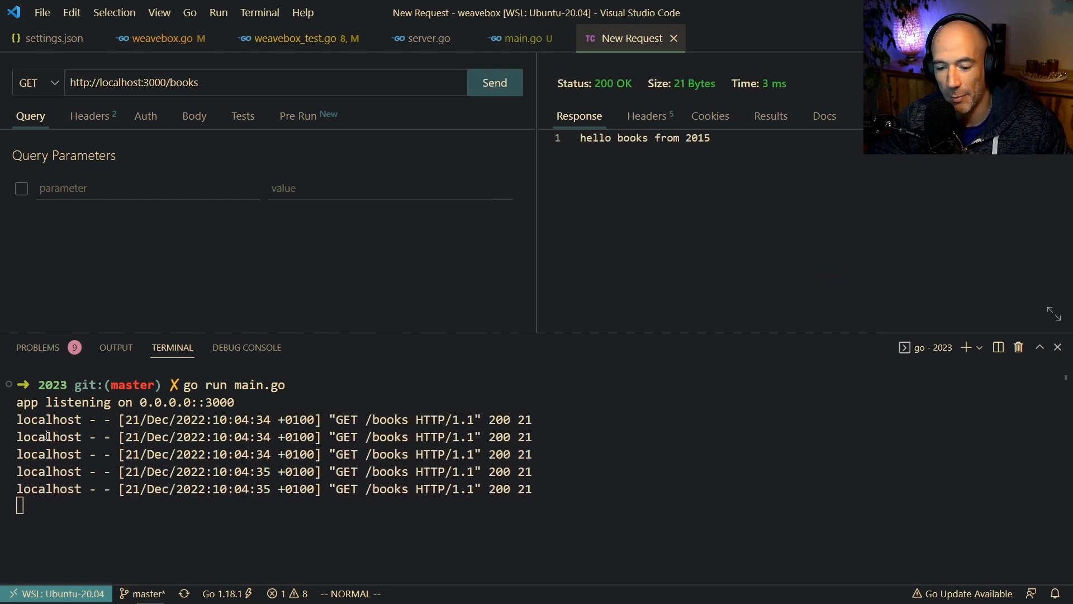
mouse_move(286, 114)
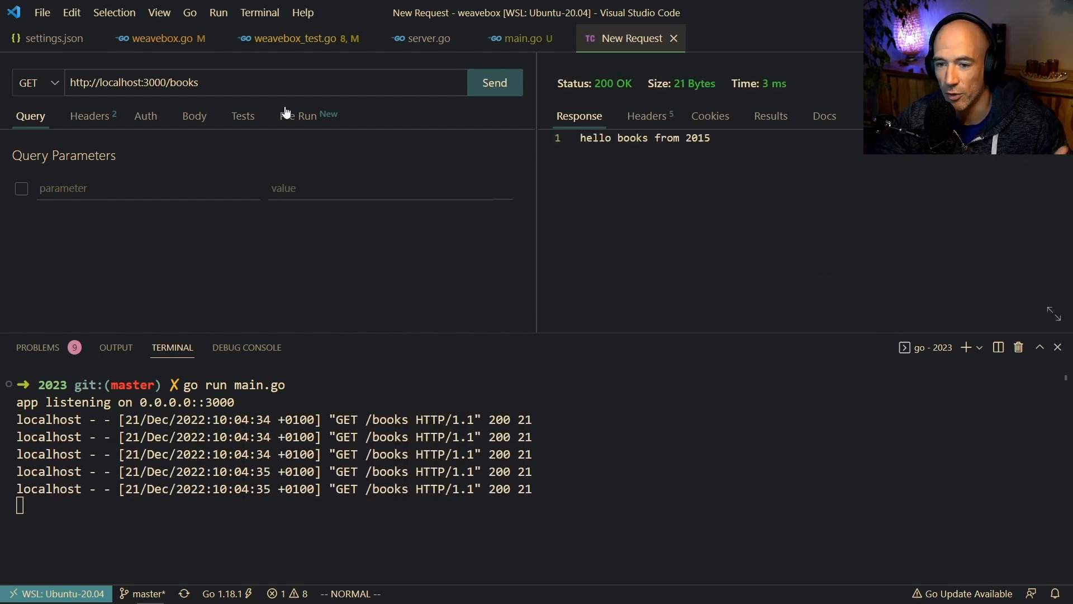
double_click(183, 82)
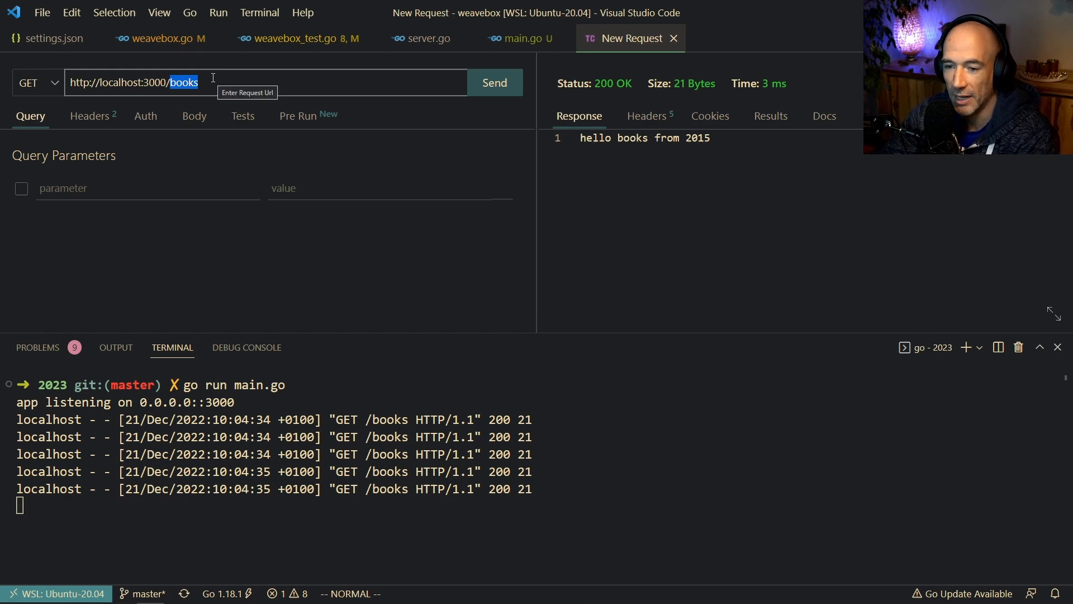
click(495, 83)
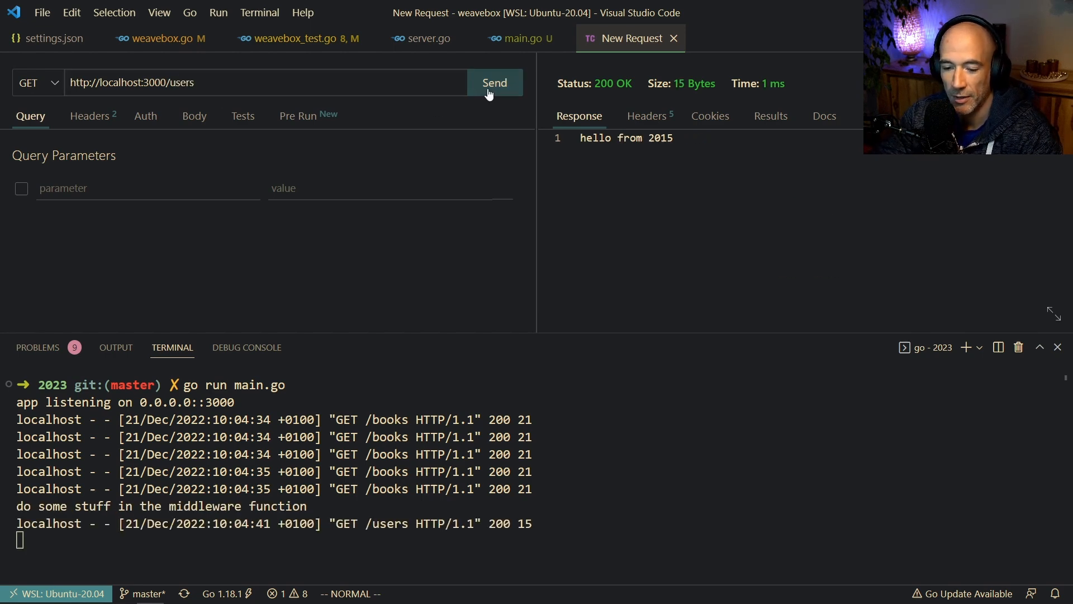
click(495, 82)
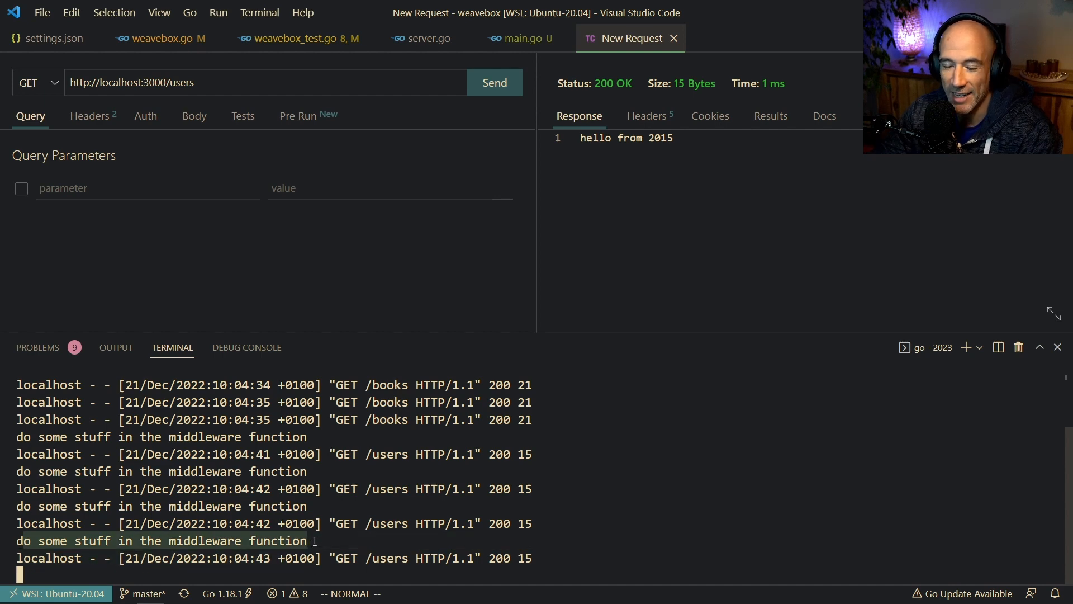
click(522, 38)
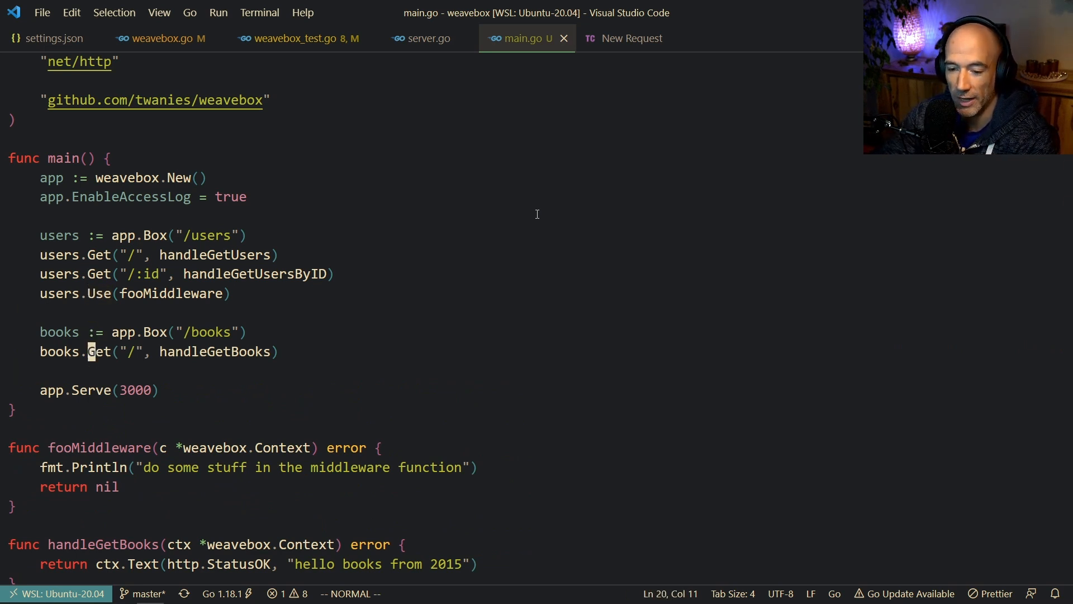
Add books.Use(bookMiddleware) and a bookMiddleware copy of fooMiddleware.
text(books.Use(fooMiddleware))
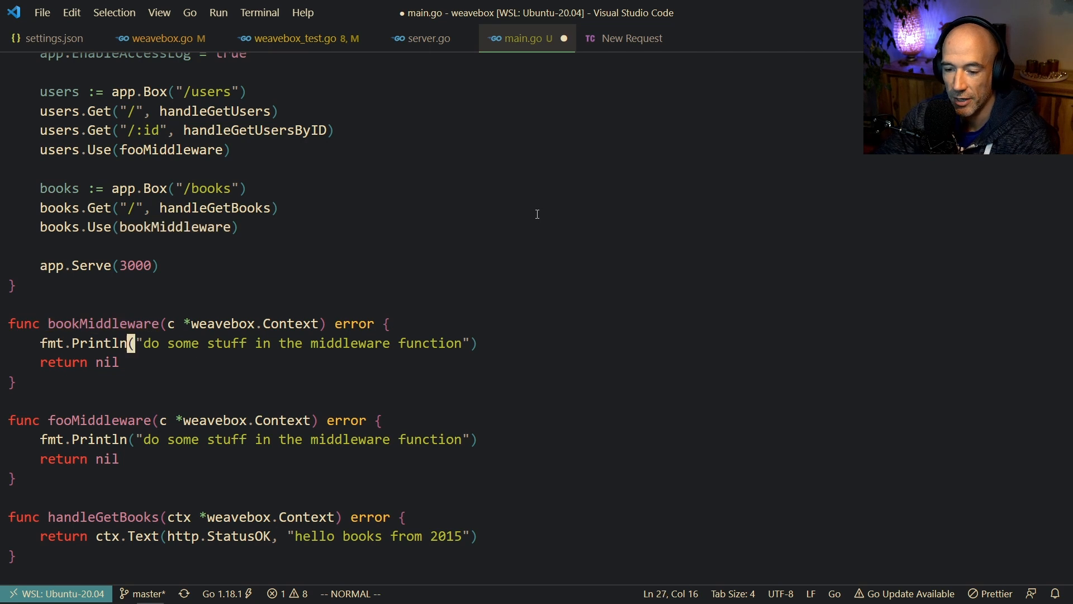
text(obo)
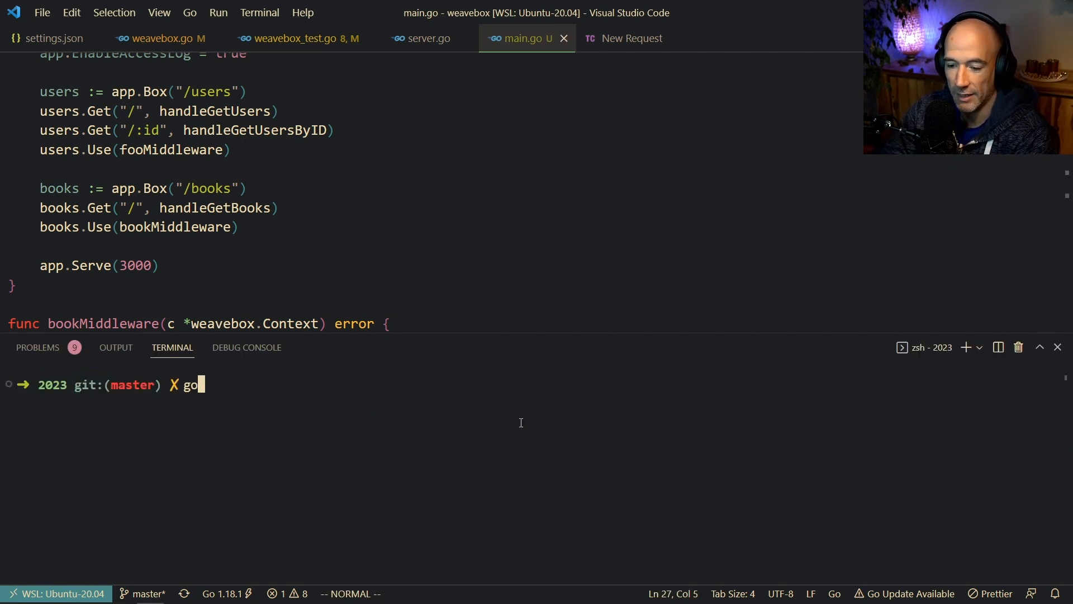
Restart the server, send GET /users then /books twice, and hide the terminal panel.
text(run am)
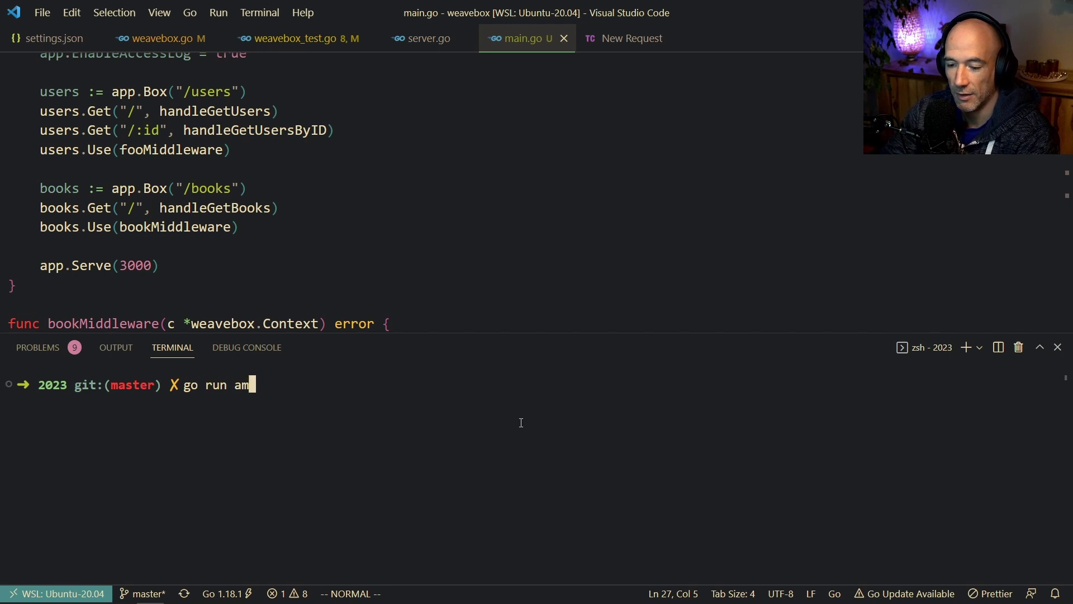
key(Enter)
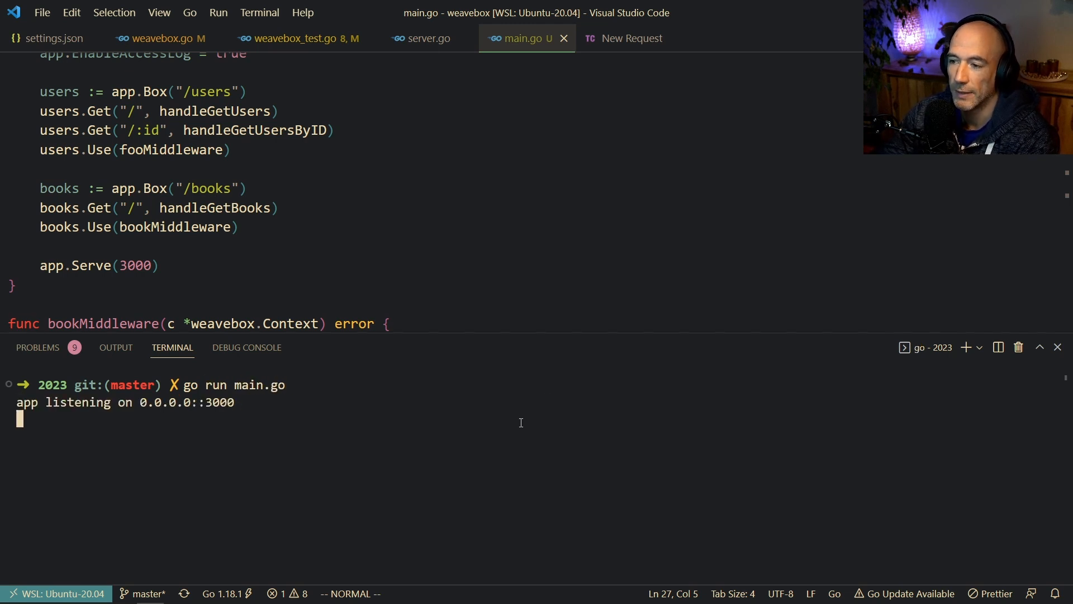
click(495, 83)
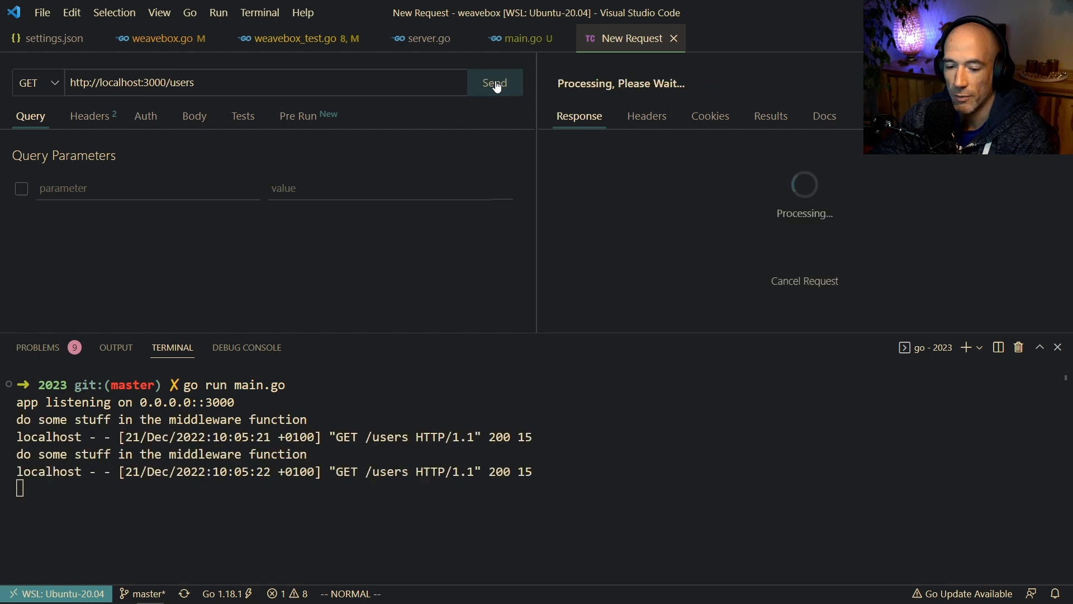
click(495, 83)
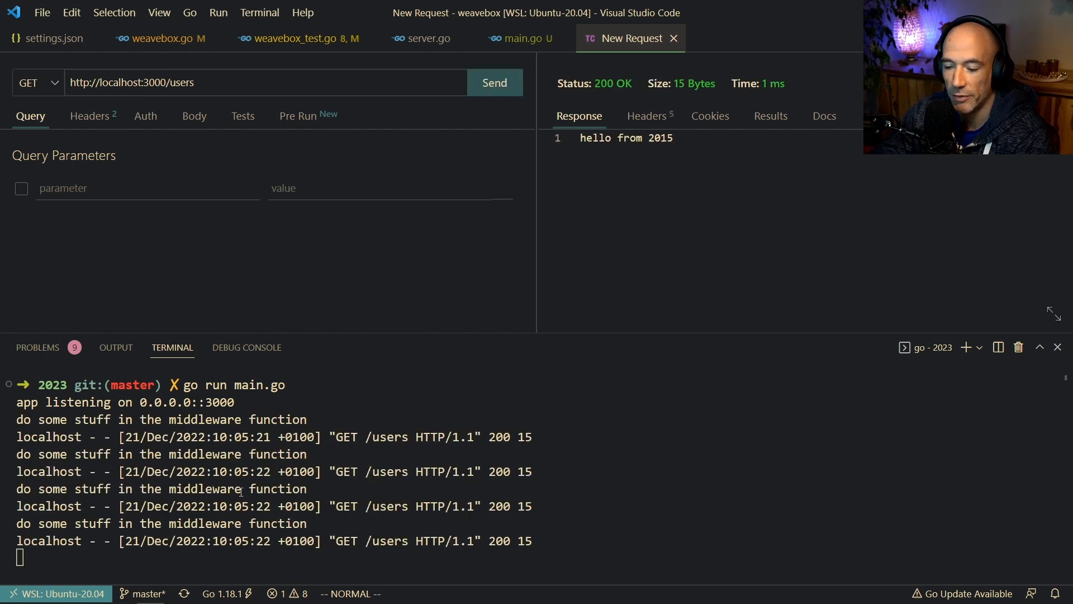
double_click(182, 82)
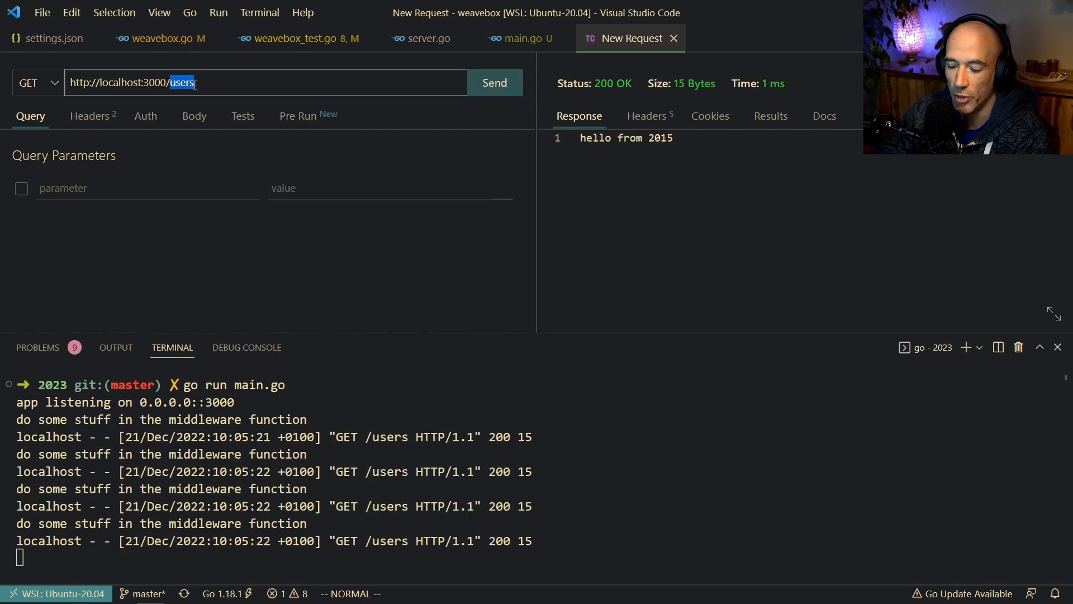
click(494, 82)
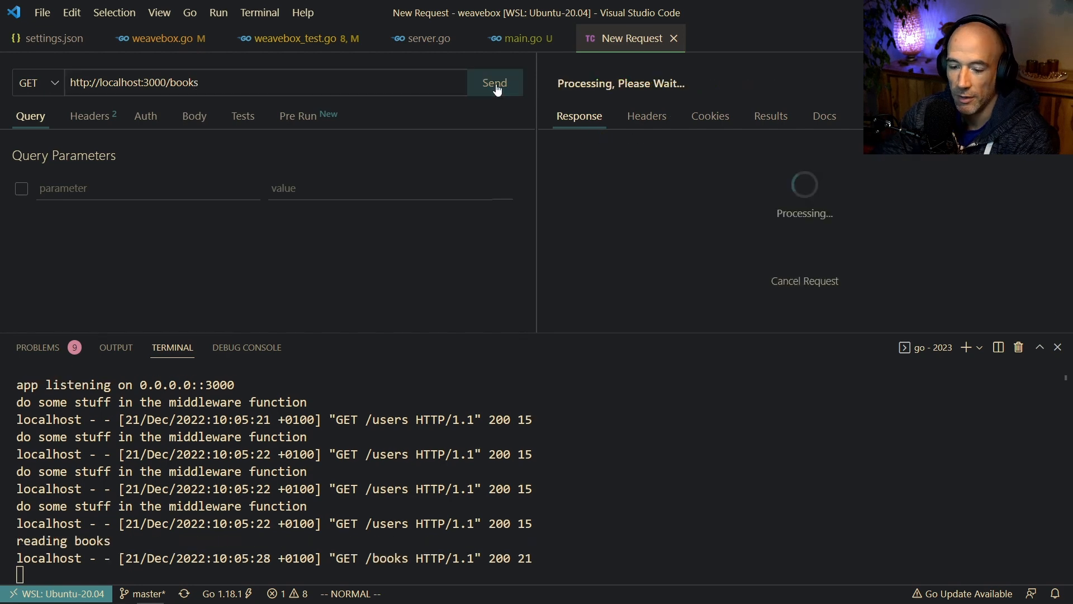
click(495, 82)
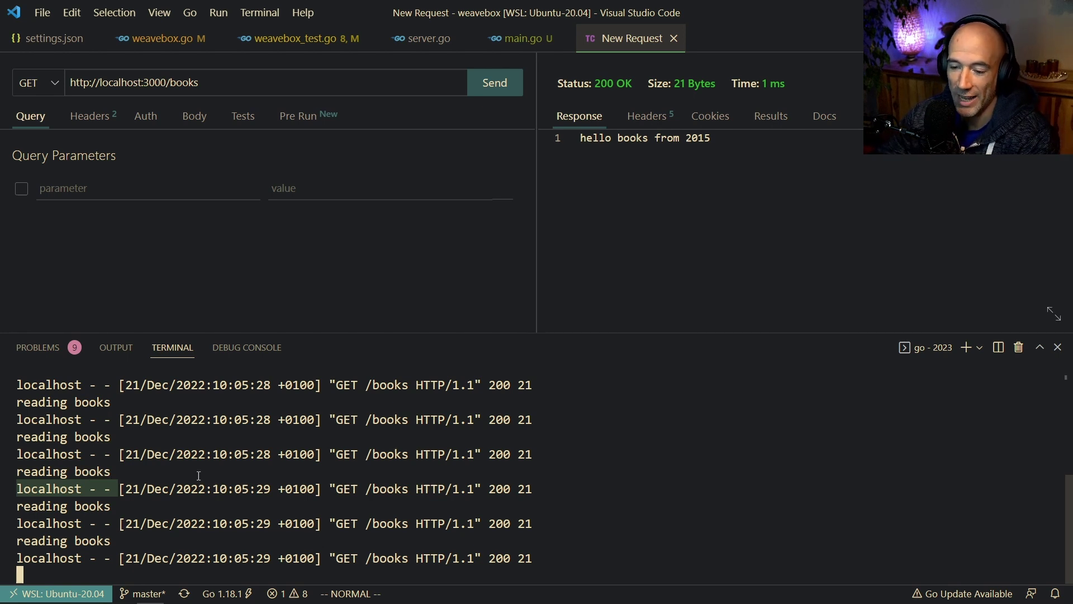
click(1057, 347)
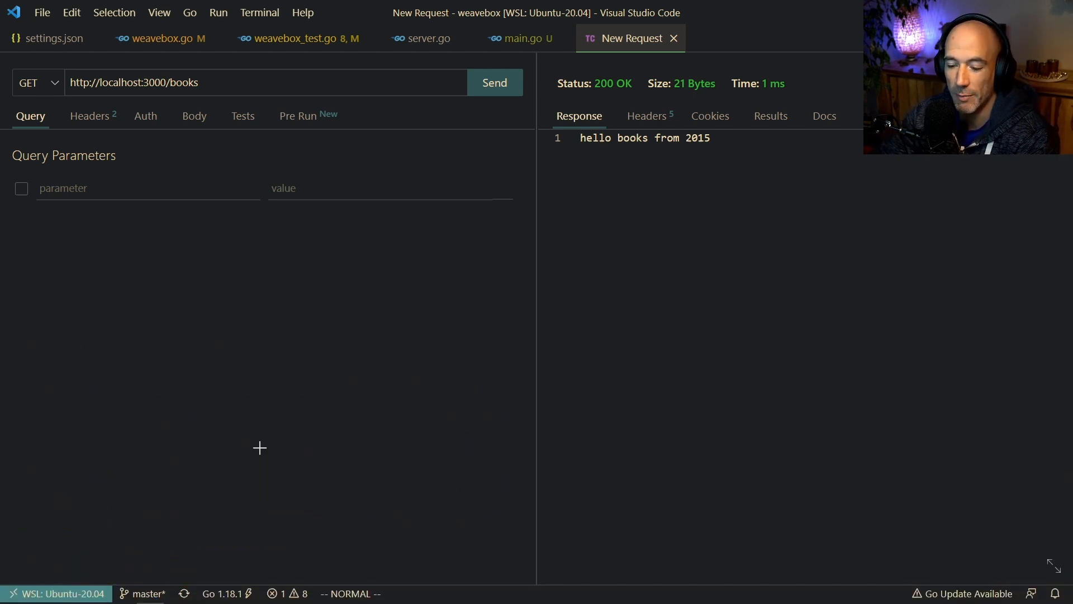
Run BenchmarkGetWithValues from bench_test.go and review the weavebox_test.go formatting-directive errors.
click(164, 38)
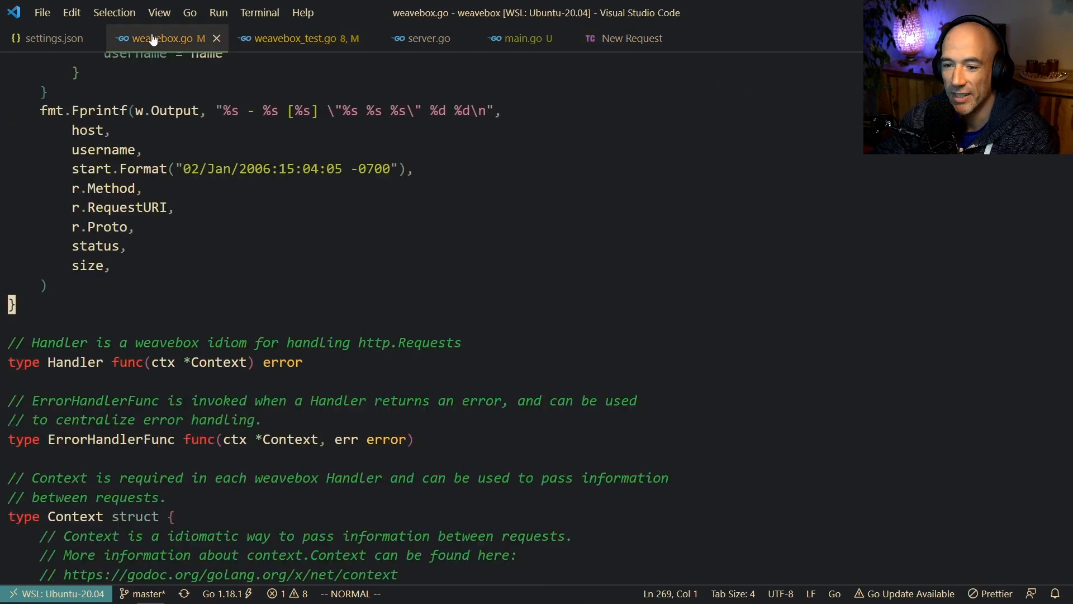
mouse_move(530, 47)
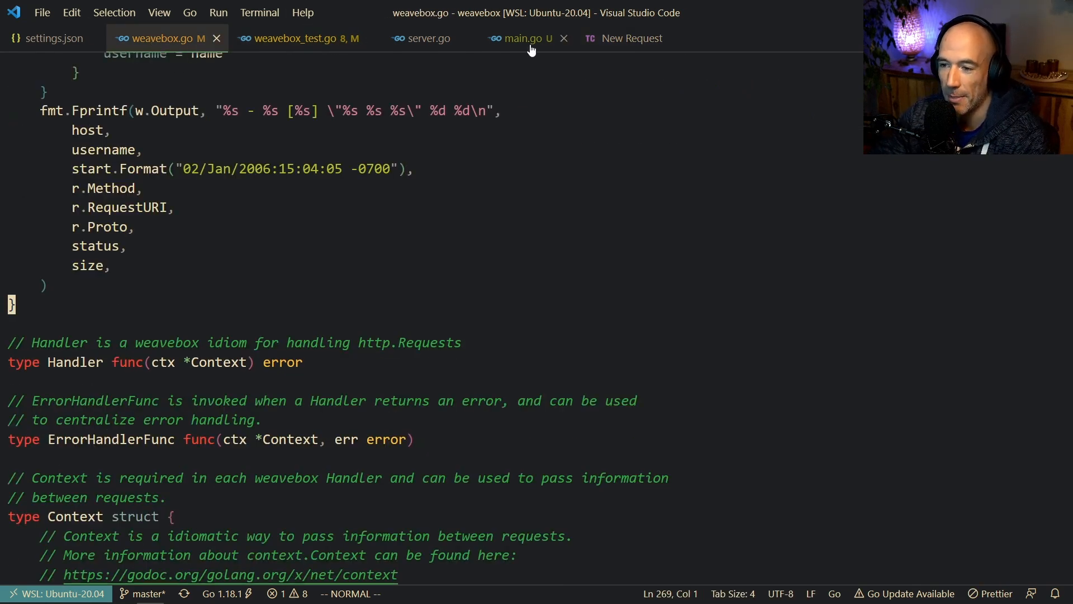
click(522, 38)
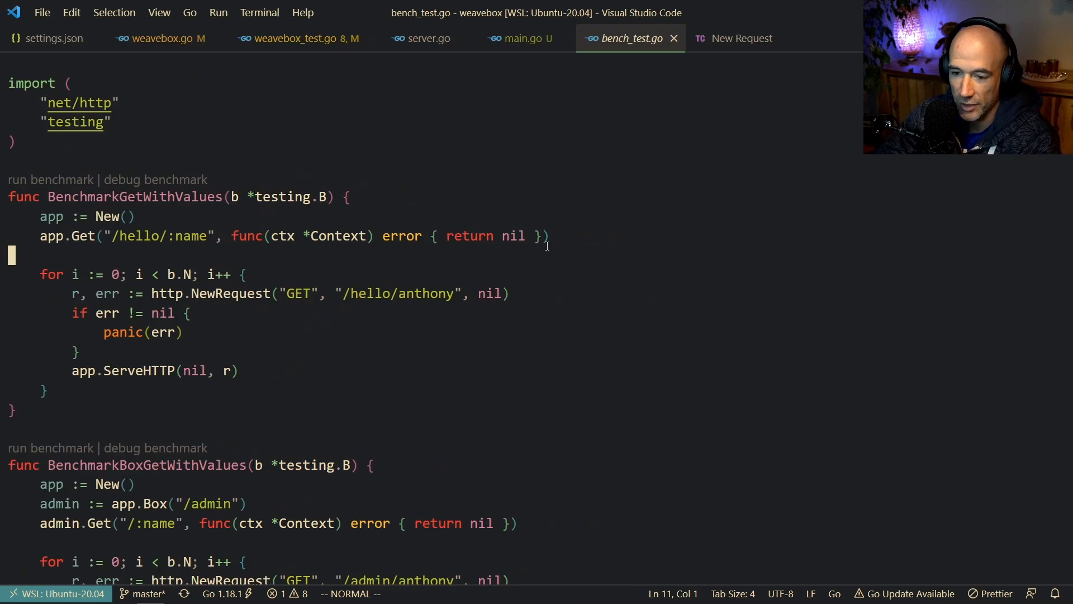
click(50, 179)
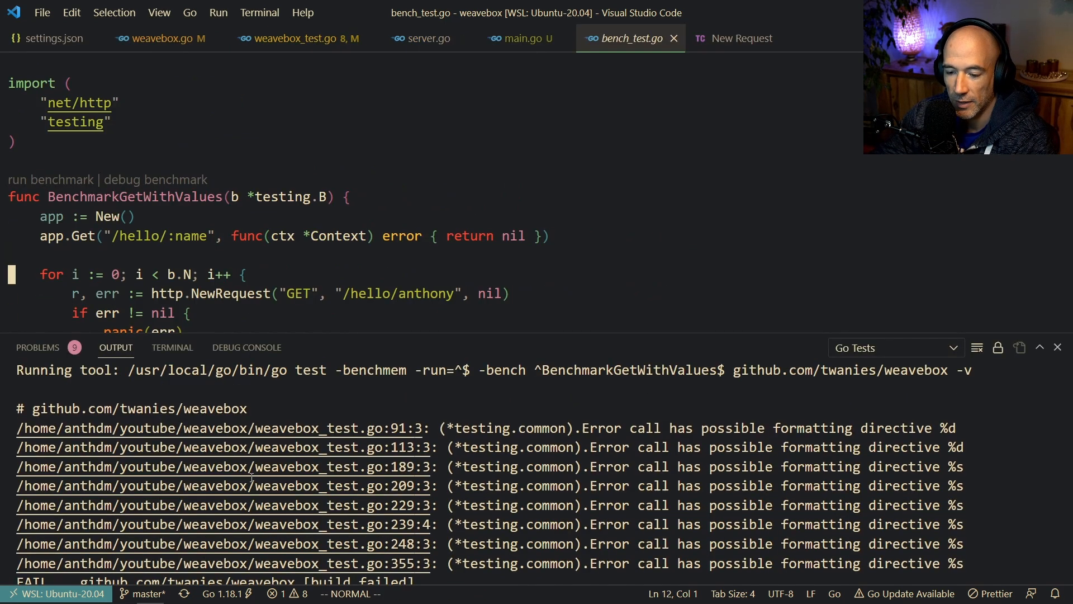
scroll(down, 3)
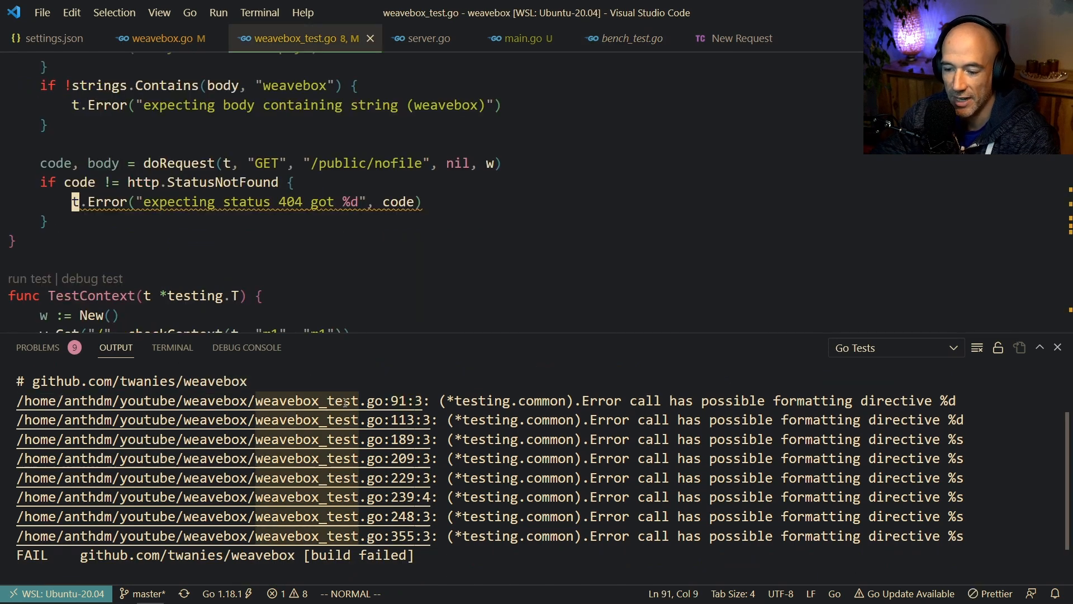
mouse_move(345, 400)
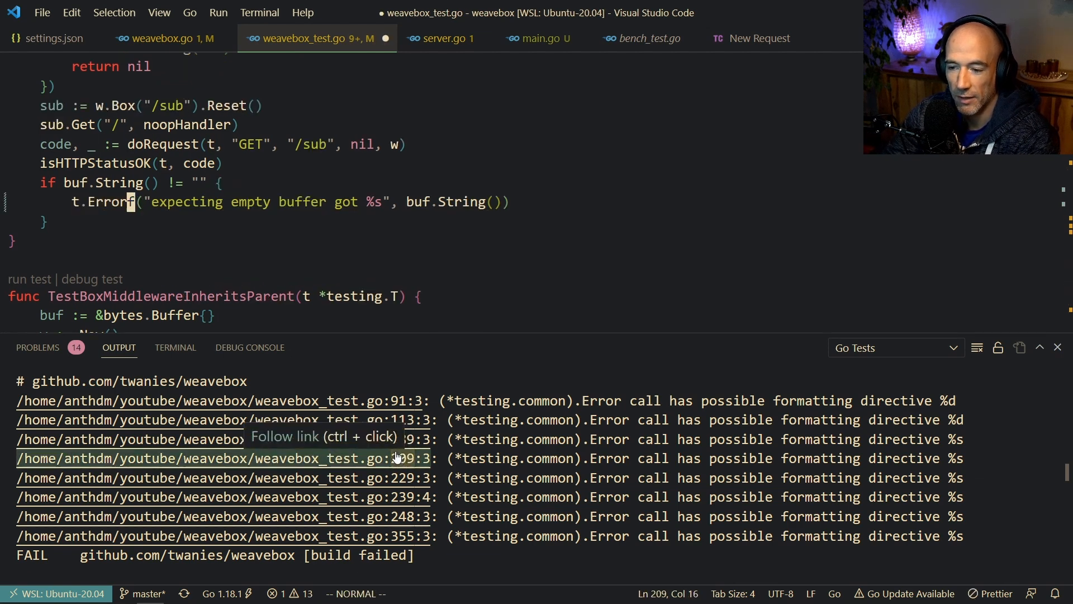
Change the flagged t.Error calls at lines 229 and 355 to t.Errorf.
click(396, 456)
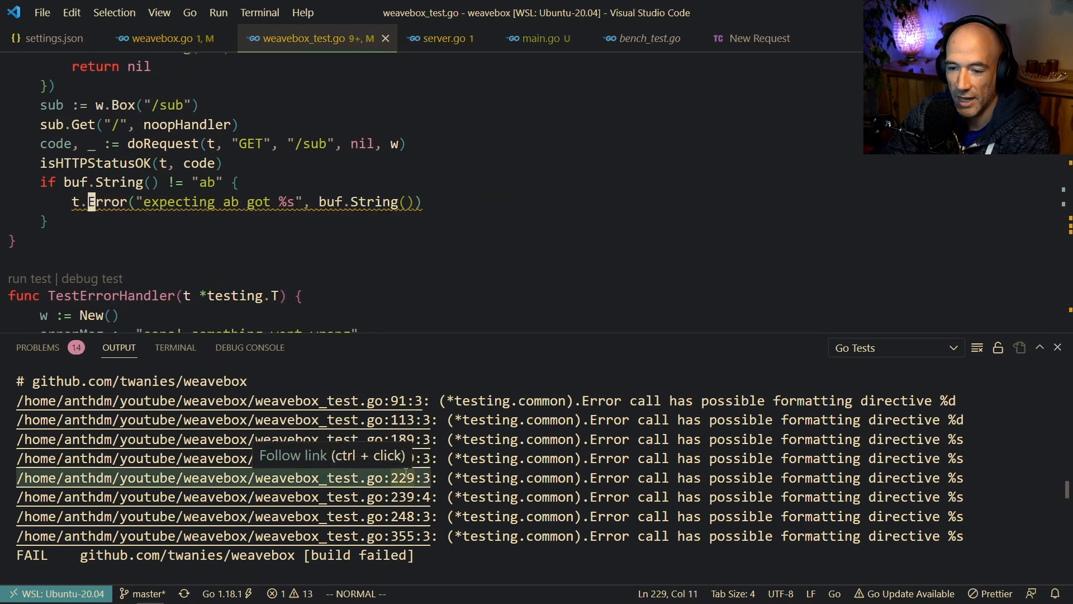
text(f)
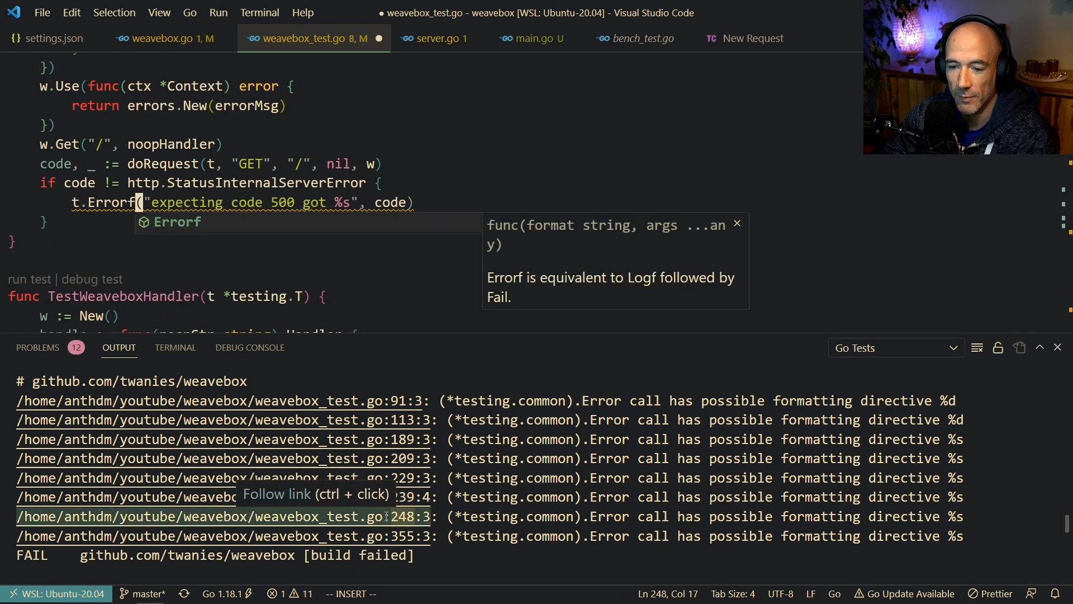
text(jk)
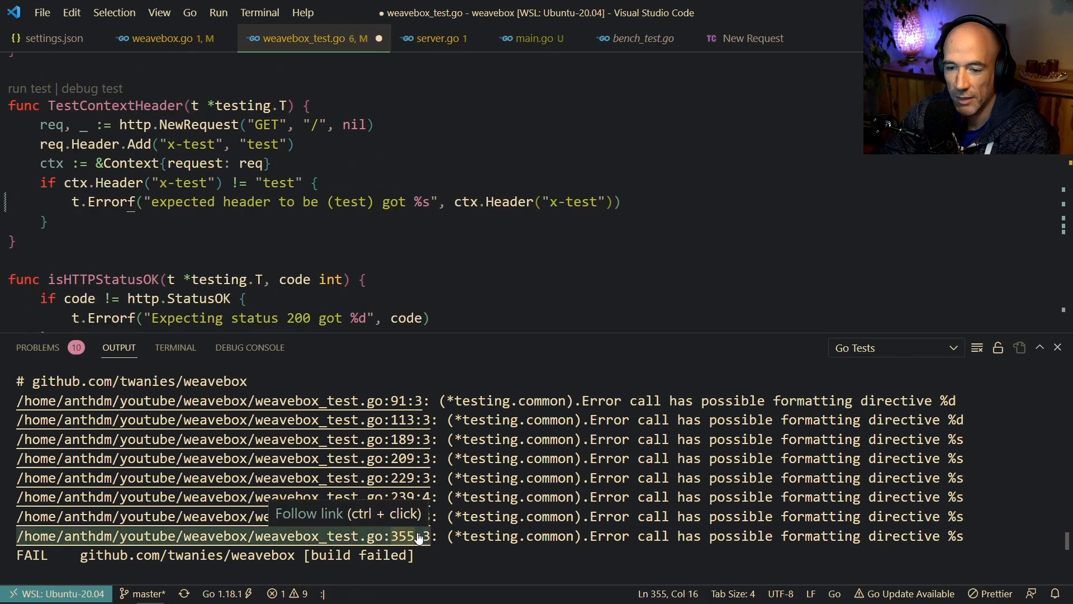
click(175, 348)
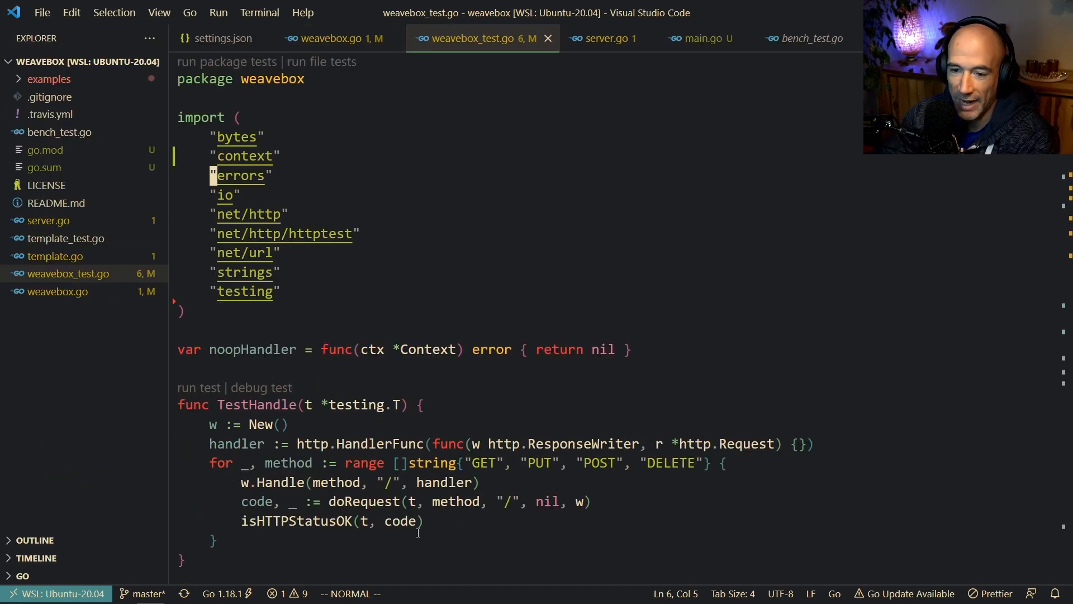
Rerun BenchmarkGetWithValues, now passing at 482 ns/op, 560 B/op, 5 allocs/op.
click(809, 39)
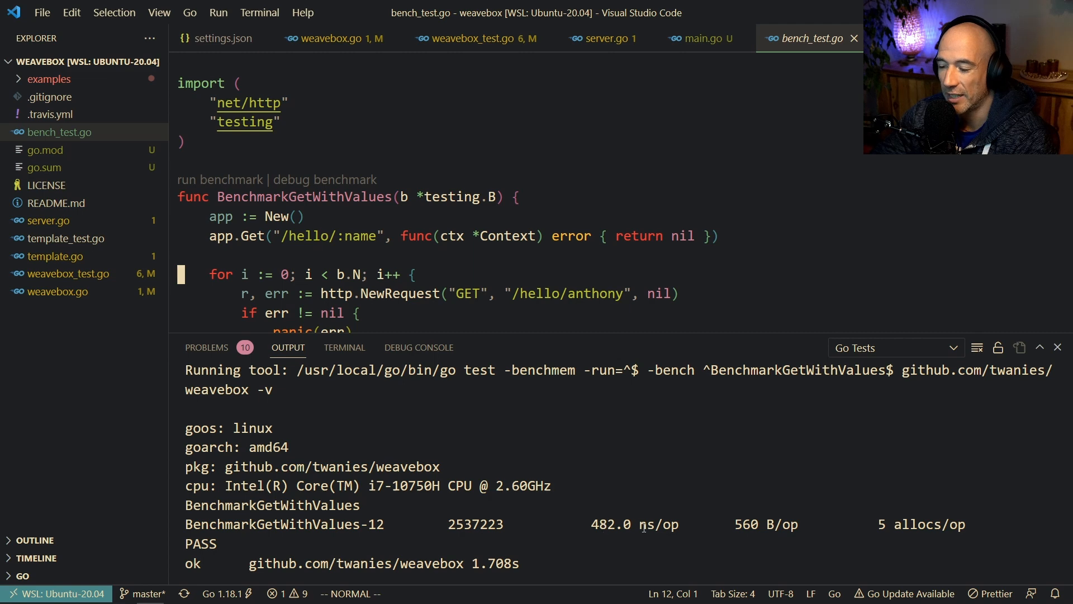
click(345, 347)
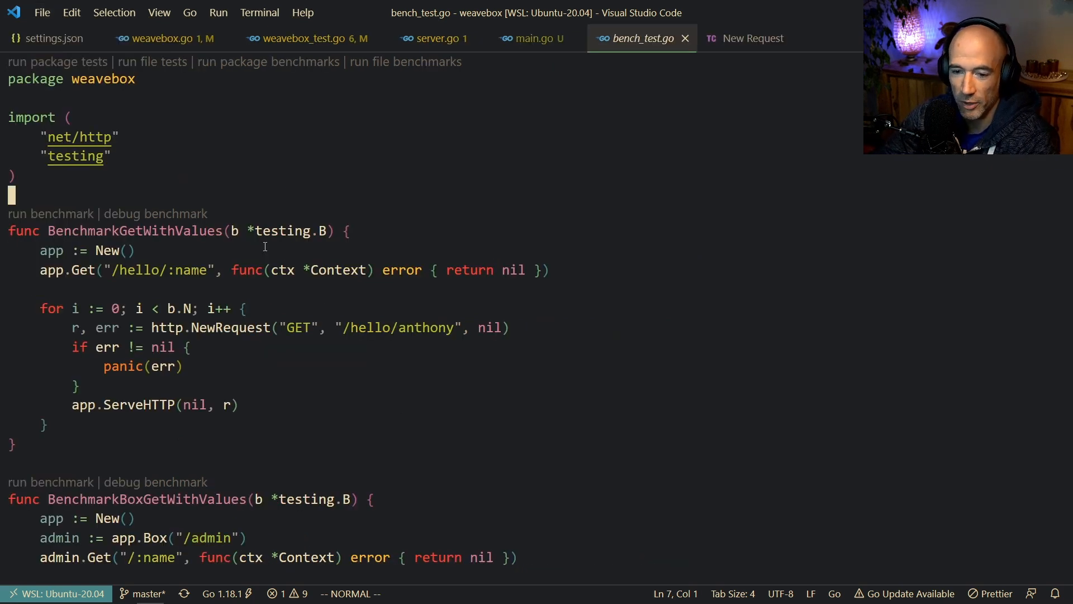
Start func BenchmarkGetWithValuesFiber(b *testing.B) above BenchmarkGetWithValues using autocomplete.
text(func Ben)
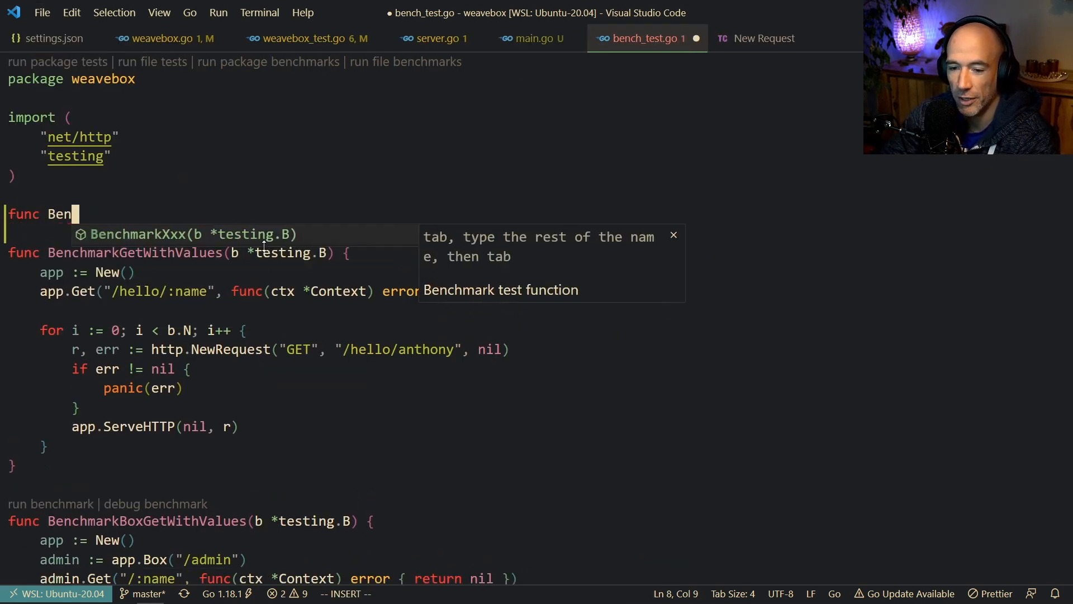
text(chmar)
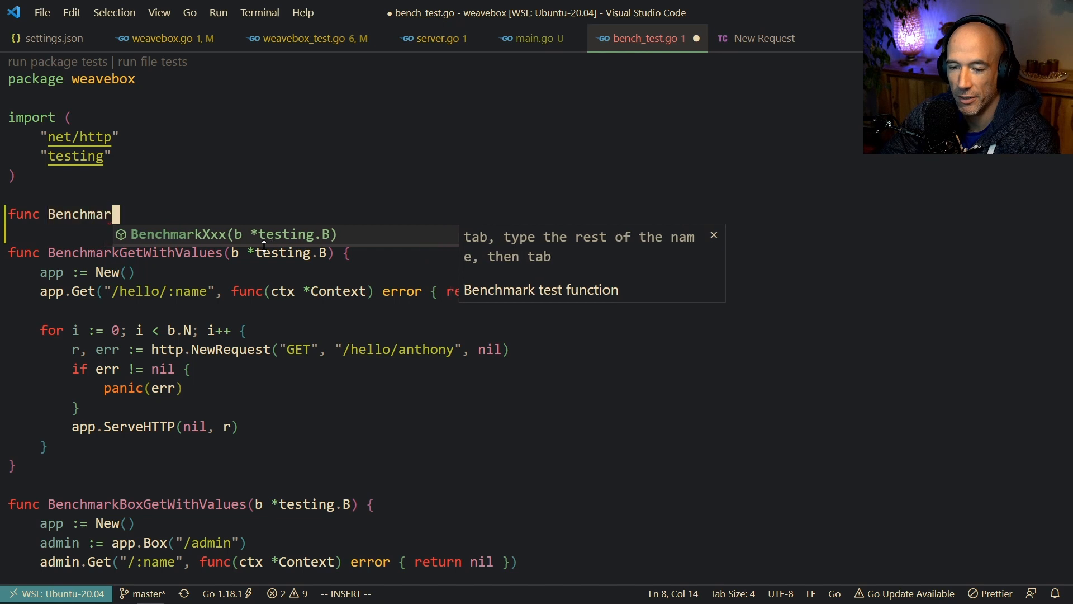
text(kGetWith)
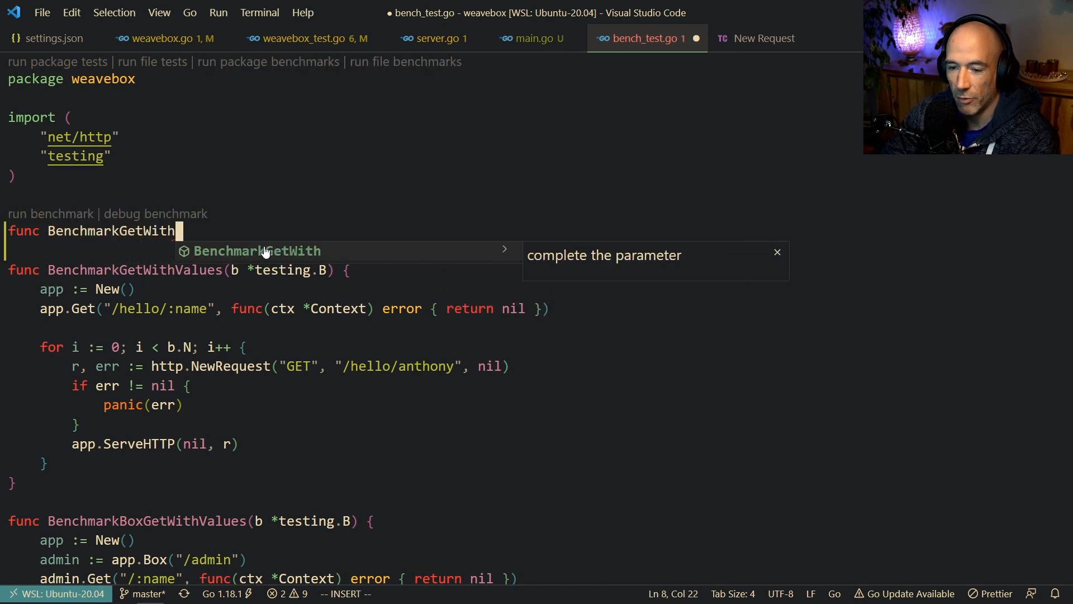
key(Tab)
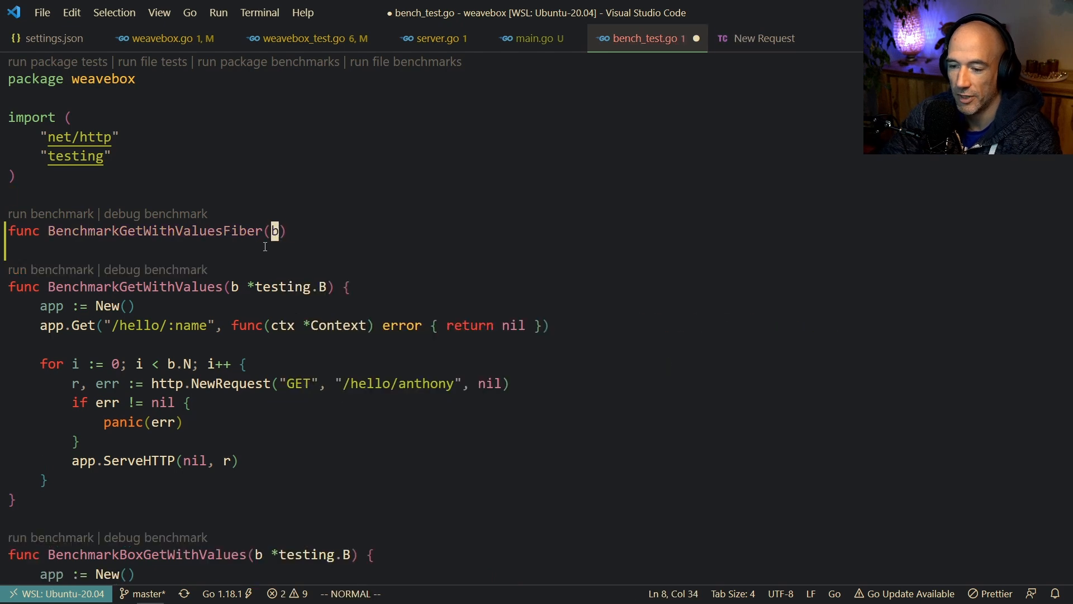
text(*)
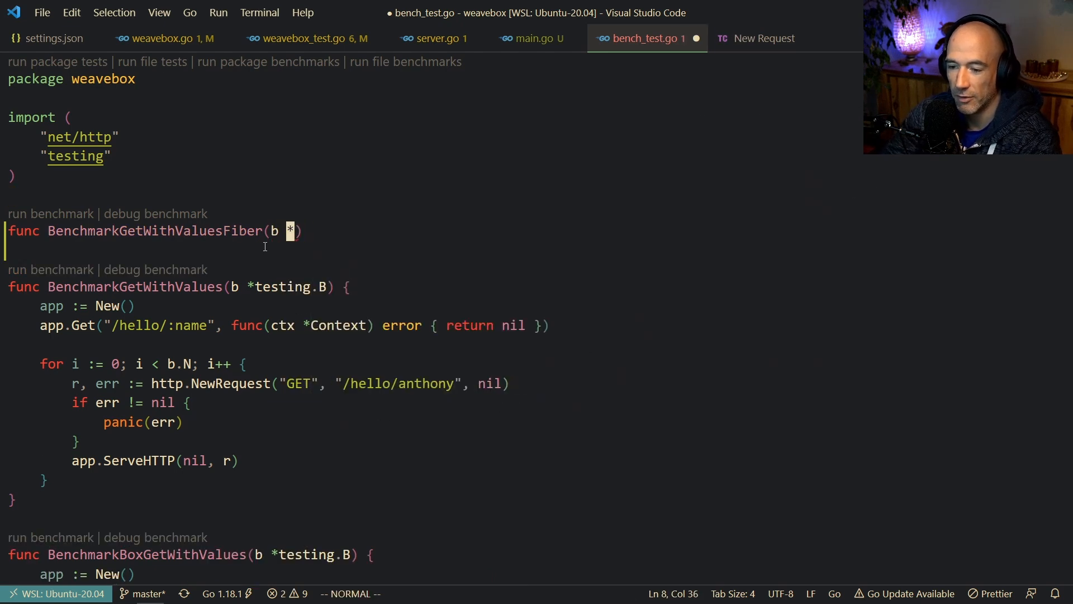
text(te)
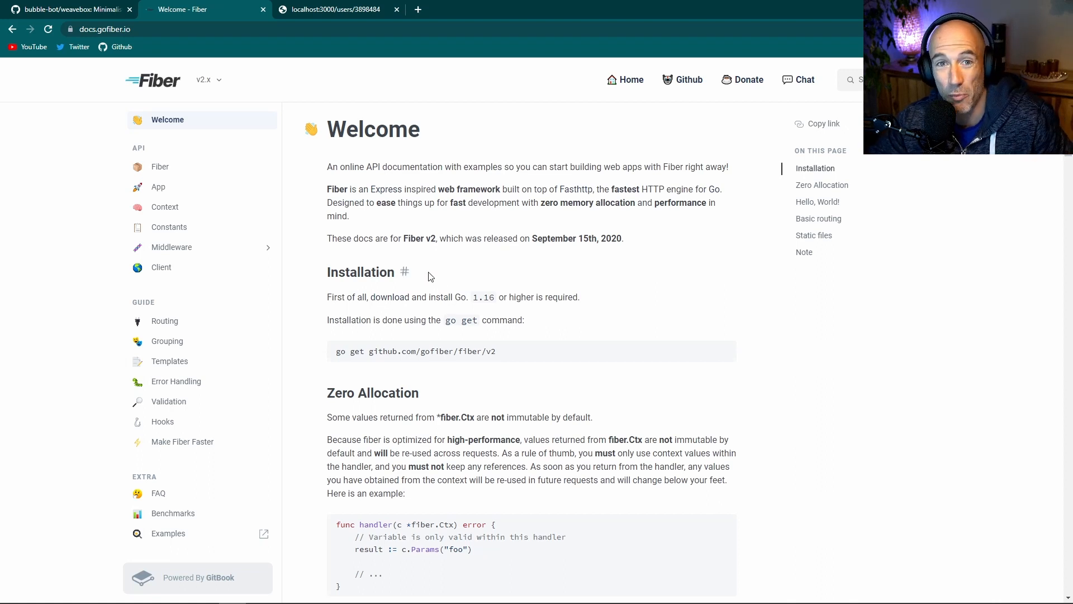
mouse_move(471, 273)
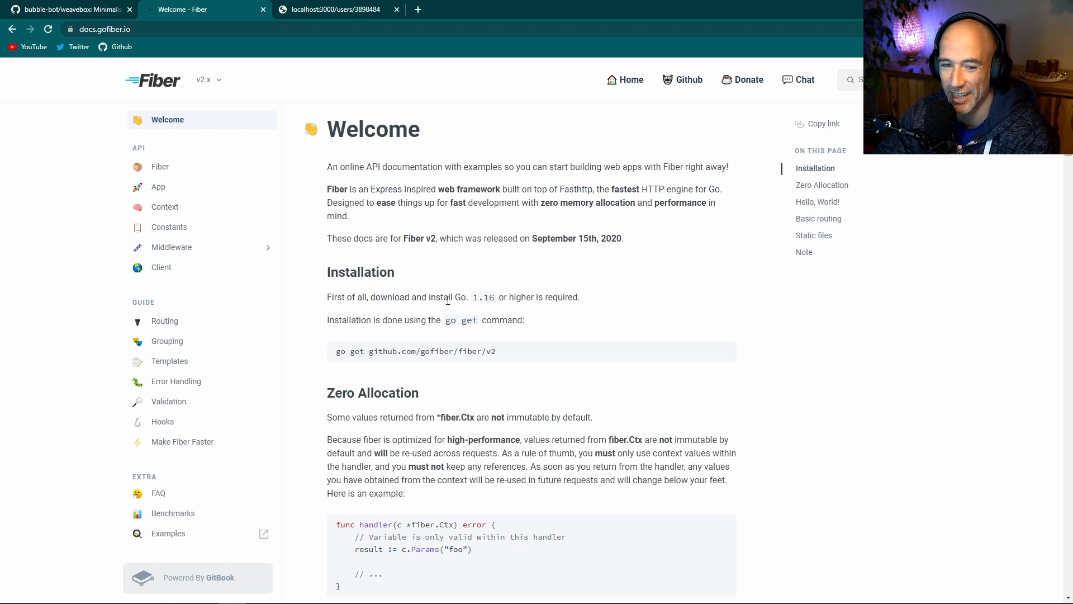
mouse_move(448, 332)
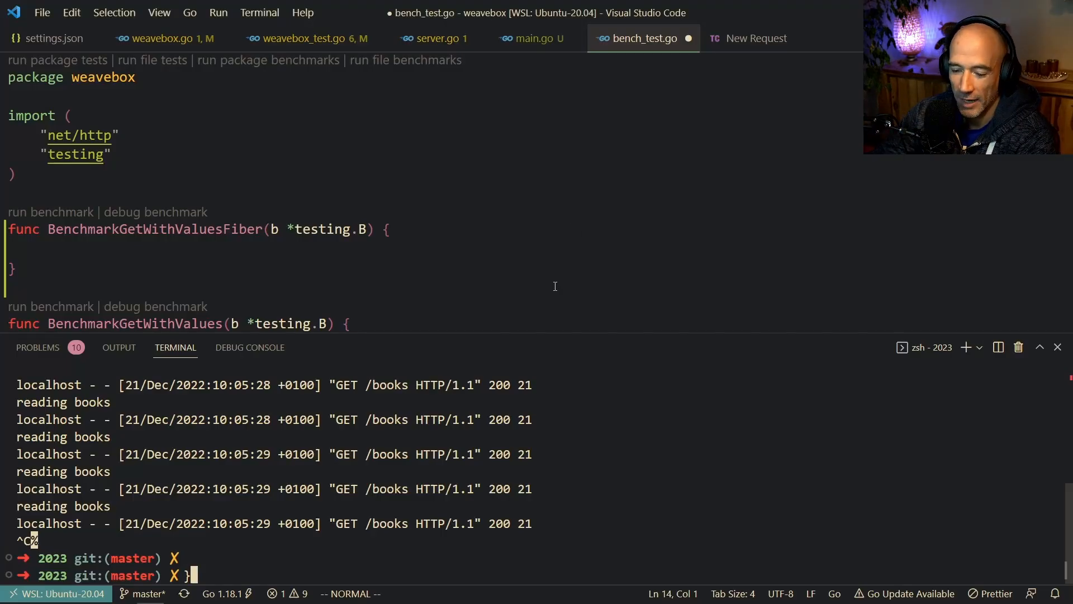
Get fiber/v2 and add app := fiber.New() with a GET /hello/:name route.
text(go get github.com/gofiber/fiber/v2)
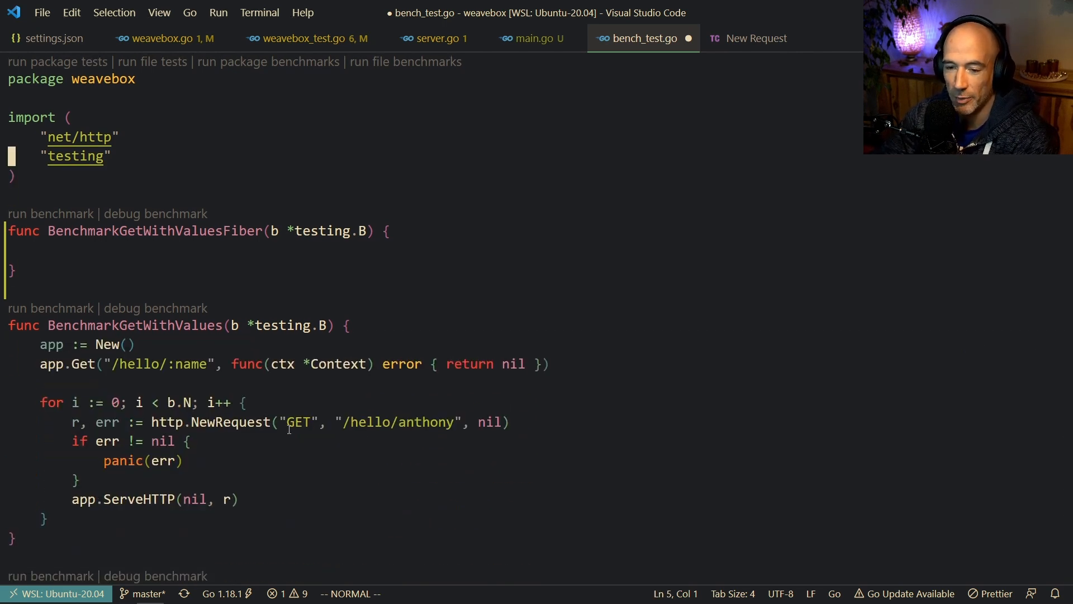
text(app := fib)
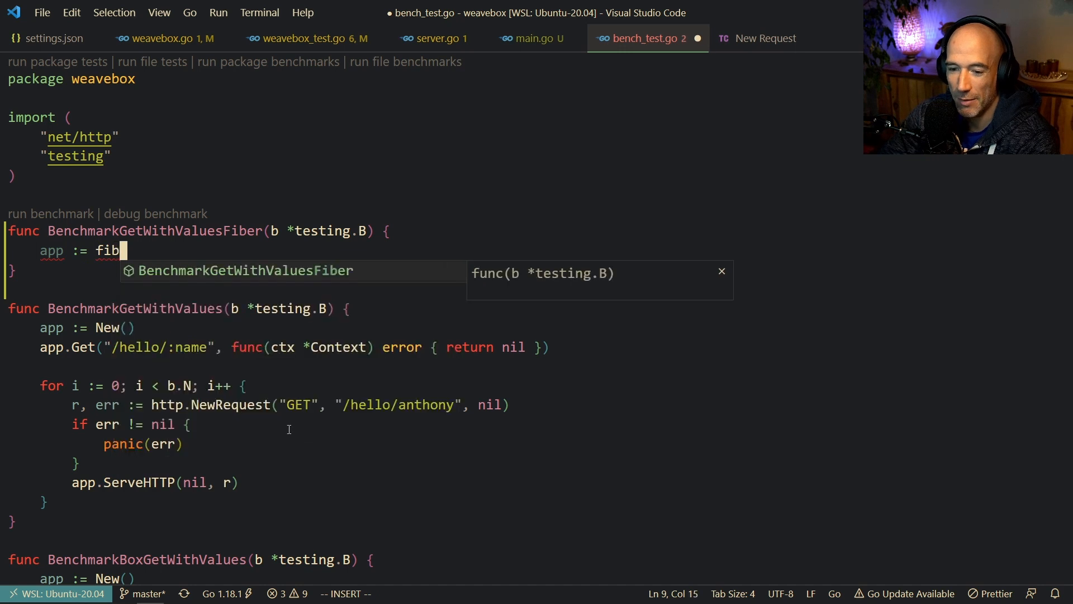
text(er.New()
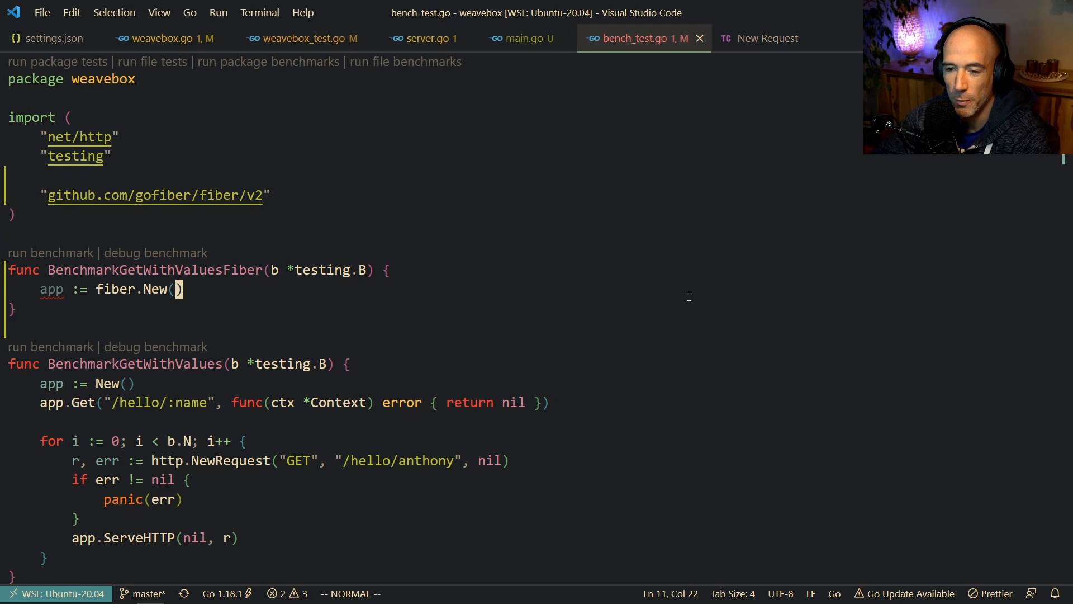
text(ap)
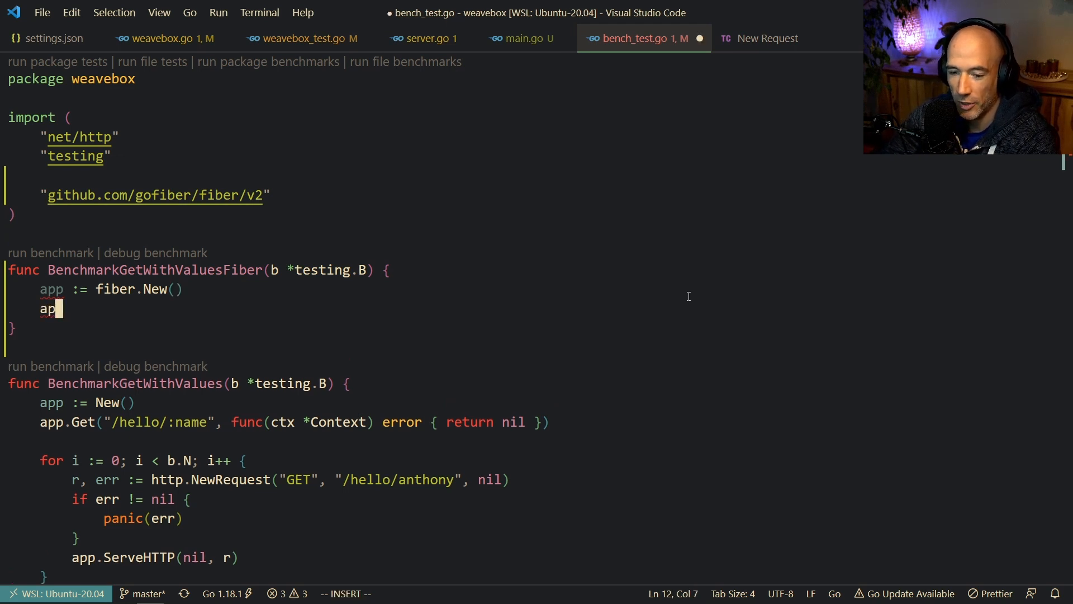
text(p.Get)
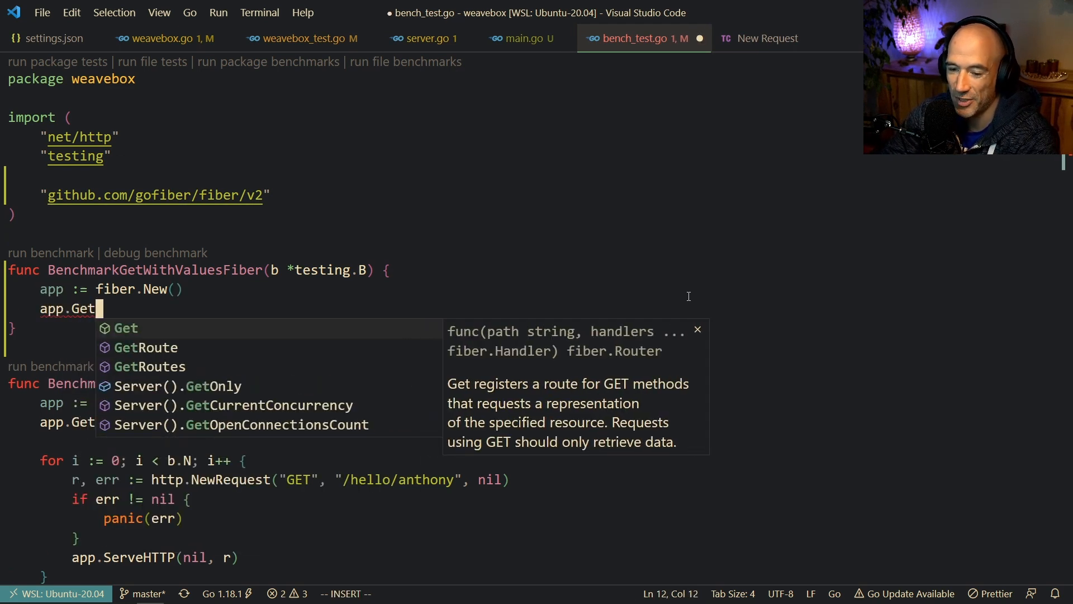
text(()
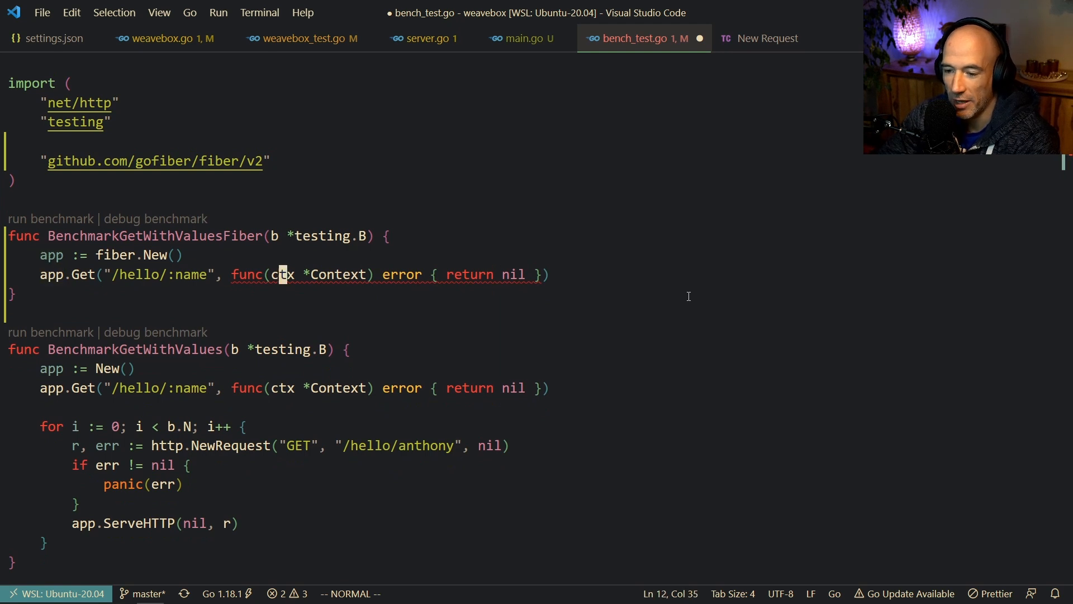
text(bid)
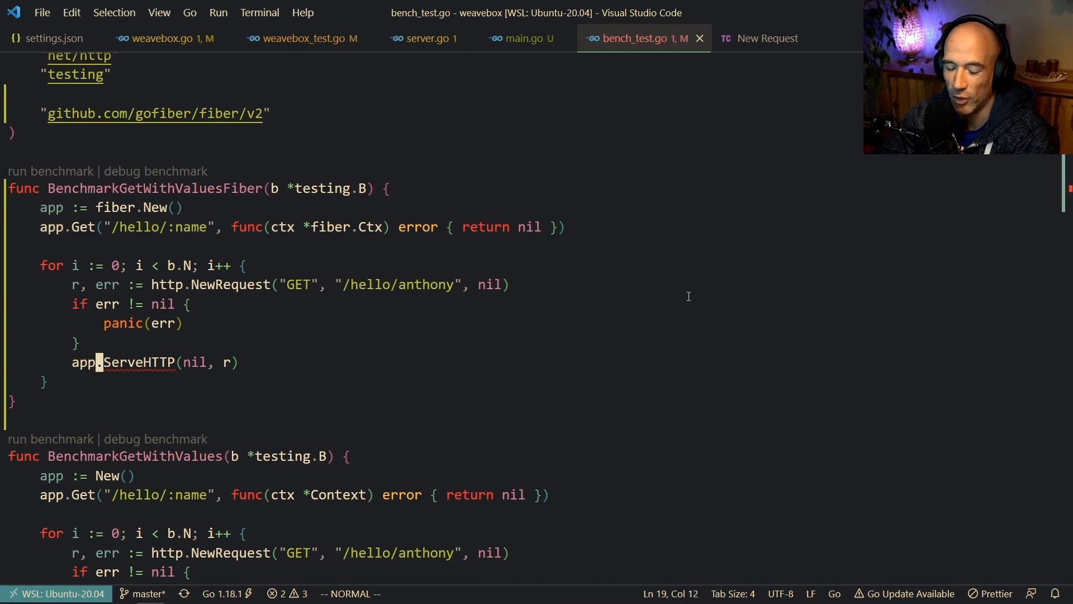
Select and remove the ServeHTTP call name in the Fiber benchmark loop.
double_click(138, 362)
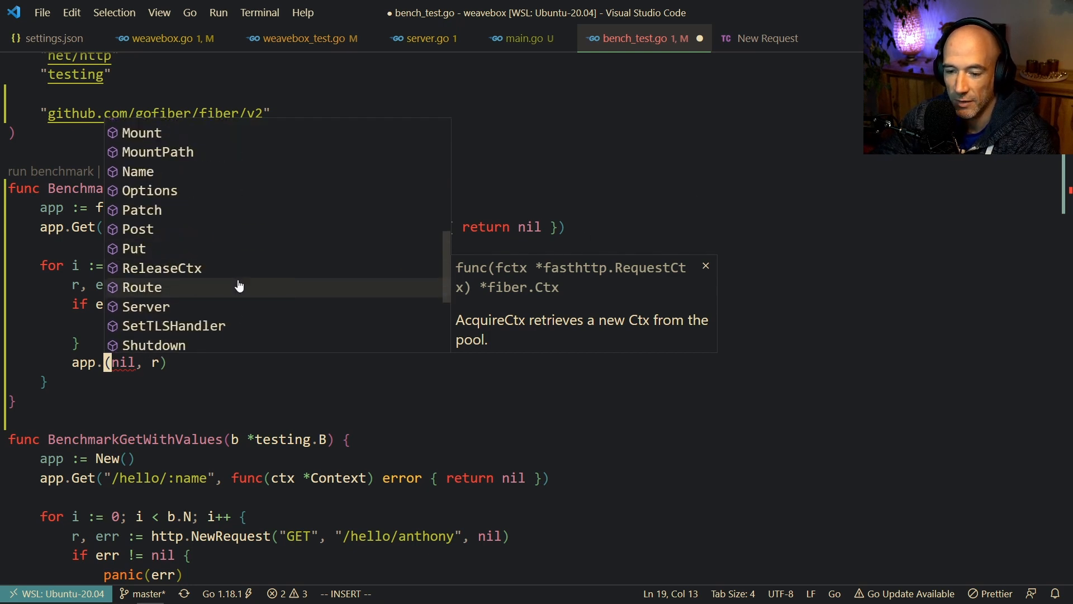
mouse_move(146, 311)
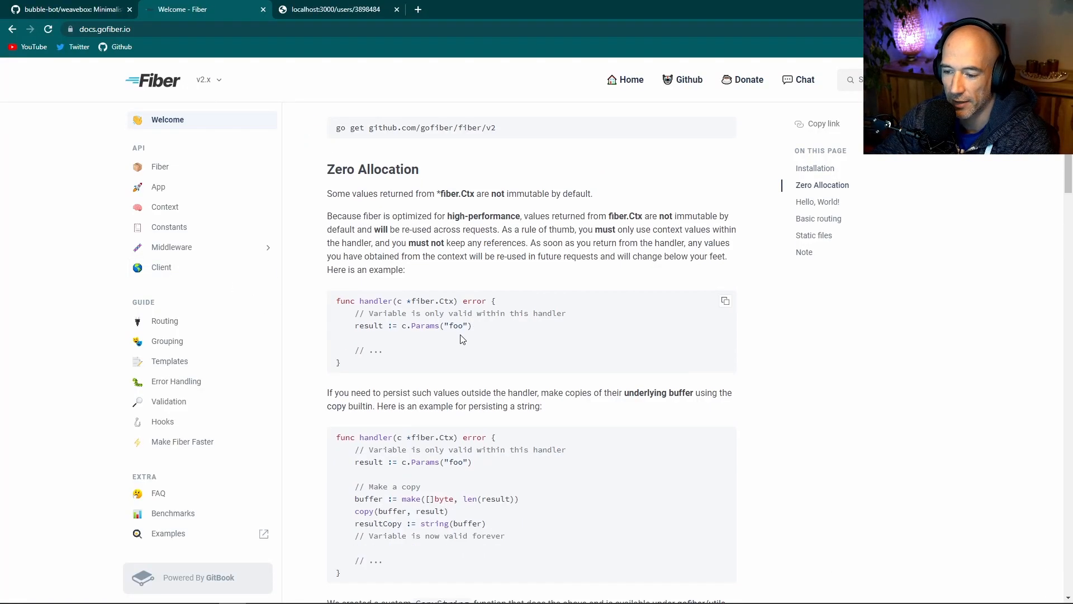
Browse Fiber's App documentation to the Handler and Test method sections.
scroll(down, 3)
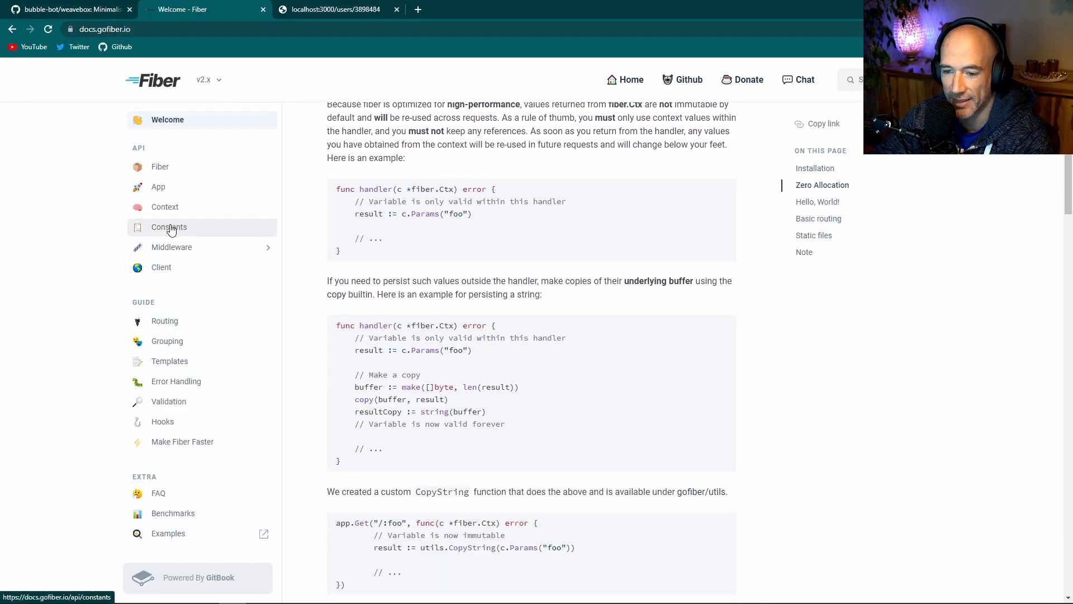
scroll(down, 3)
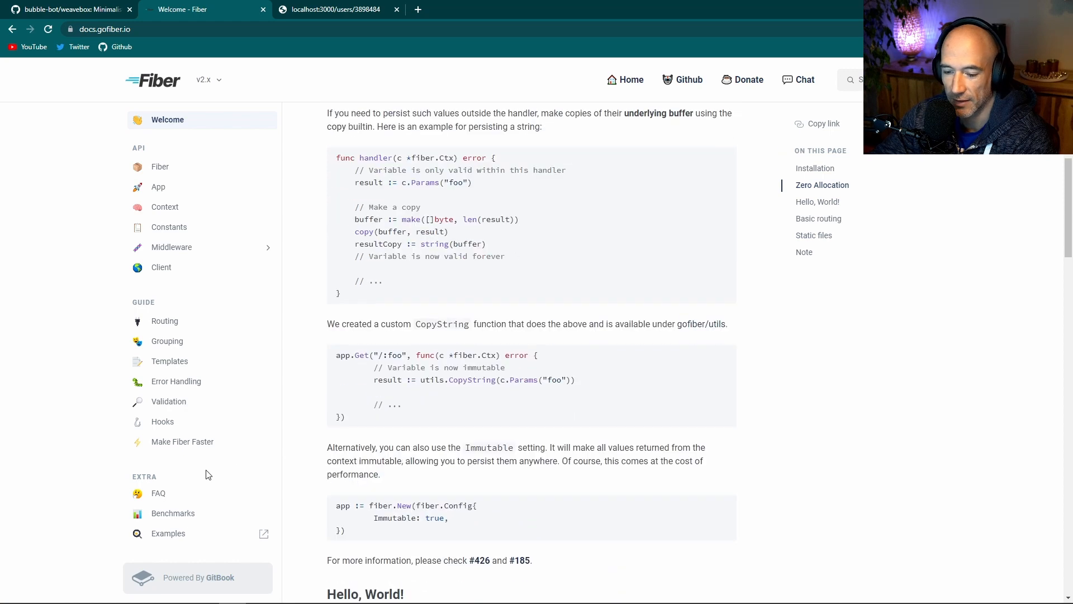
mouse_move(177, 253)
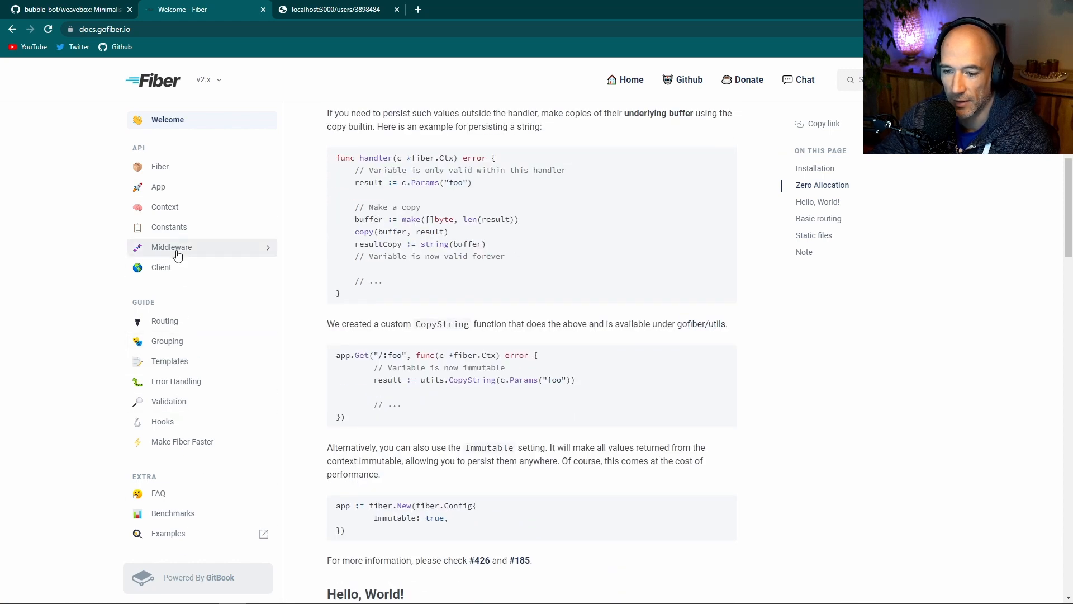
click(158, 187)
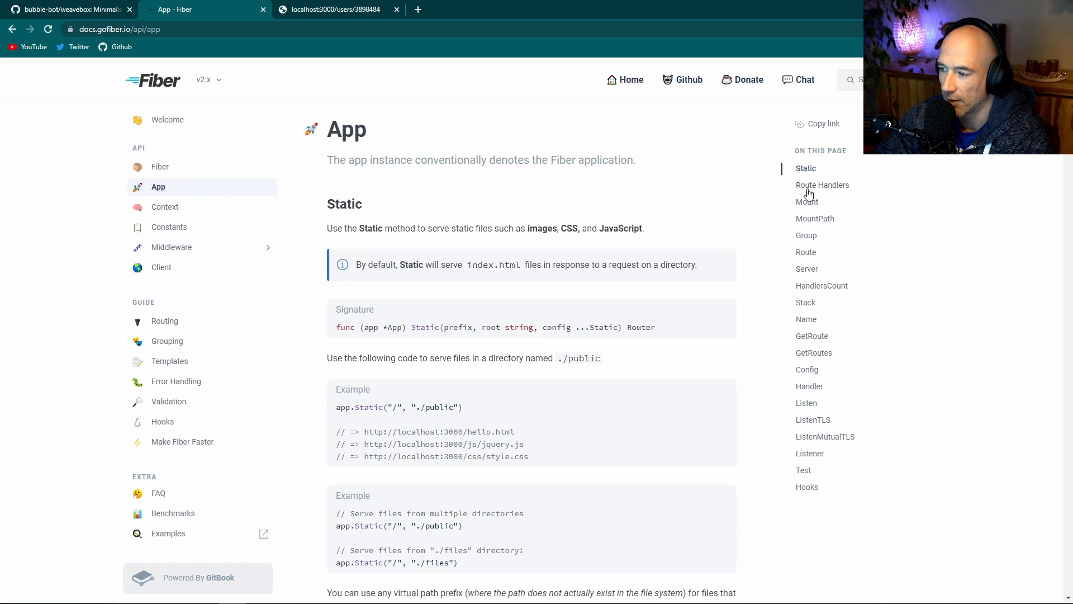
mouse_move(811, 275)
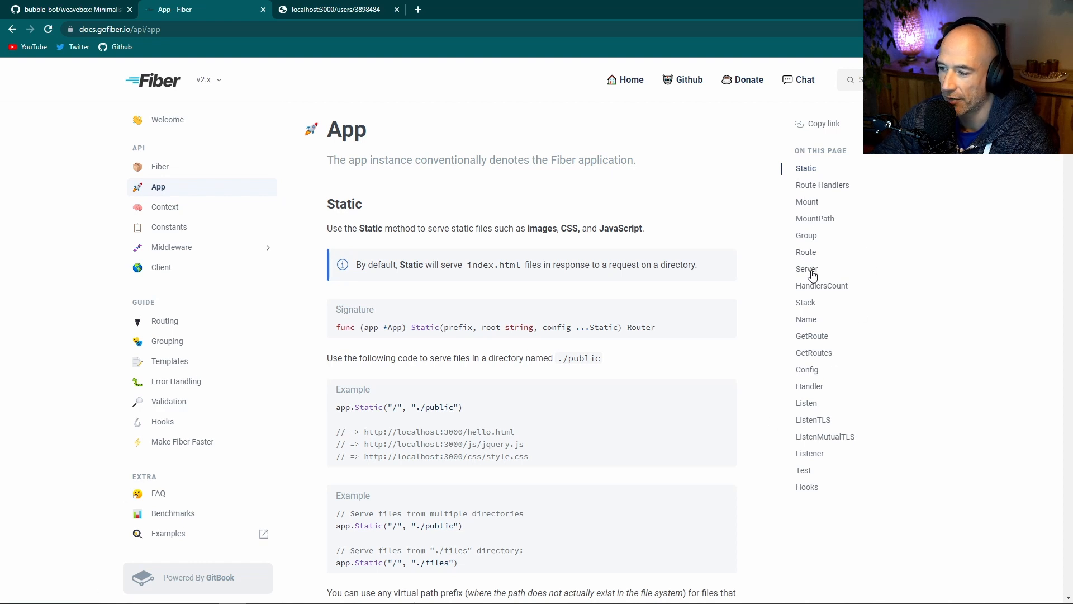
mouse_move(811, 392)
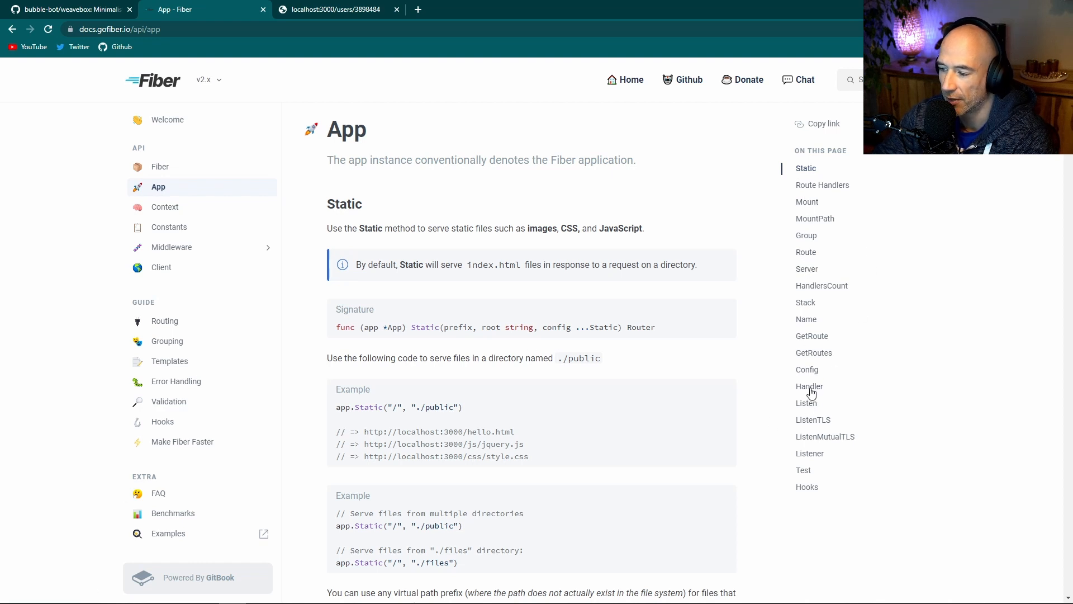
mouse_move(816, 408)
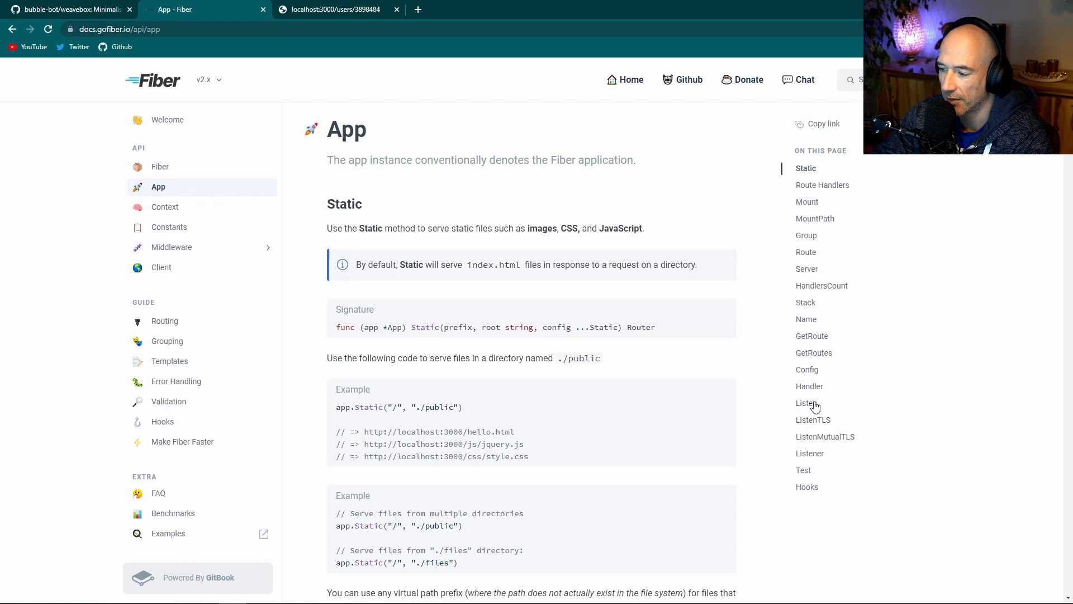
click(806, 403)
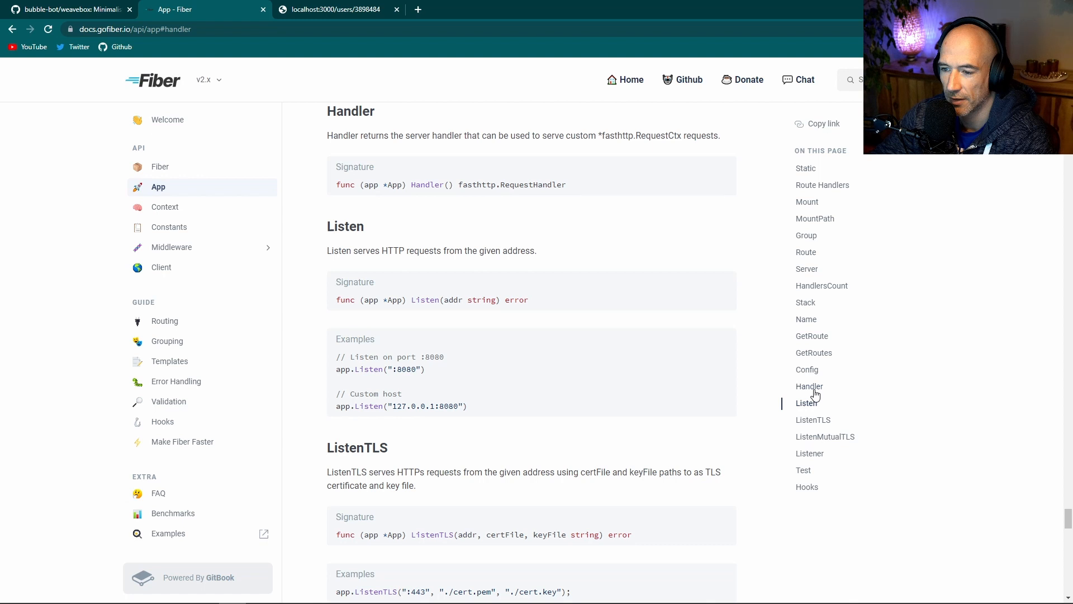
mouse_move(436, 189)
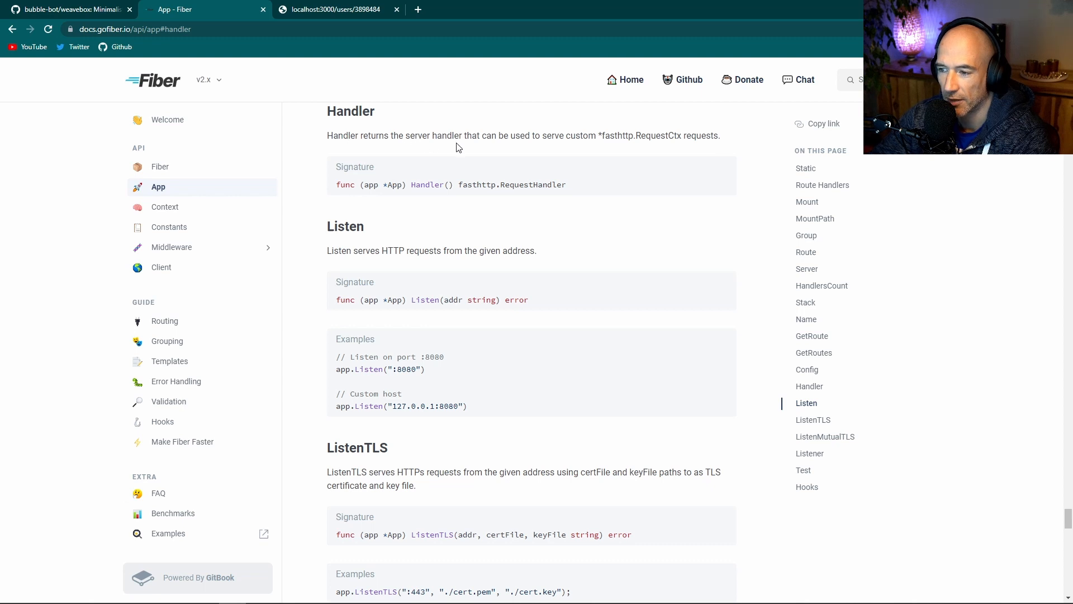
mouse_move(431, 189)
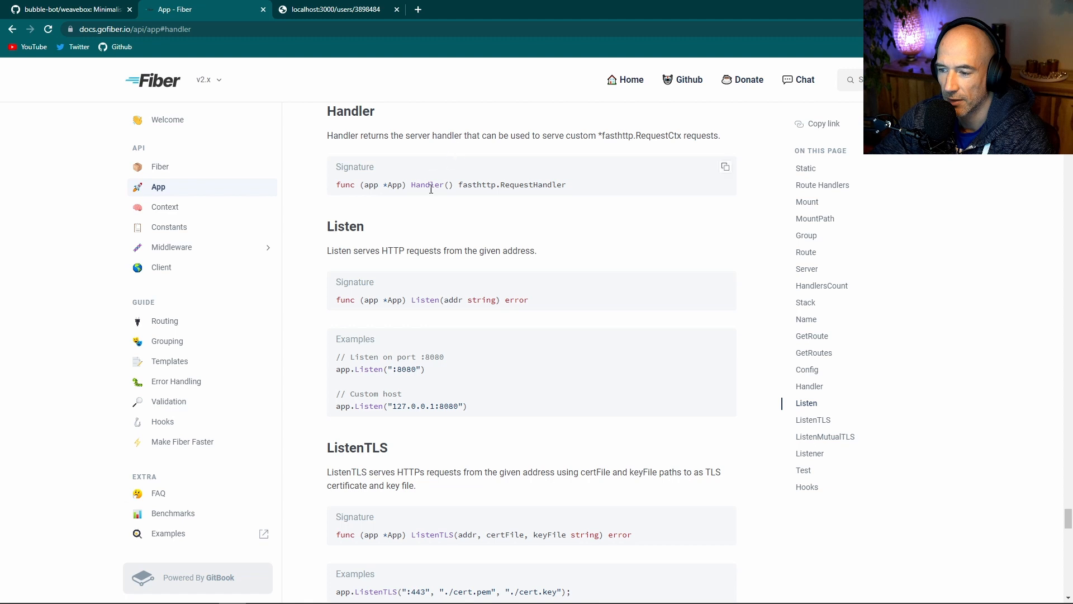
click(803, 470)
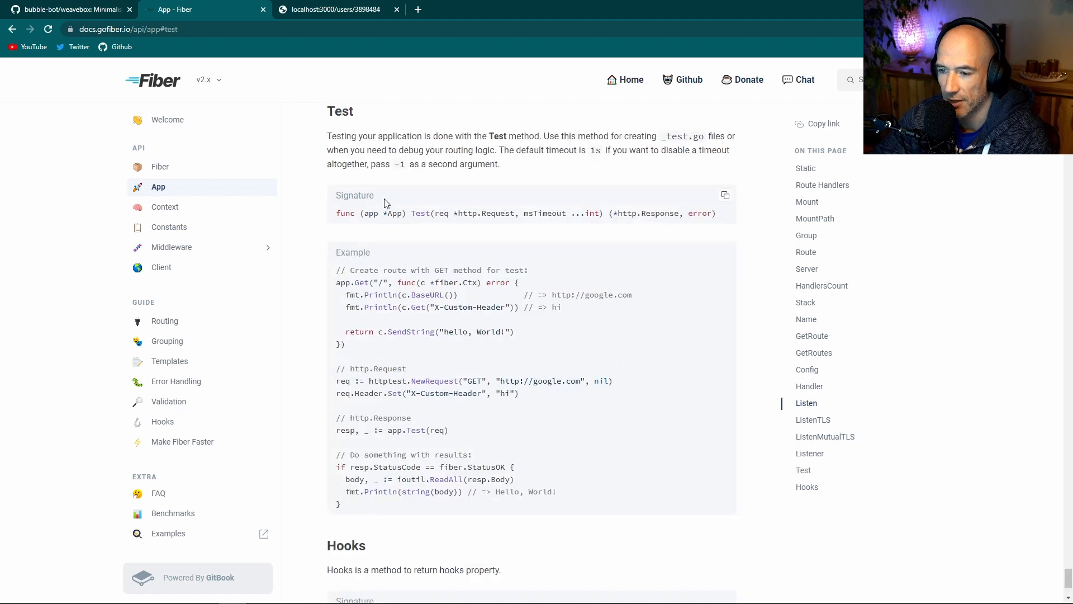
drag(446, 213, 496, 213)
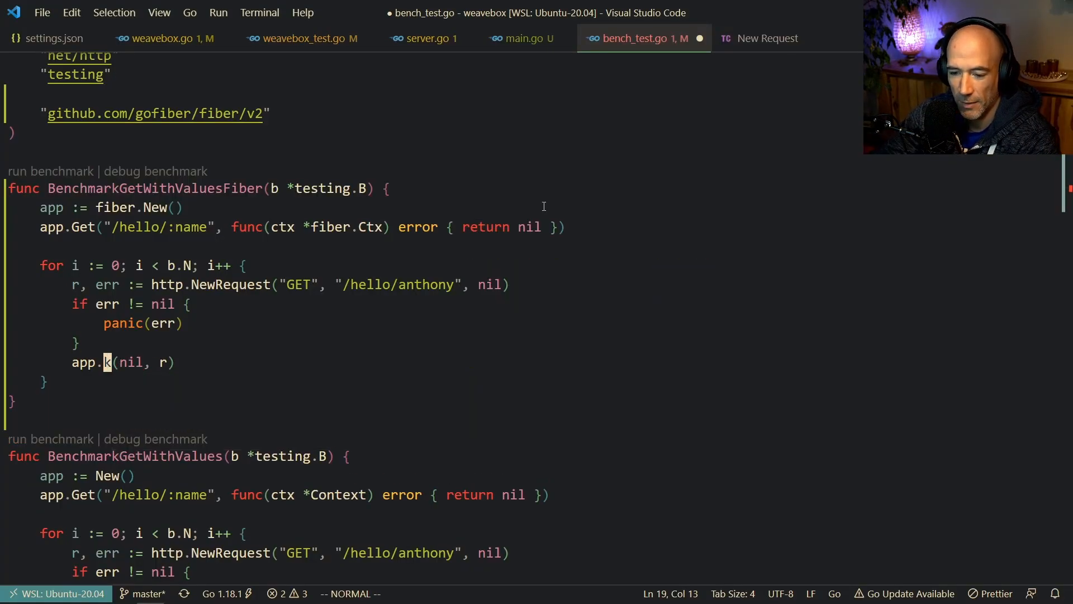
Make the loop call app.Test(r) and rerun BenchmarkGetWithValues (507.2 ns/op).
text(Test)
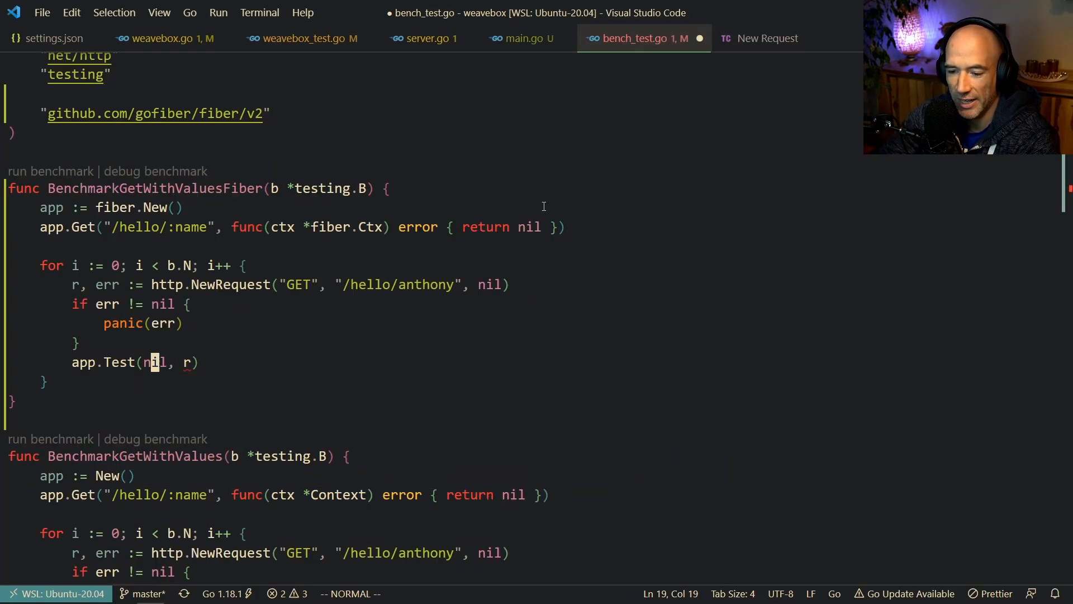
key(Delete)
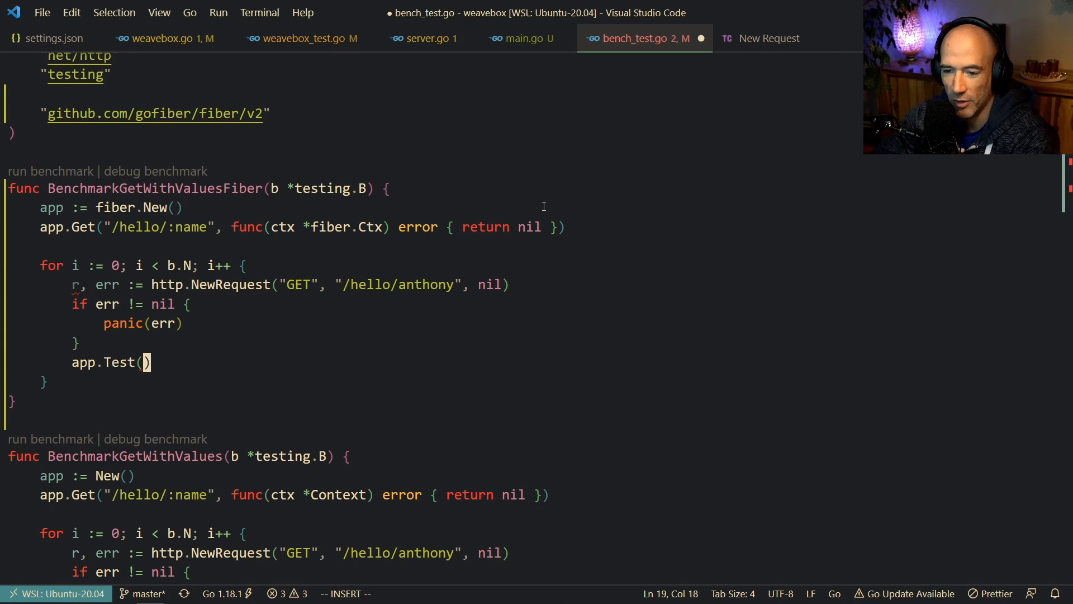
text(r)
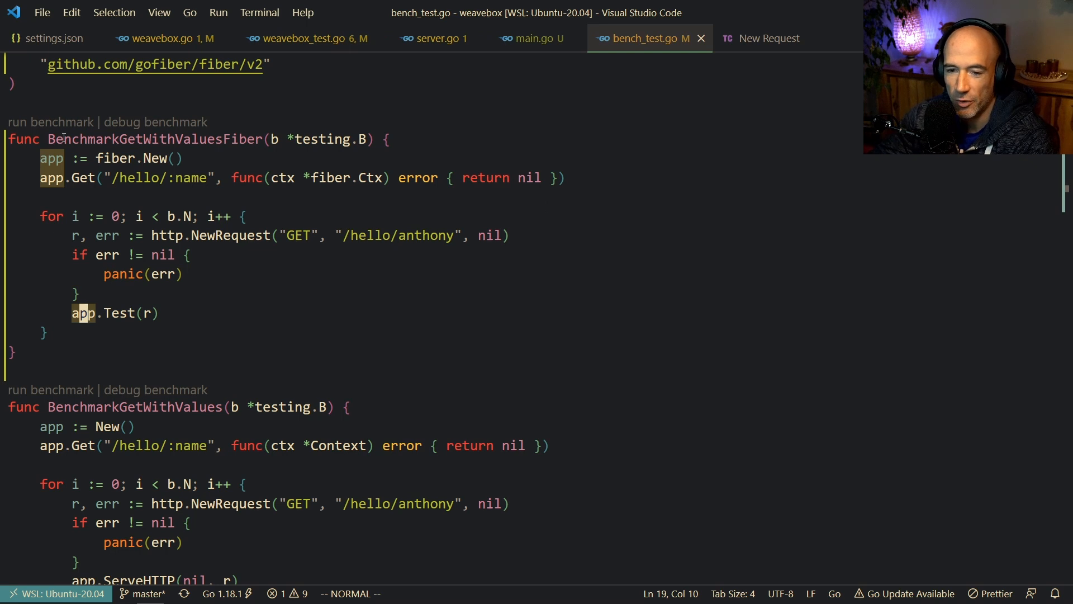
click(51, 122)
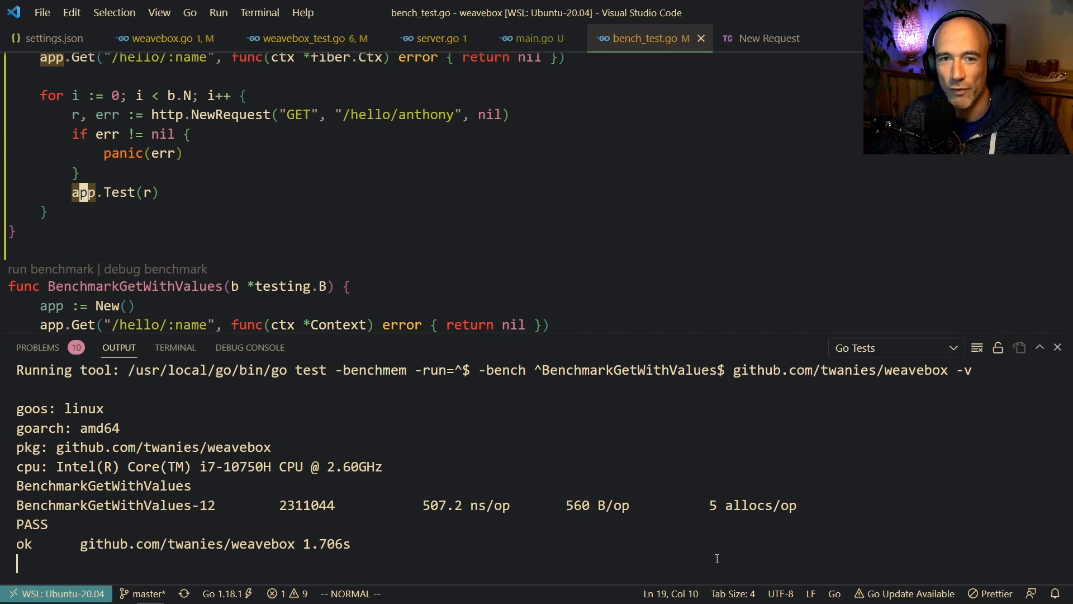
mouse_move(746, 546)
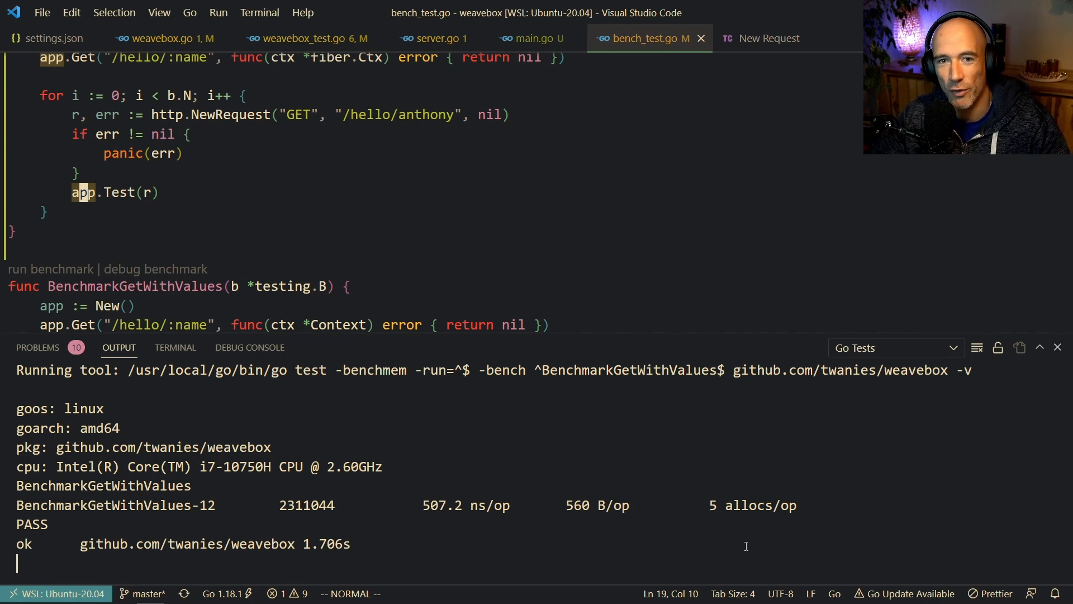